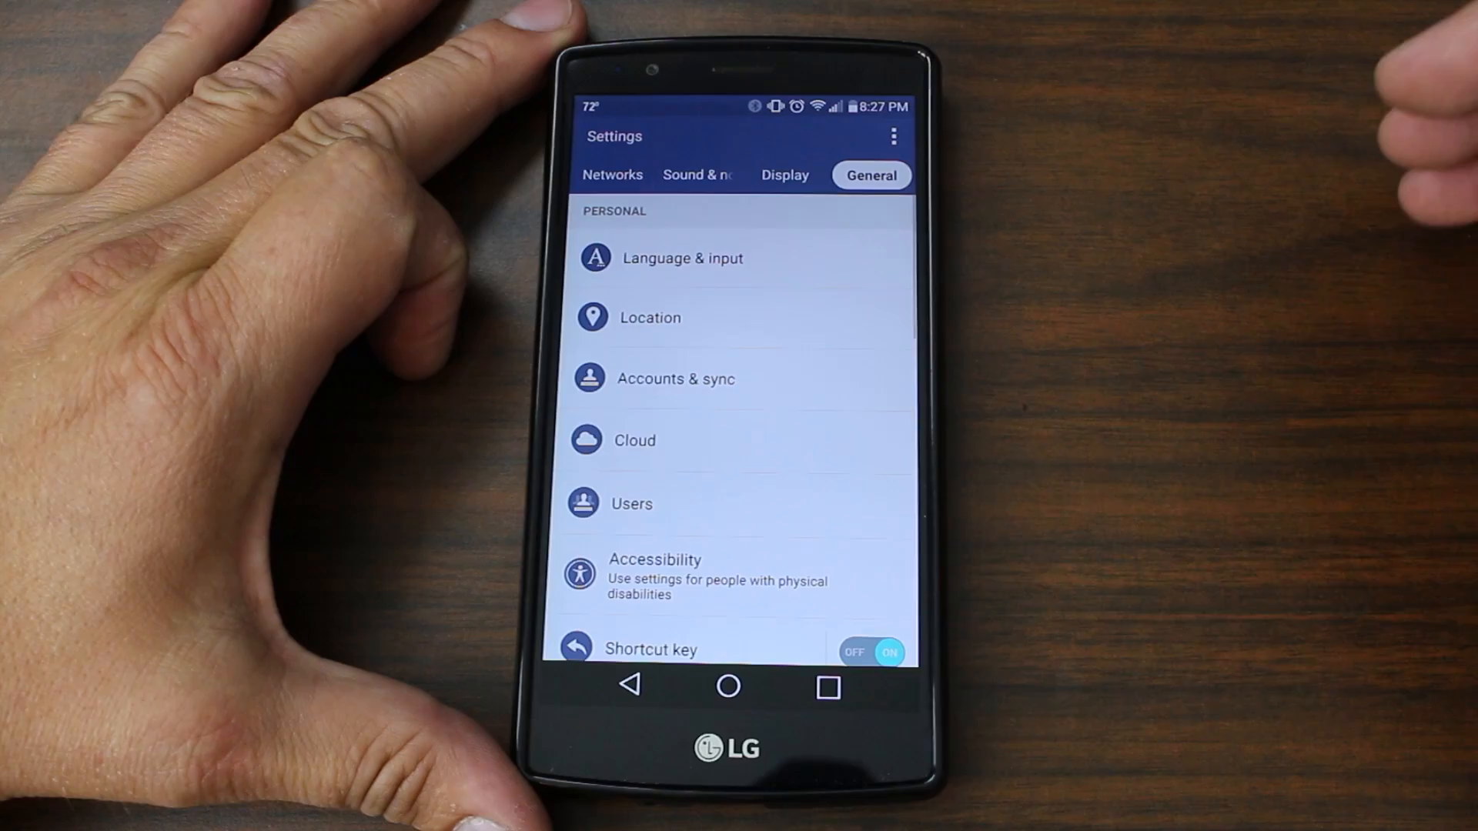
View About phone's Software info, then Hardware info showing model LG-H815.
{"action": "scroll", "scroll_direction": "up", "scroll_amount": 3}
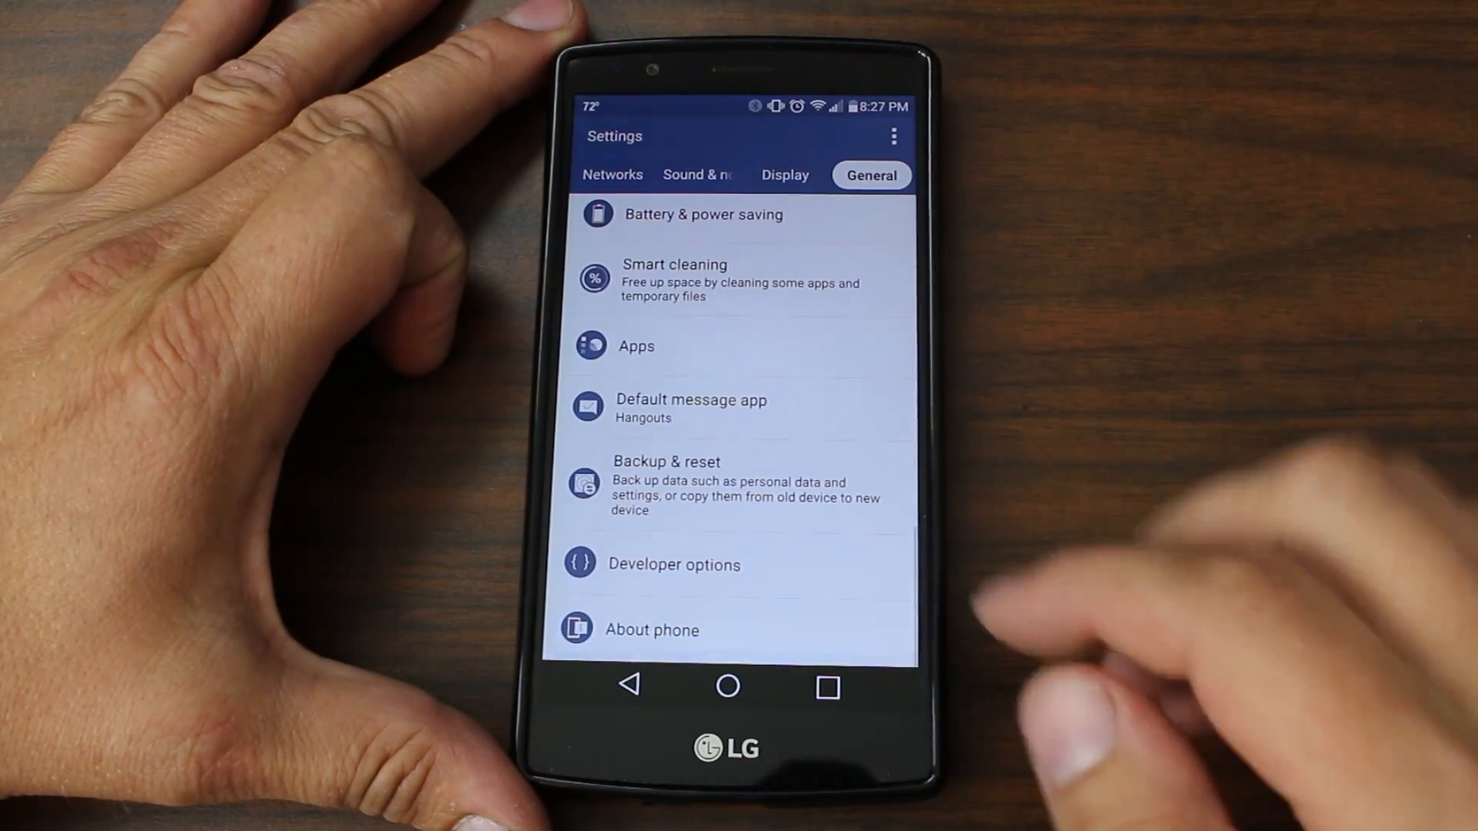
{"action": "left_click", "coordinate": [651, 629]}
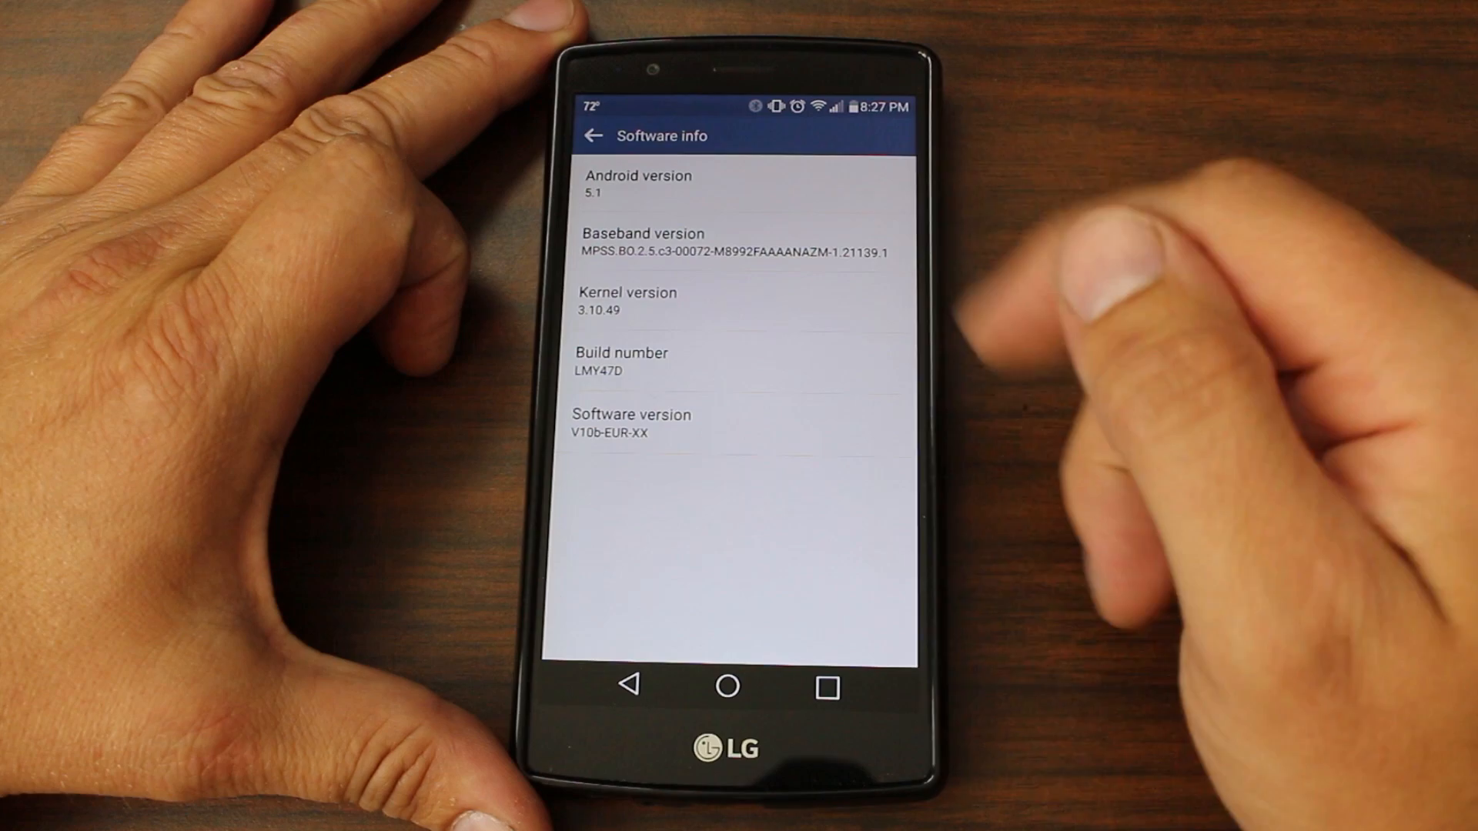
{"action": "left_click", "coordinate": [594, 136]}
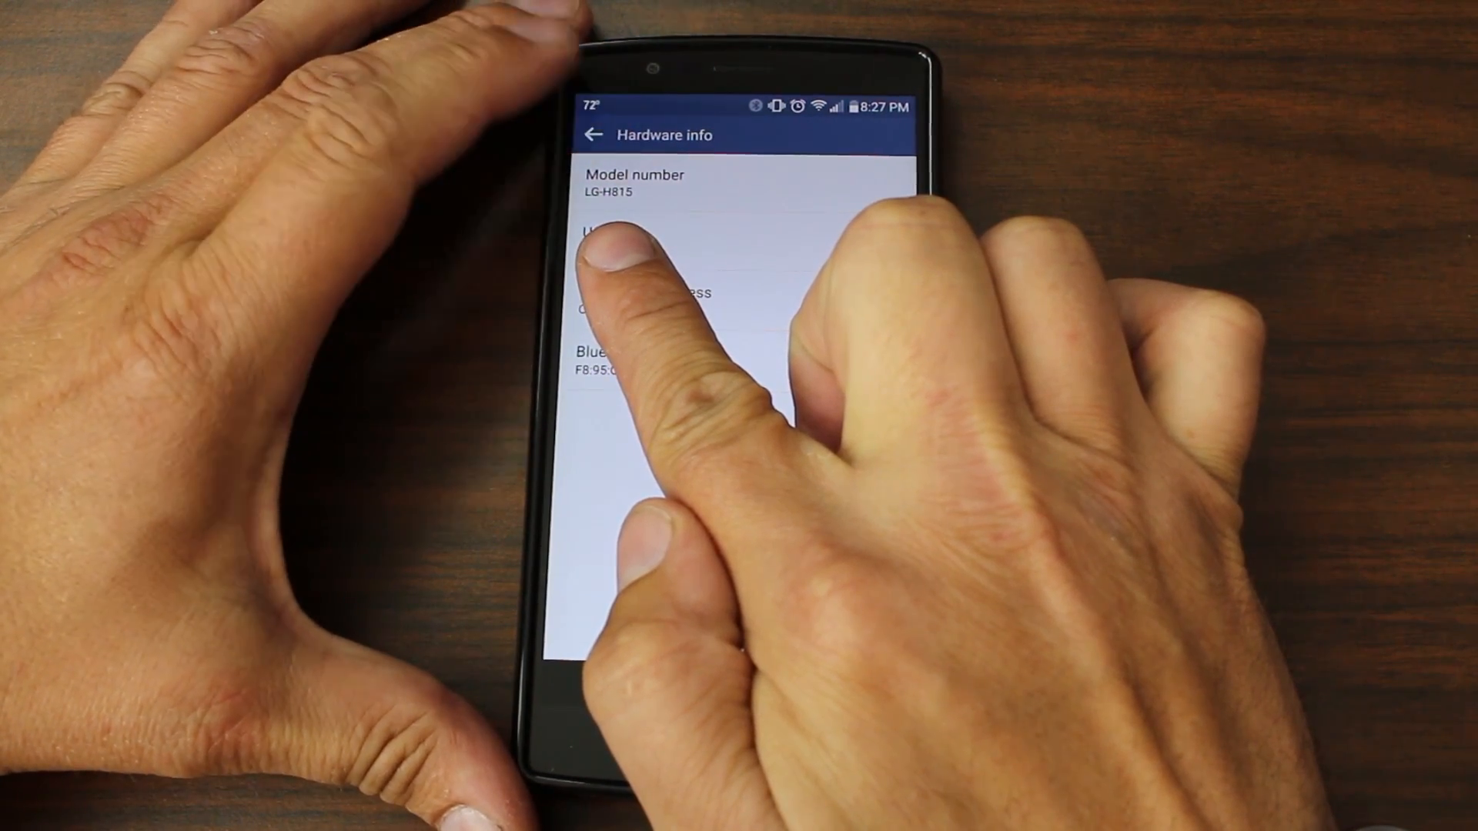
Back out of the About phone details and return to the launcher home screen.
{"action": "left_click", "coordinate": [591, 135]}
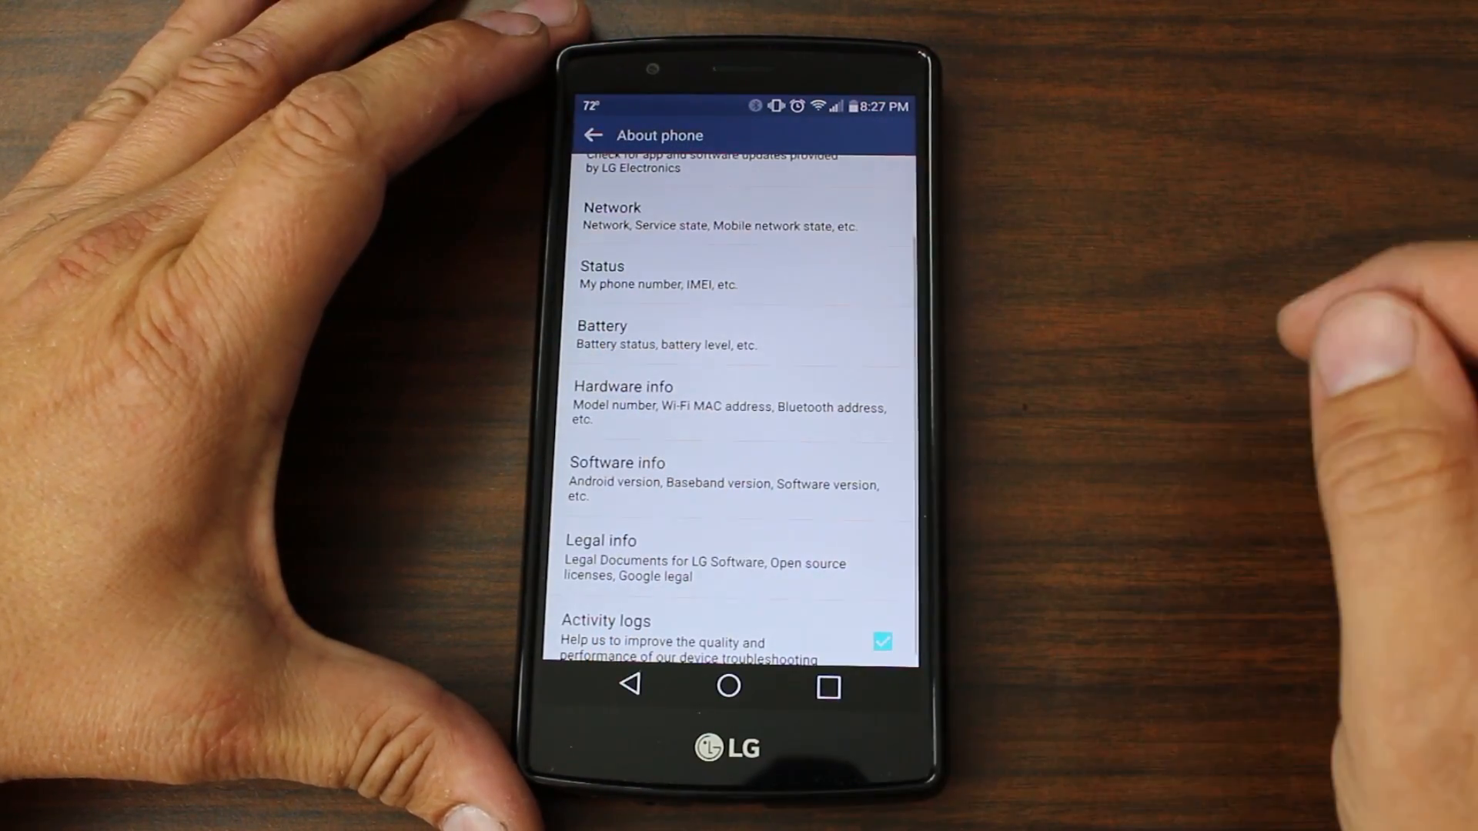
{"action": "scroll", "scroll_direction": "up", "scroll_amount": 3}
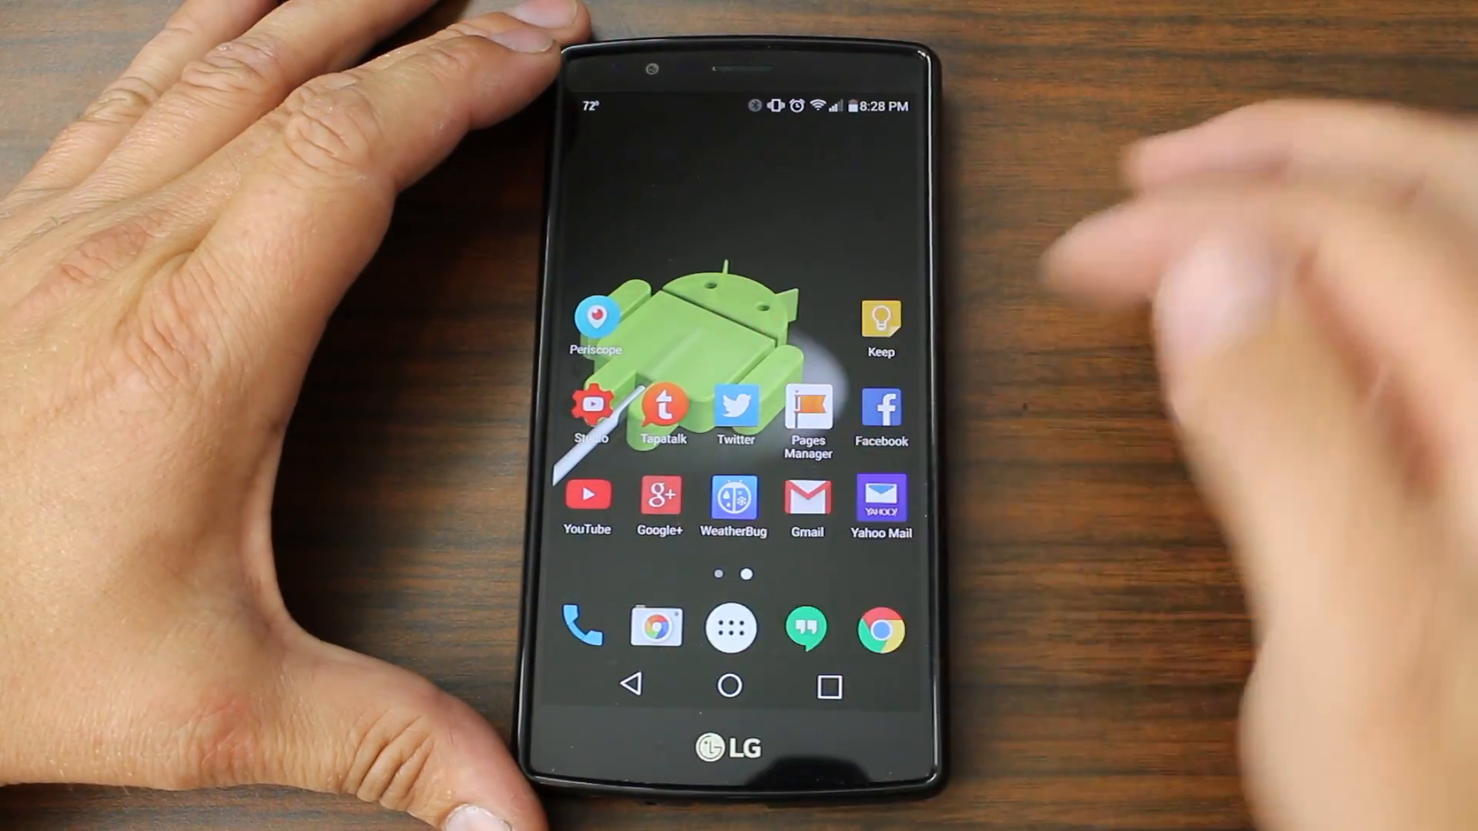
{"action": "left_click", "coordinate": [730, 628]}
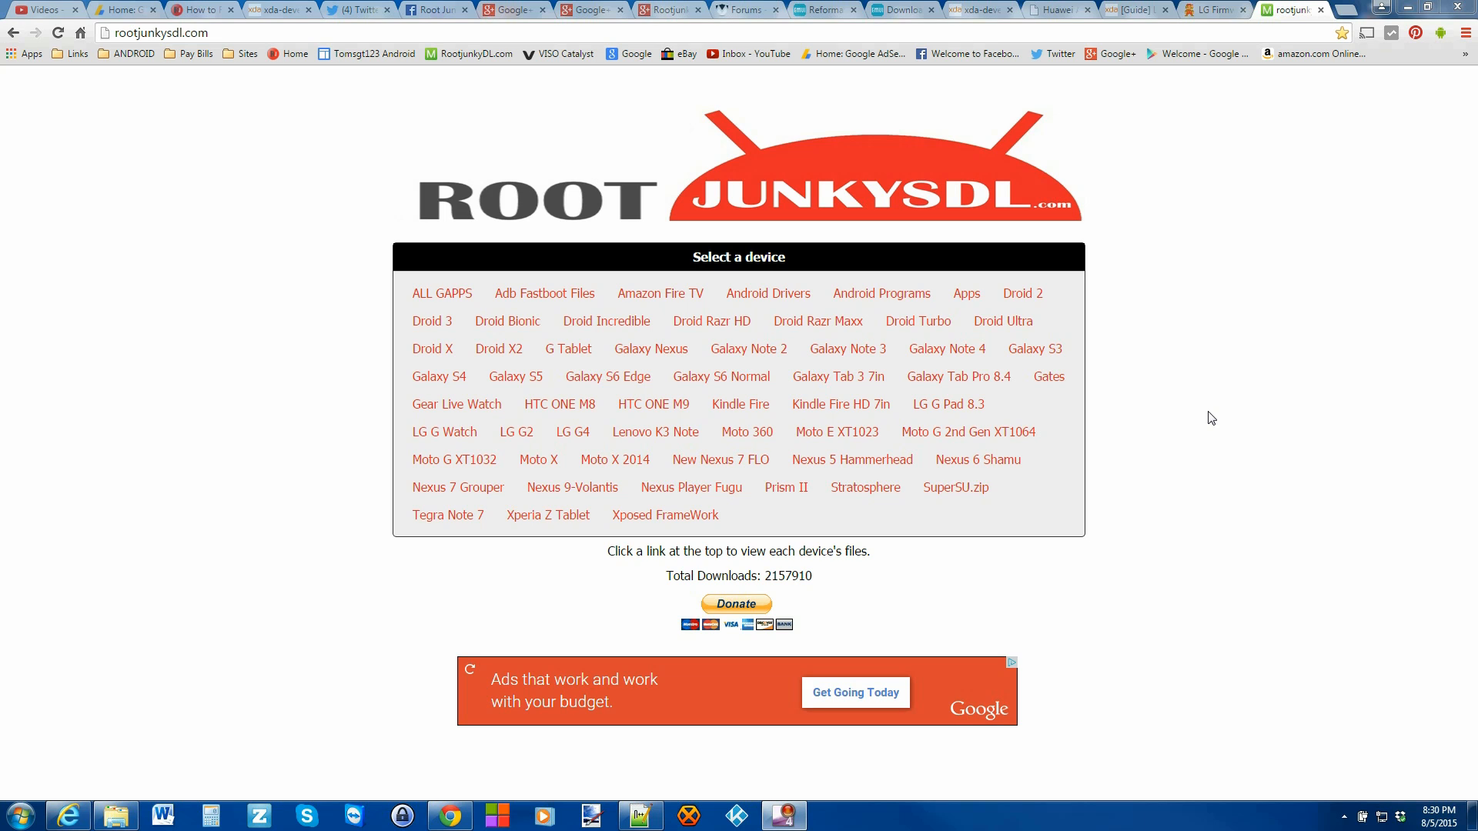
{"action": "mouse_move", "coordinate": [767, 292]}
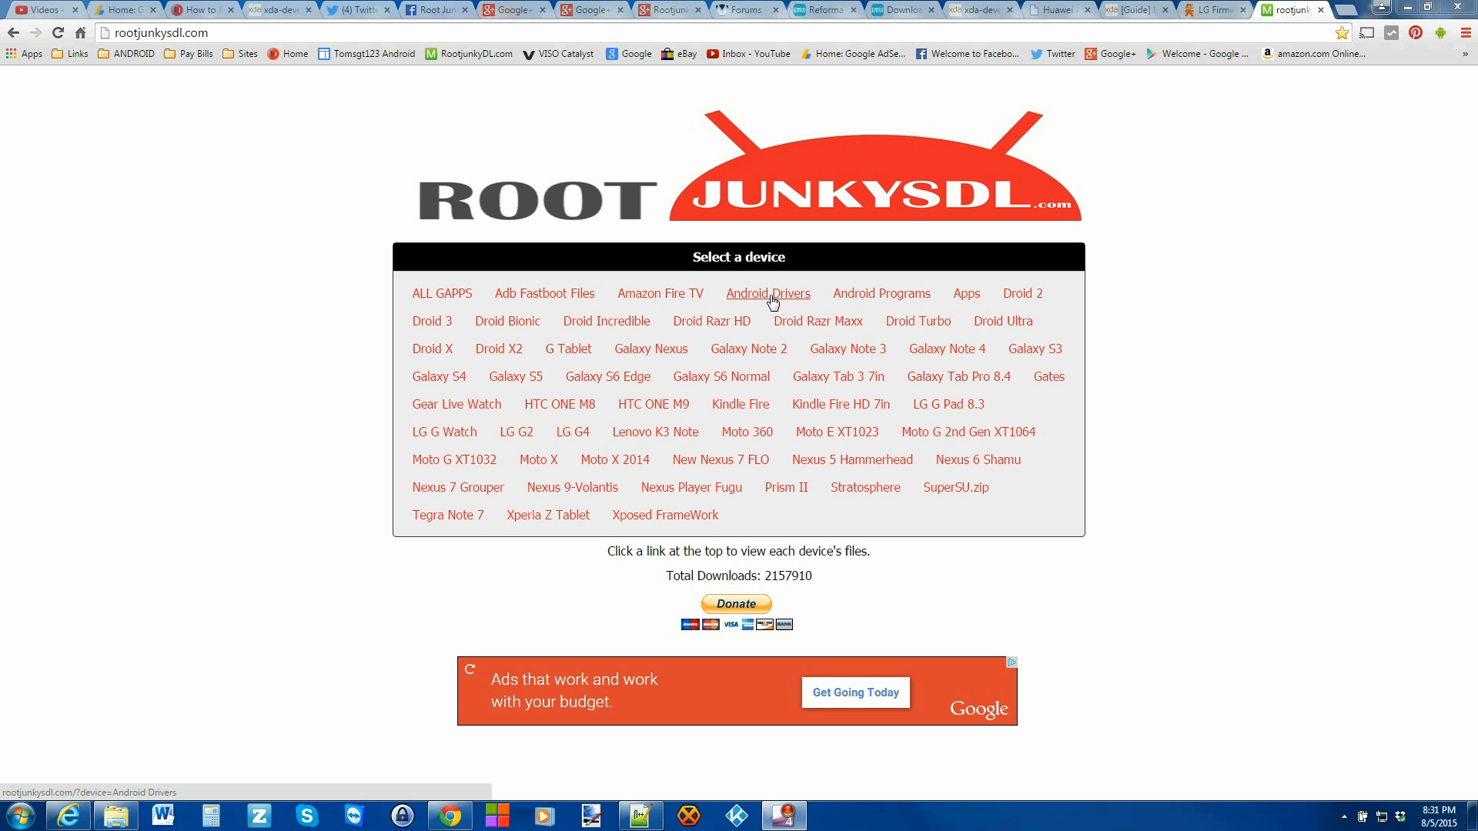
Show the LG United Mobile Driver files under Android Drivers, then move to the LG Firmwares site.
{"action": "left_click", "coordinate": [766, 293]}
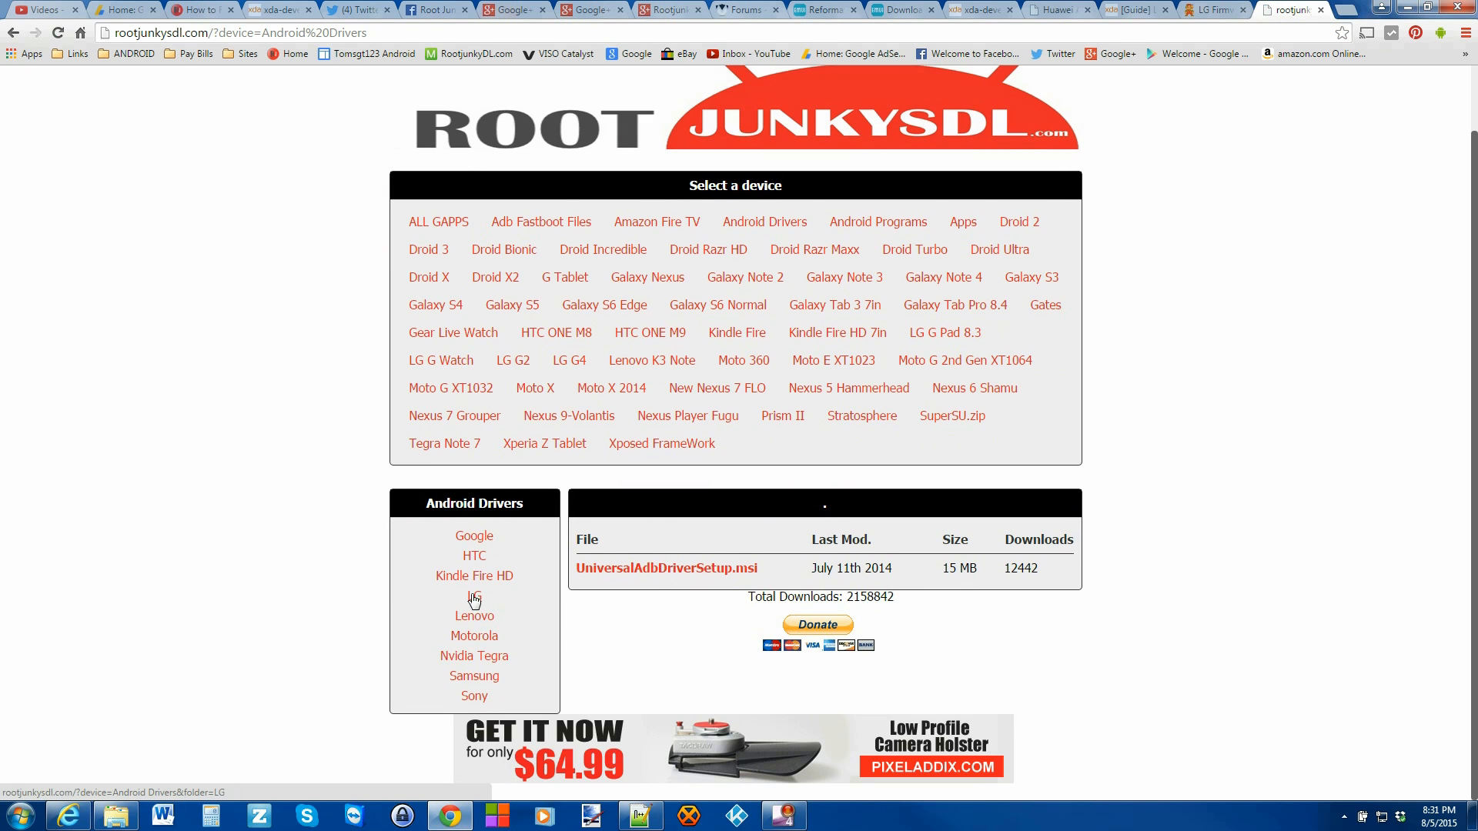
{"action": "left_click", "coordinate": [472, 596]}
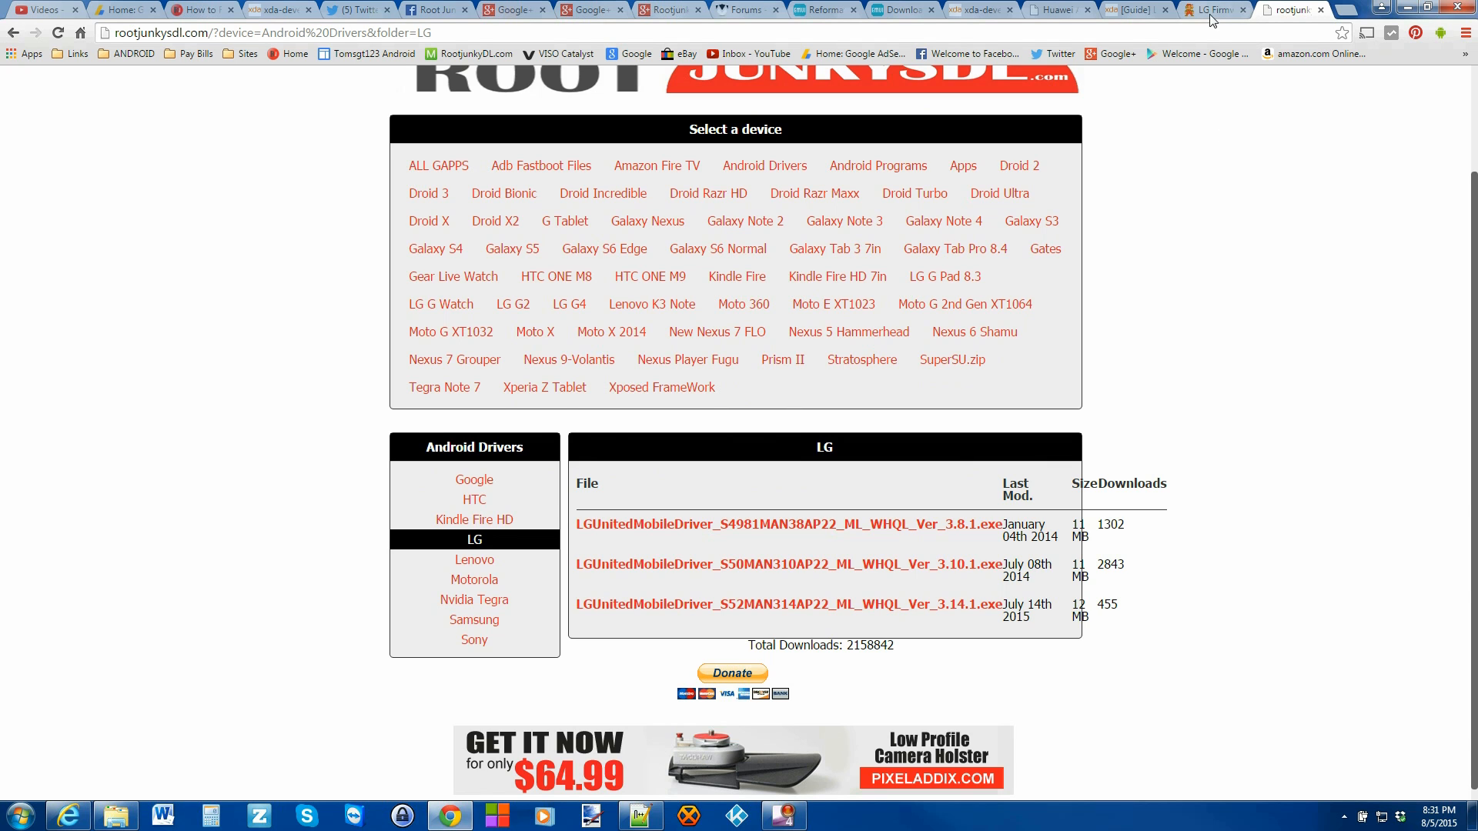
{"action": "left_click", "coordinate": [1197, 9]}
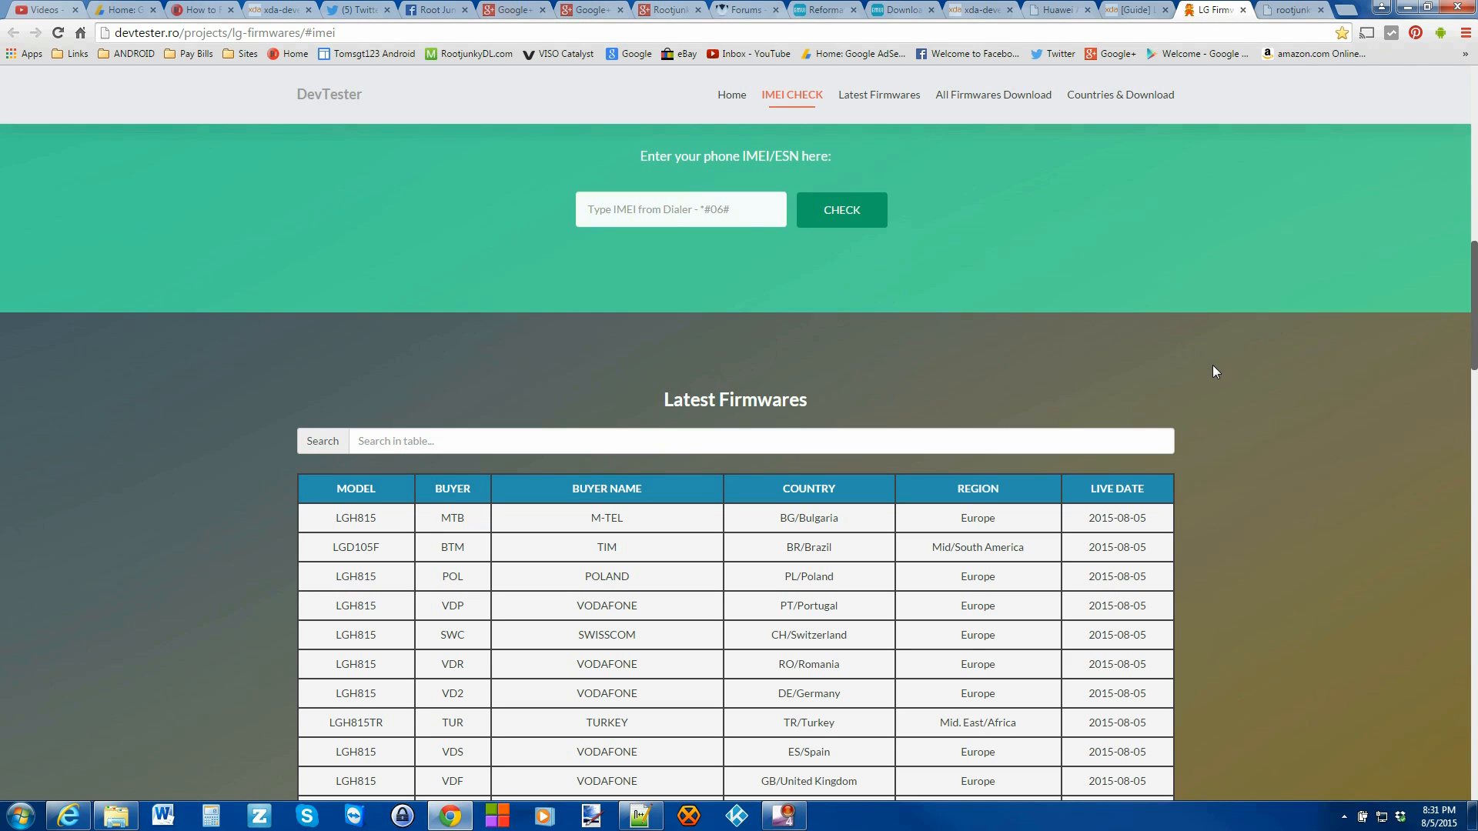
{"action": "left_click", "coordinate": [732, 94]}
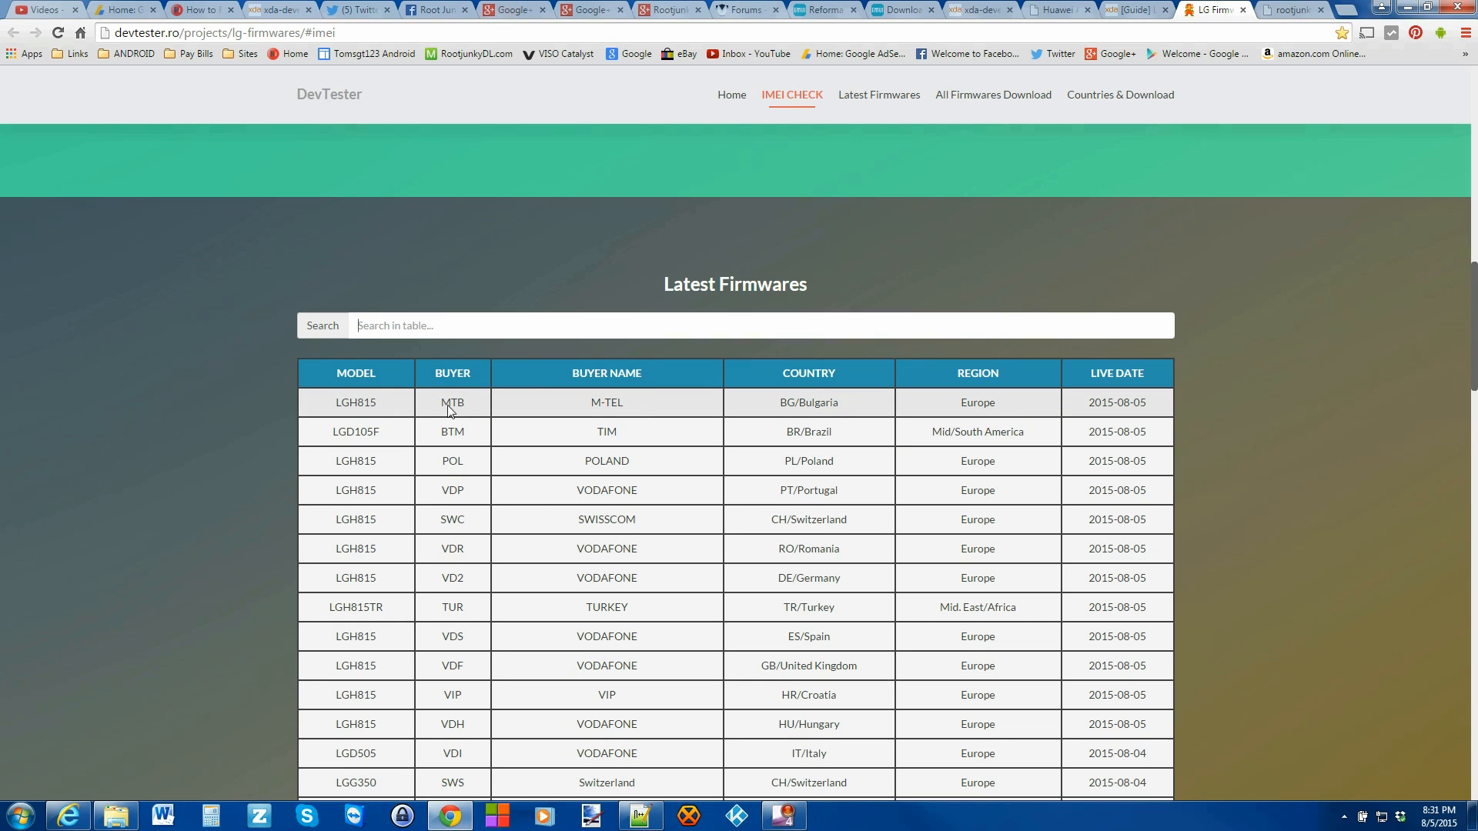
{"action": "mouse_move", "coordinate": [999, 413]}
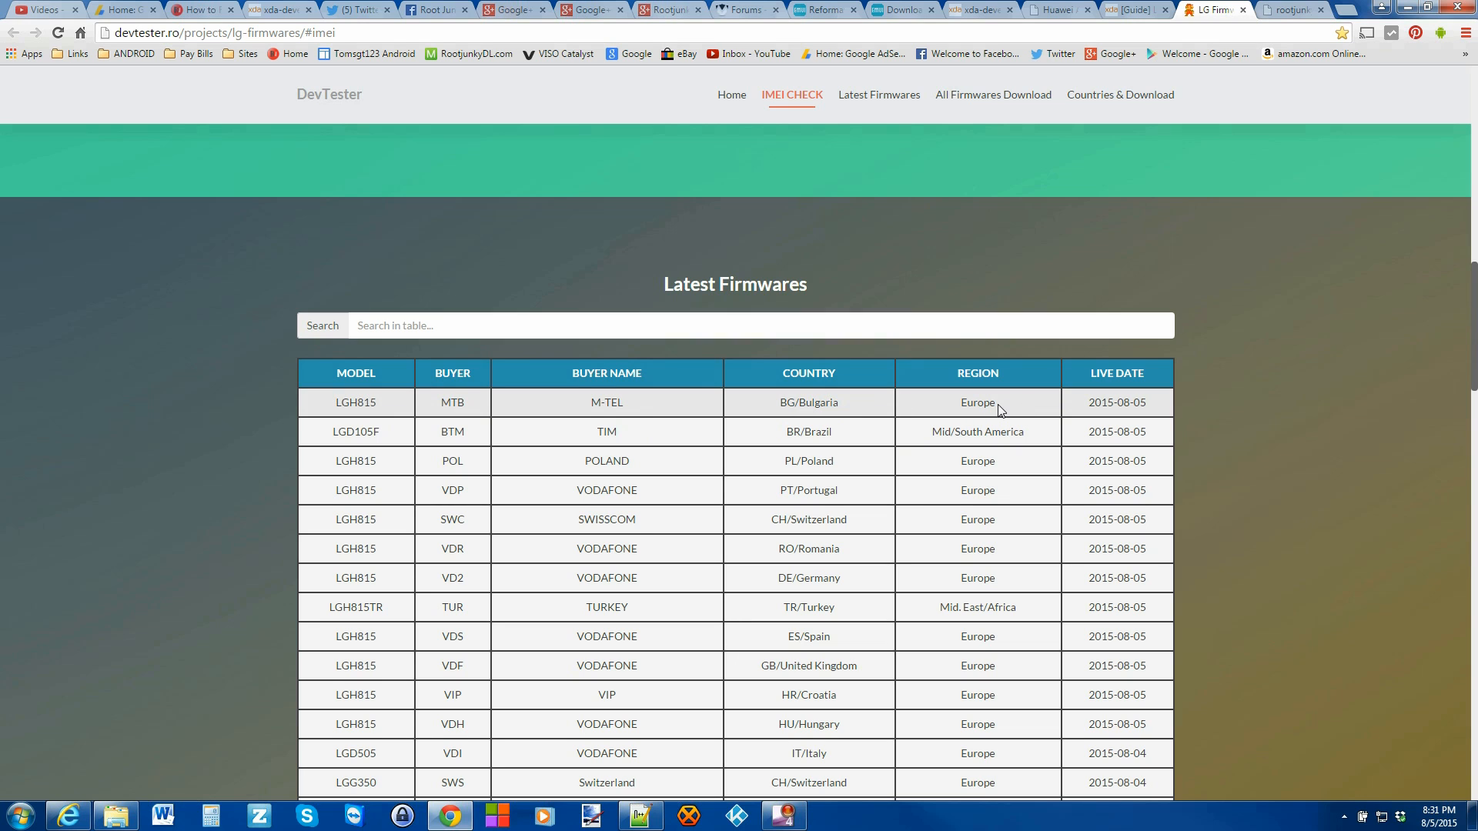
{"action": "mouse_move", "coordinate": [959, 406]}
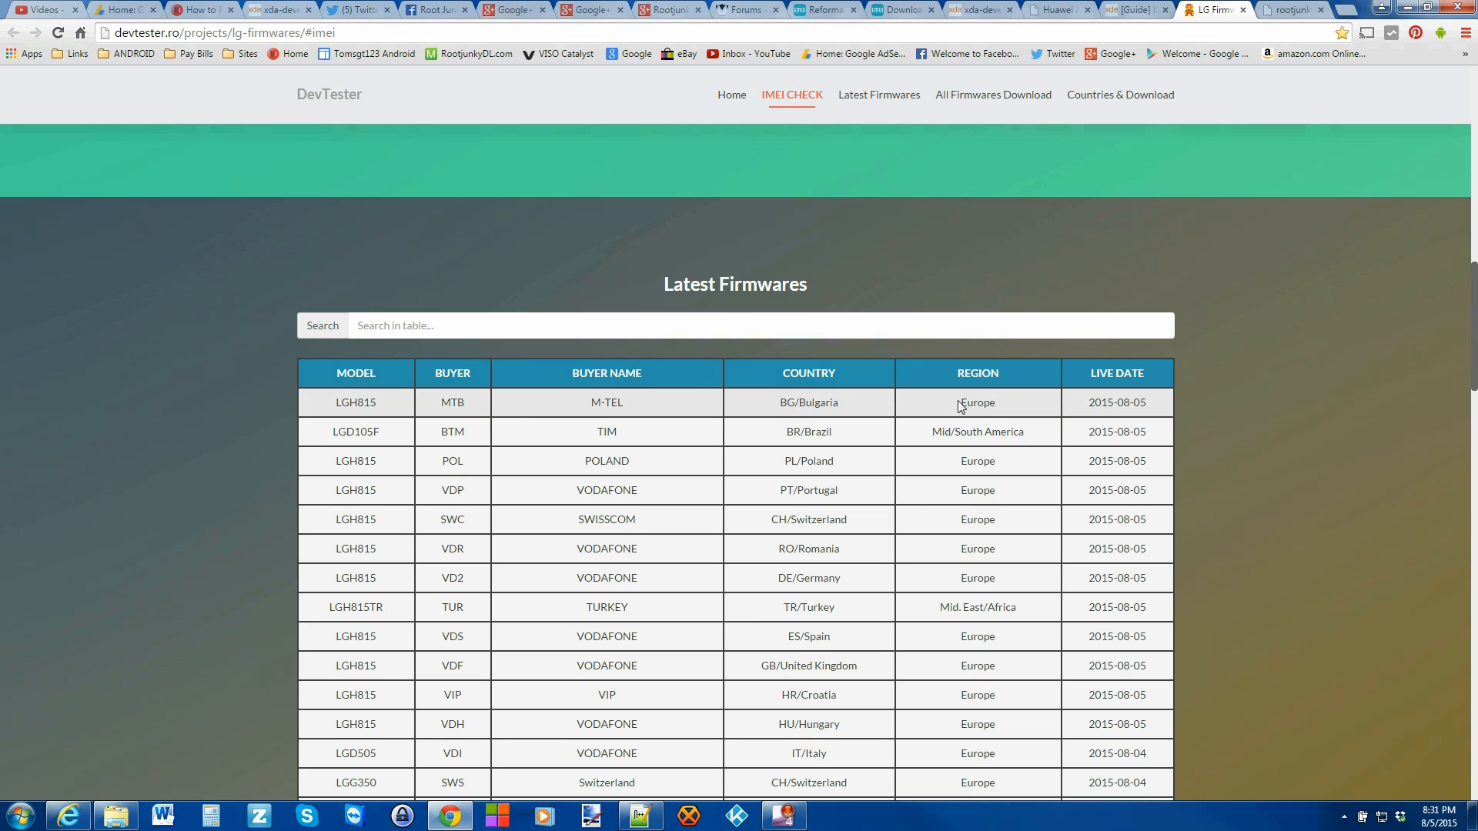
{"action": "mouse_move", "coordinate": [926, 447]}
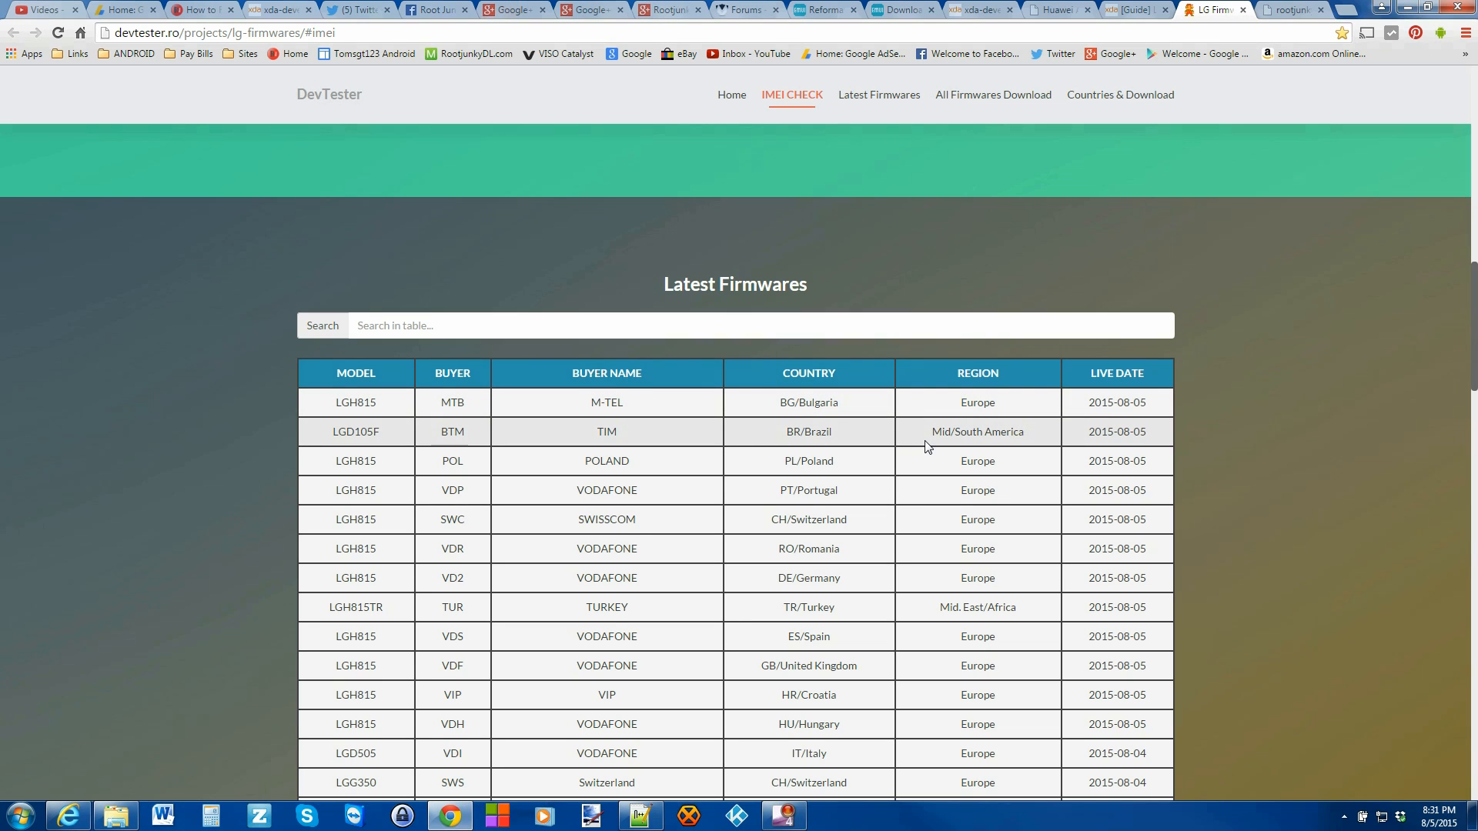
{"action": "left_click", "coordinate": [731, 94]}
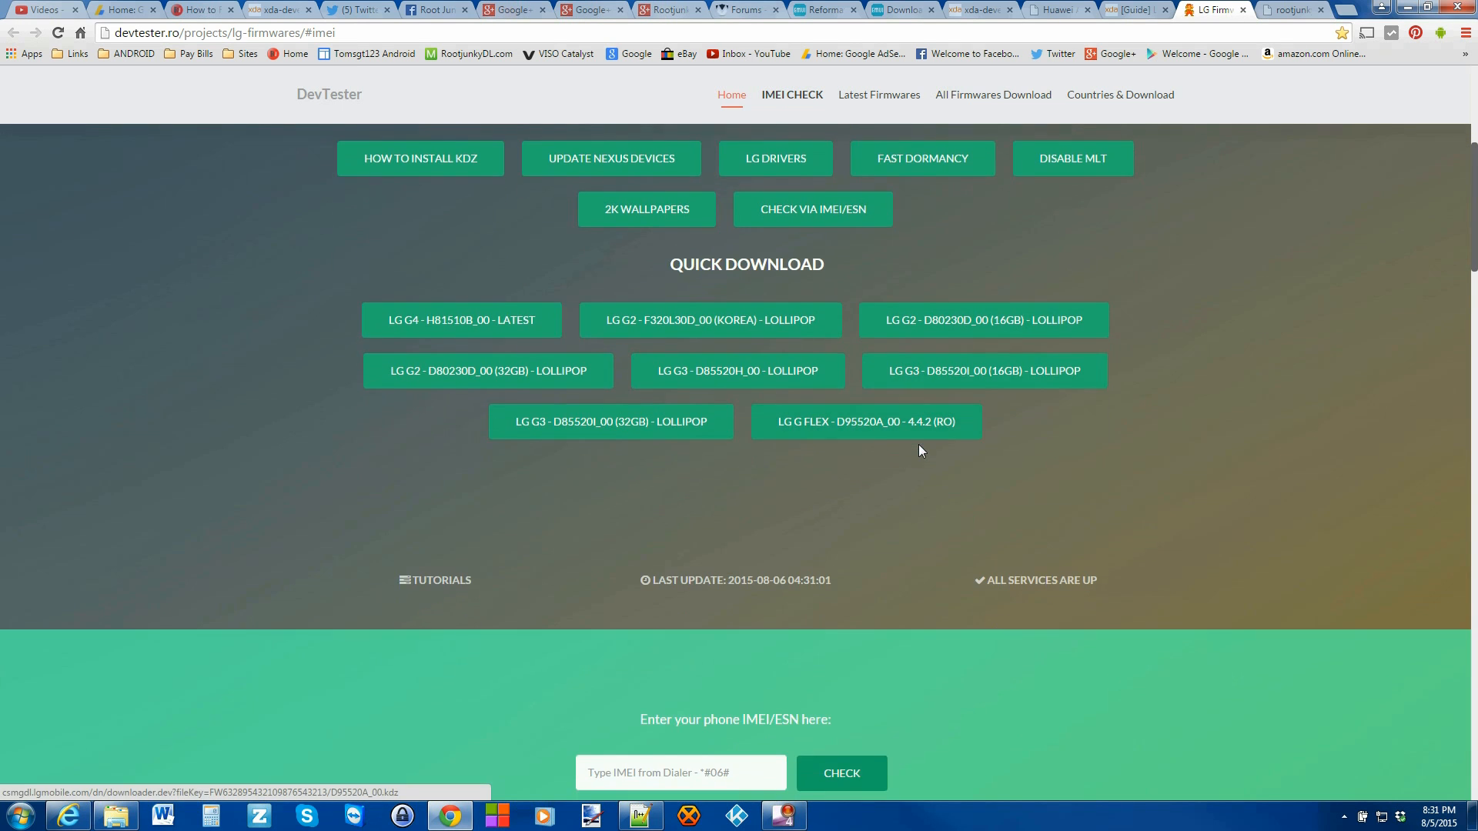
{"action": "scroll", "scroll_direction": "down", "scroll_amount": 3}
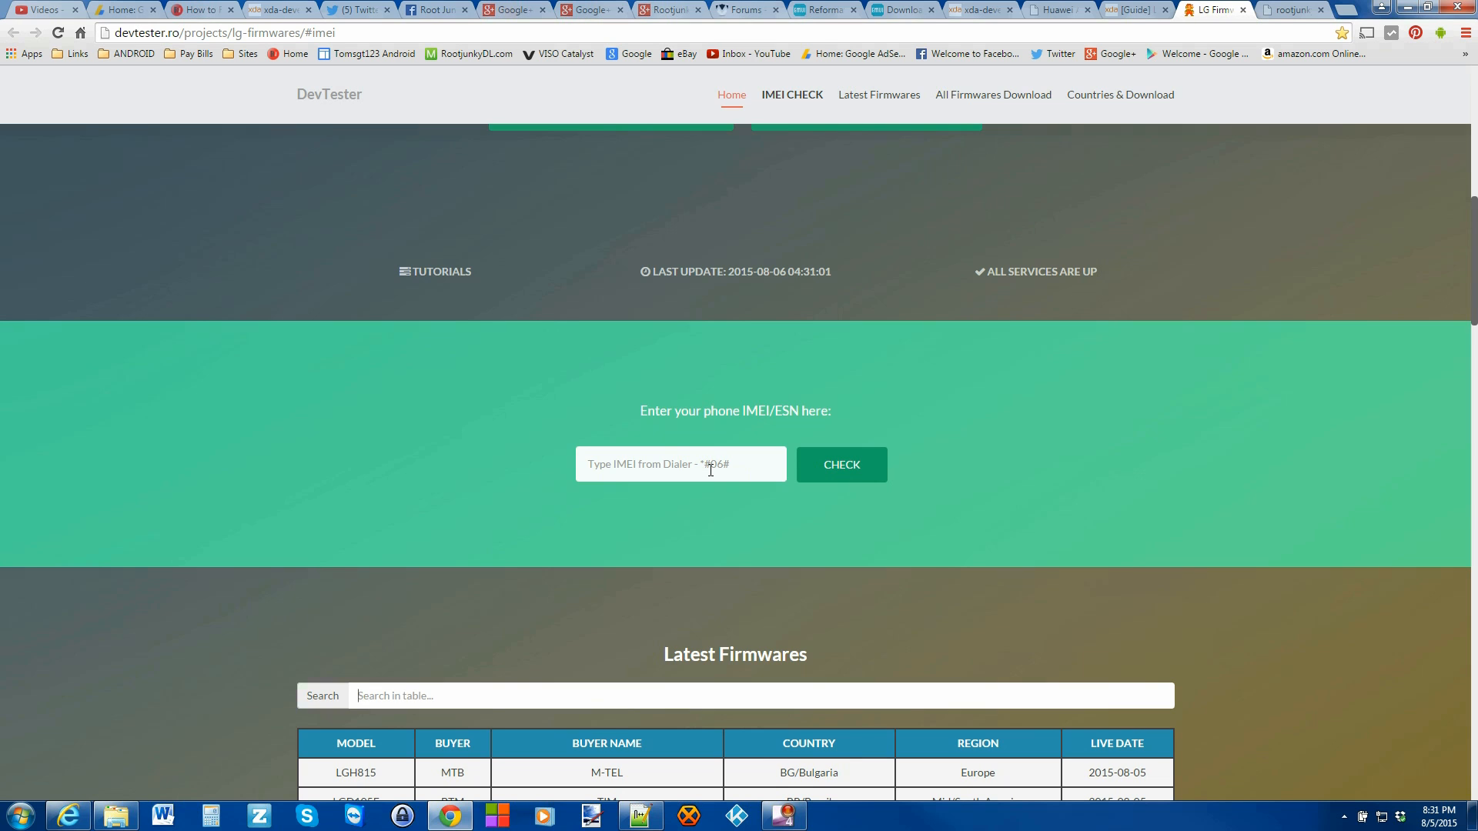
{"action": "mouse_move", "coordinate": [910, 477]}
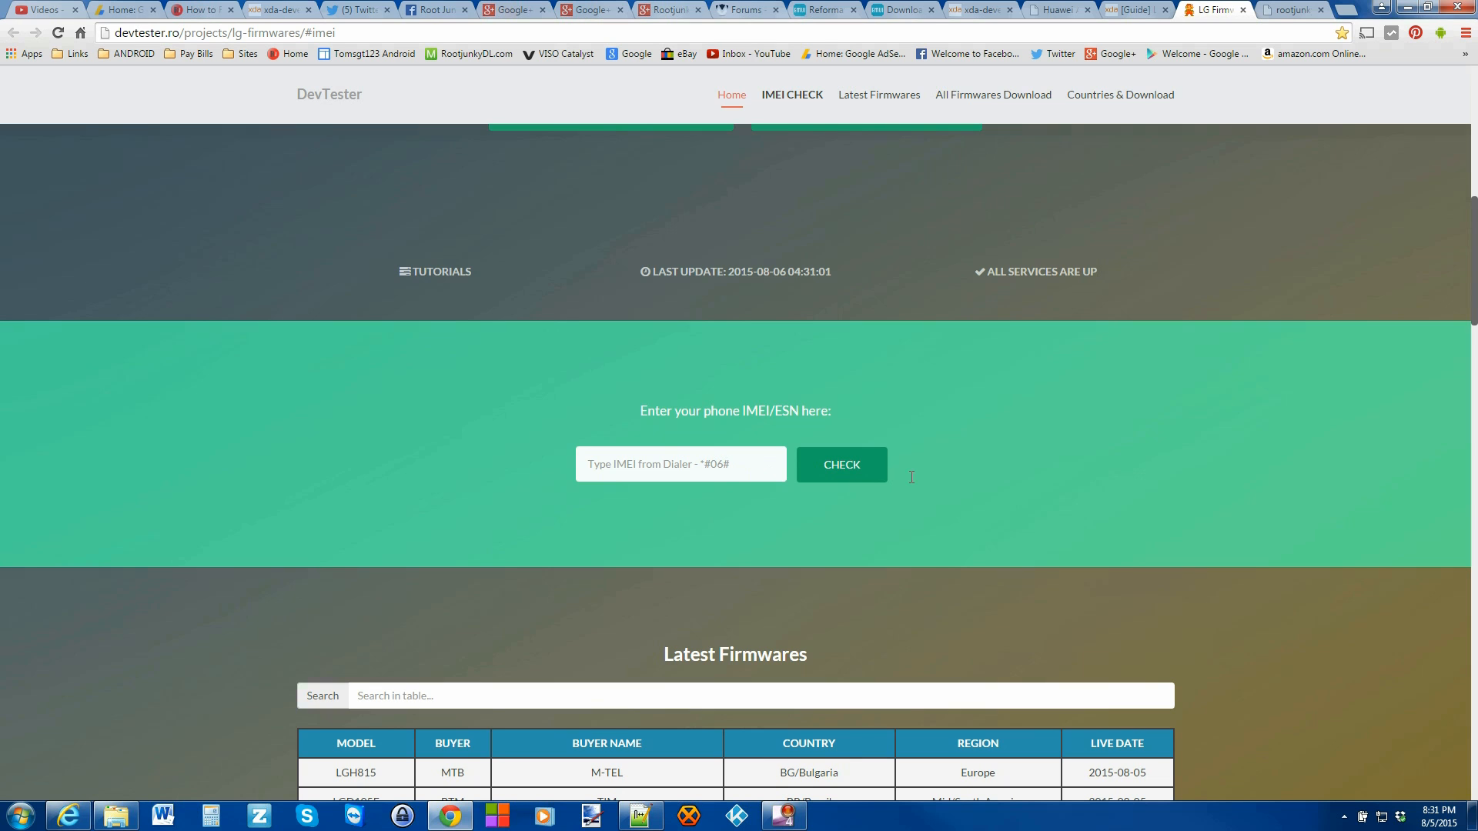
{"action": "scroll", "scroll_direction": "down", "scroll_amount": 3}
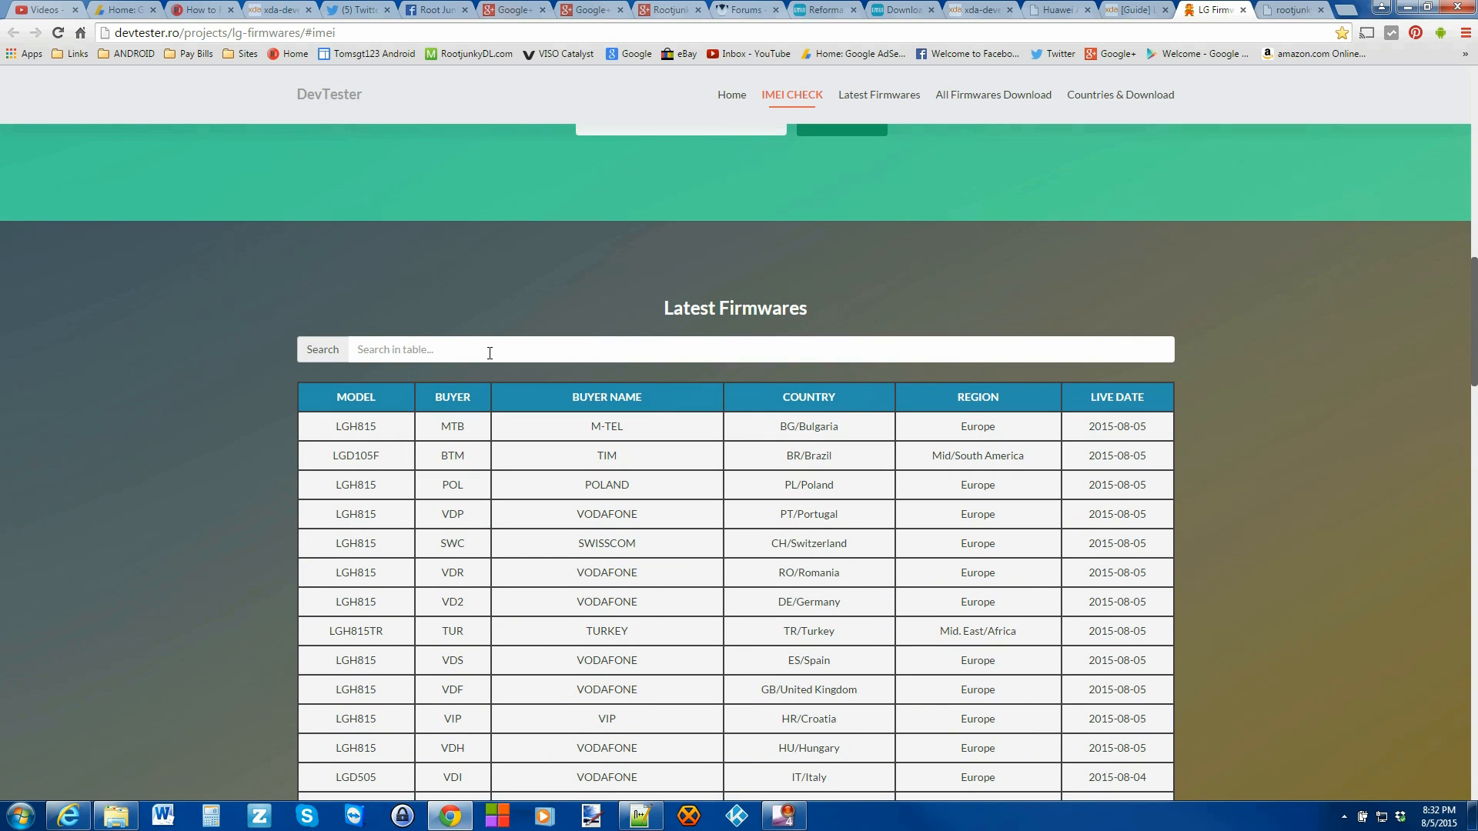
Search the Latest Firmwares table for LGH815, review the carrier releases, and return to Home.
{"action": "type", "text": "LGh815"}
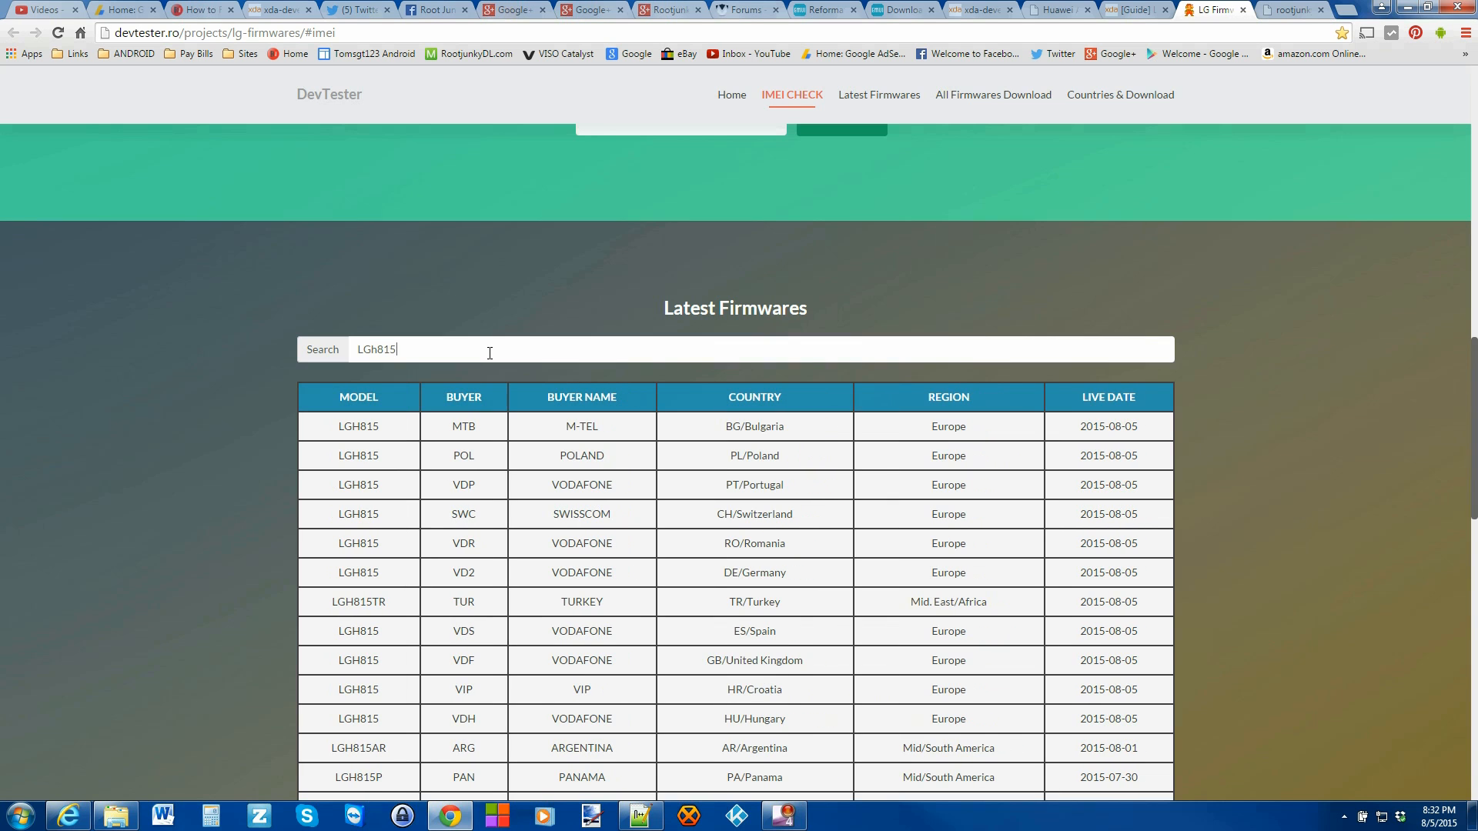
{"action": "scroll", "scroll_direction": "down", "scroll_amount": 3}
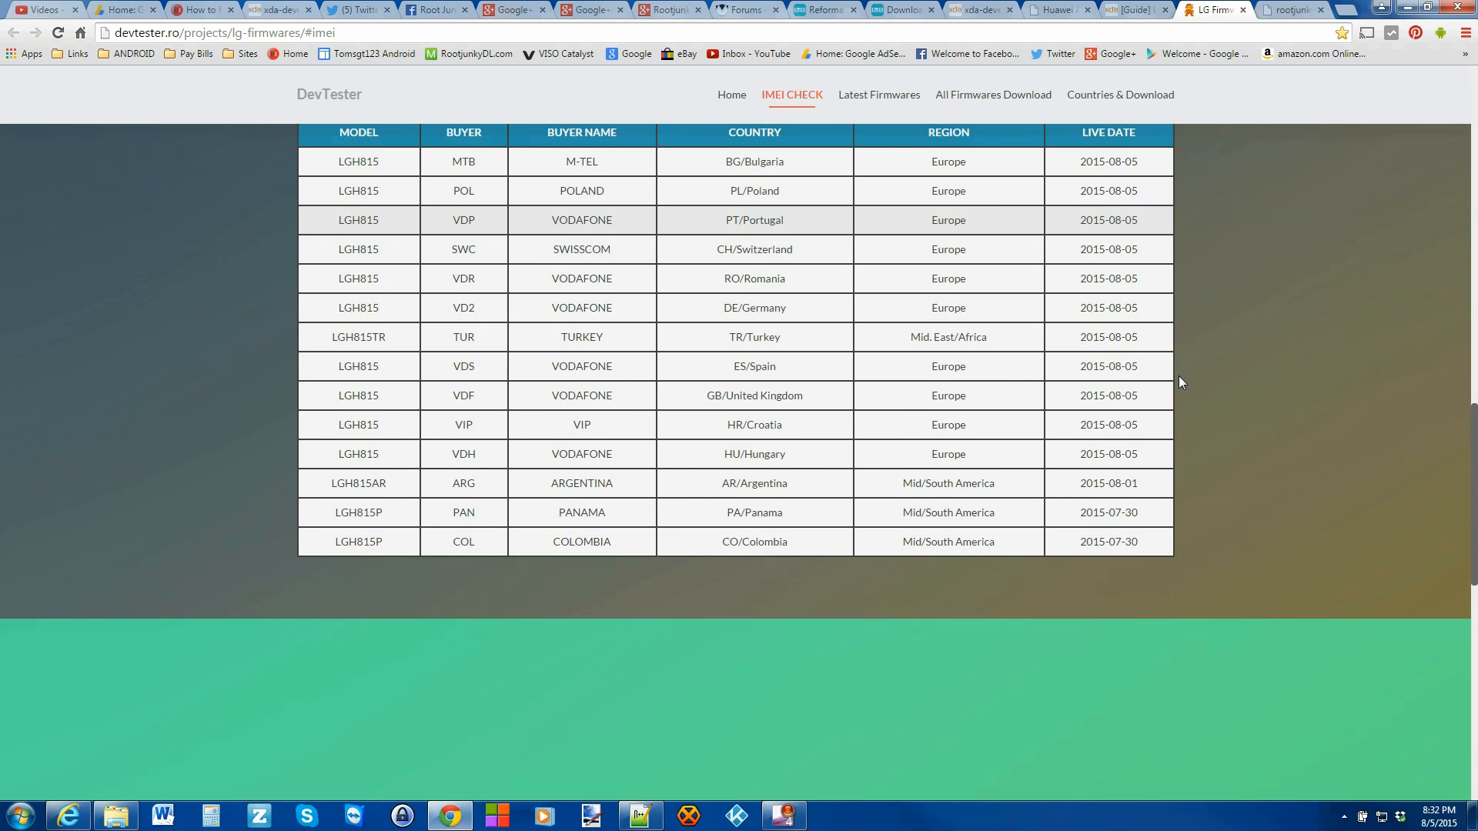
{"action": "scroll", "scroll_direction": "down", "scroll_amount": 3}
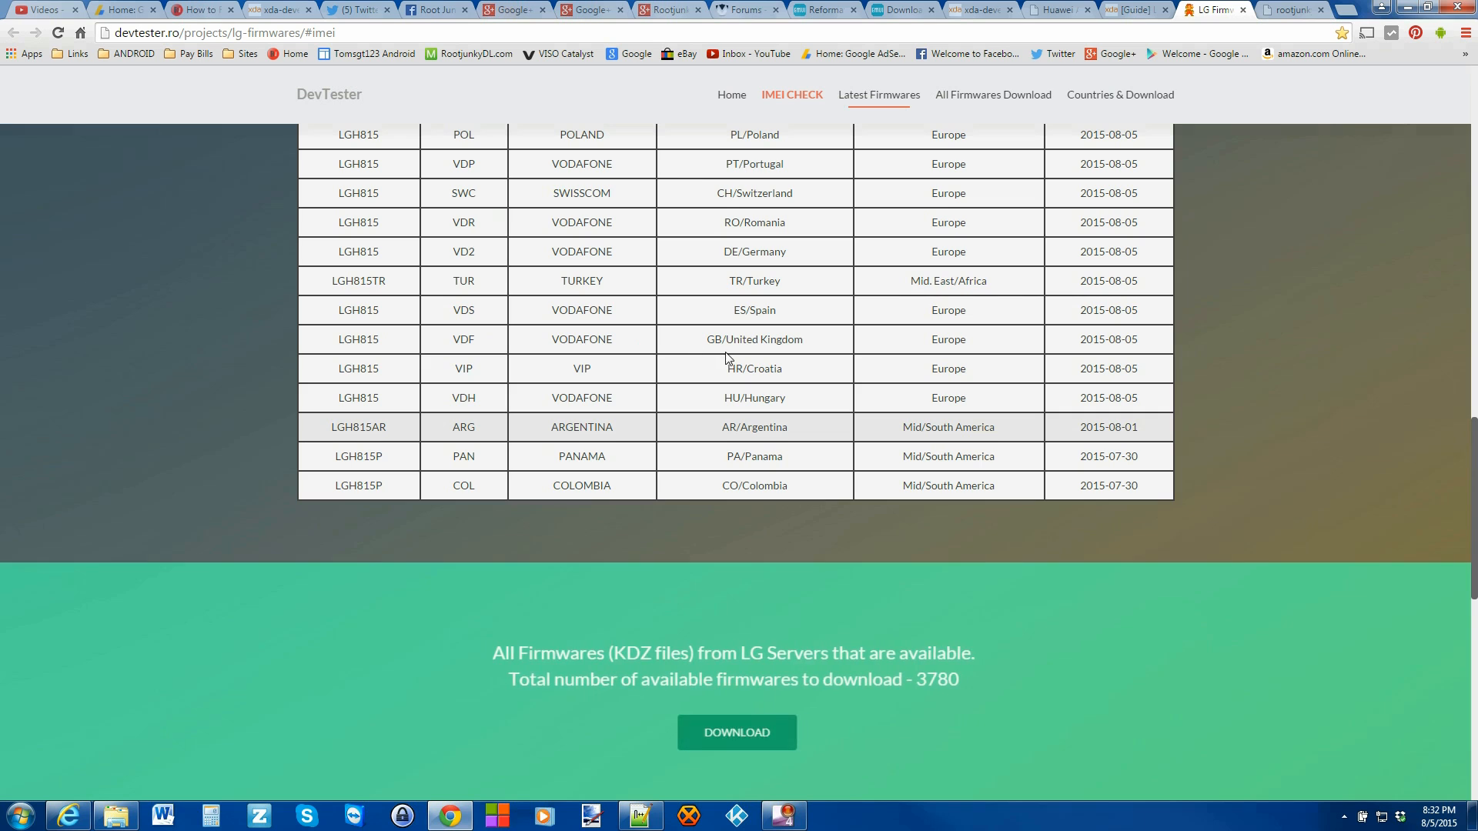
{"action": "scroll", "scroll_direction": "up", "scroll_amount": 3}
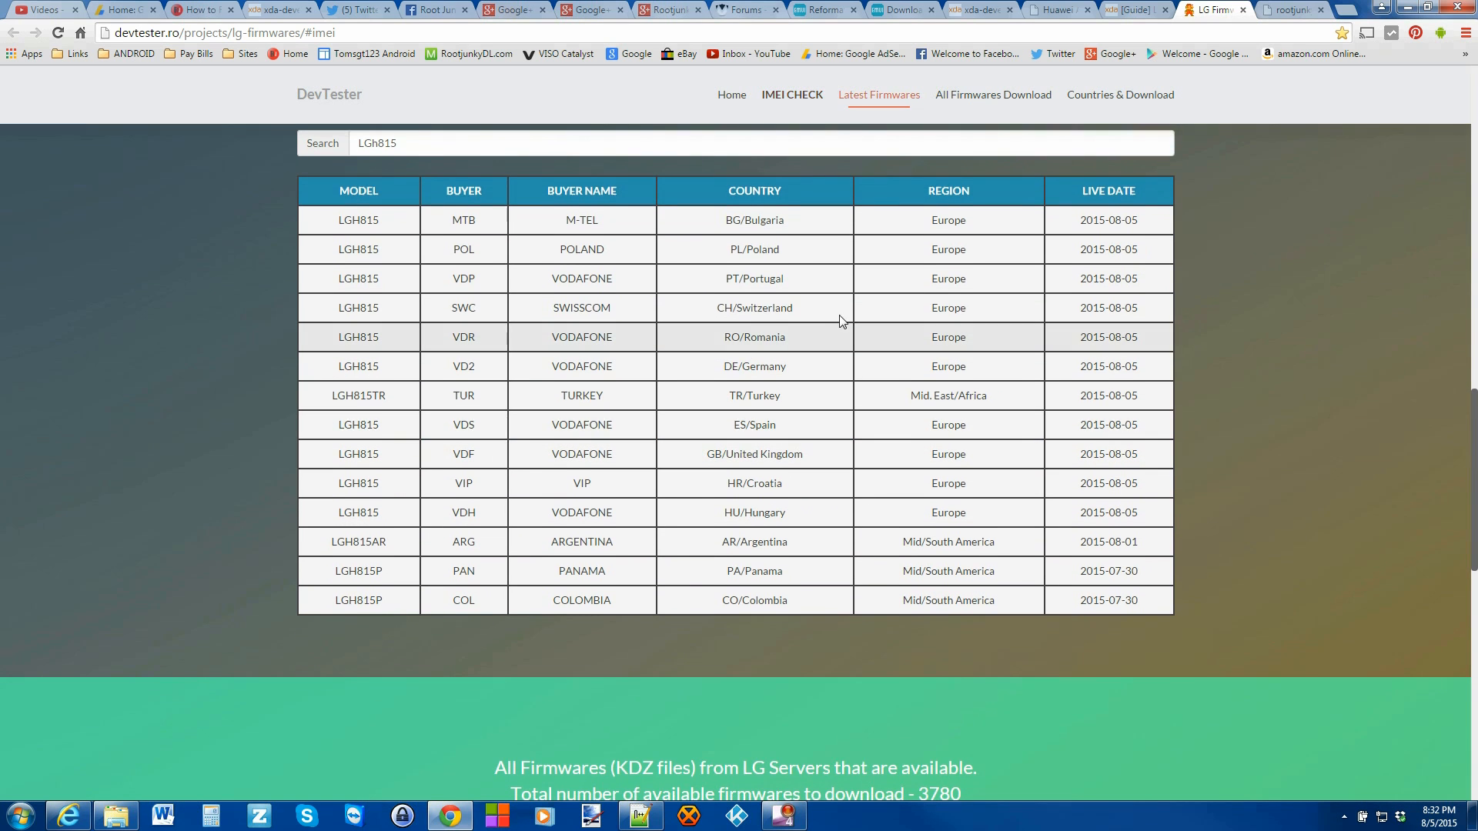
{"action": "mouse_move", "coordinate": [787, 453]}
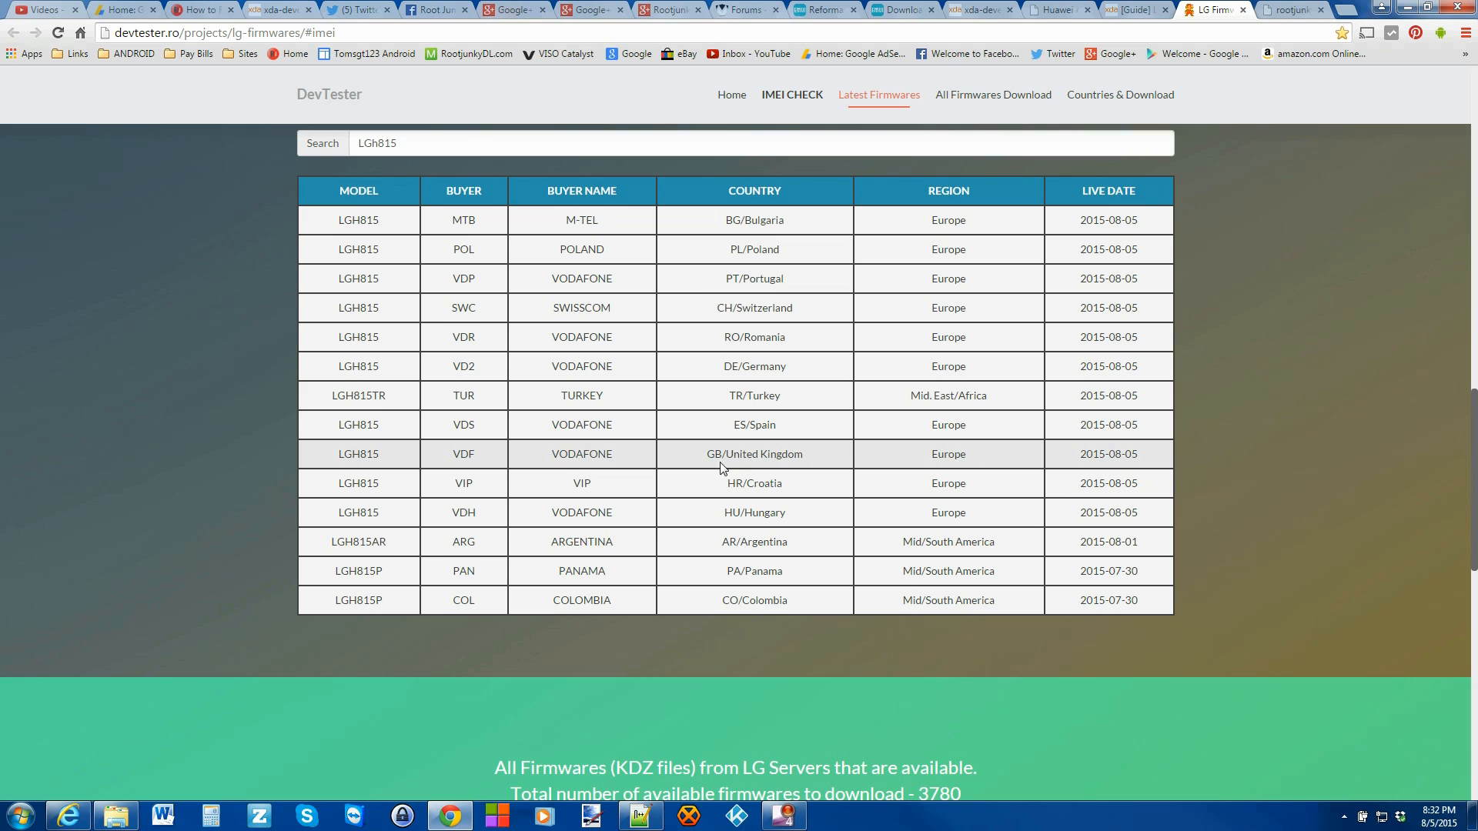
{"action": "mouse_move", "coordinate": [792, 456]}
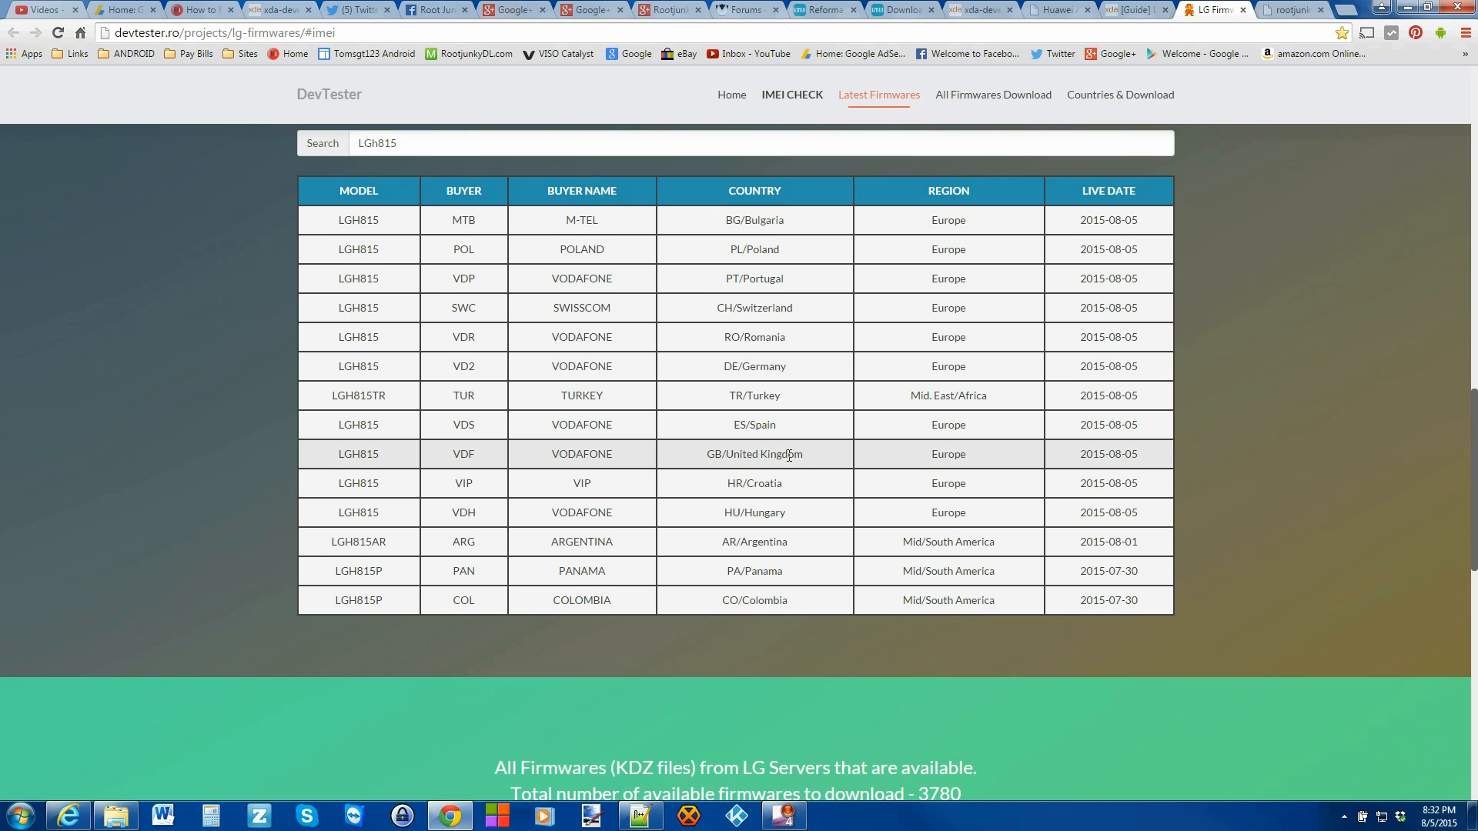
{"action": "mouse_move", "coordinate": [745, 453]}
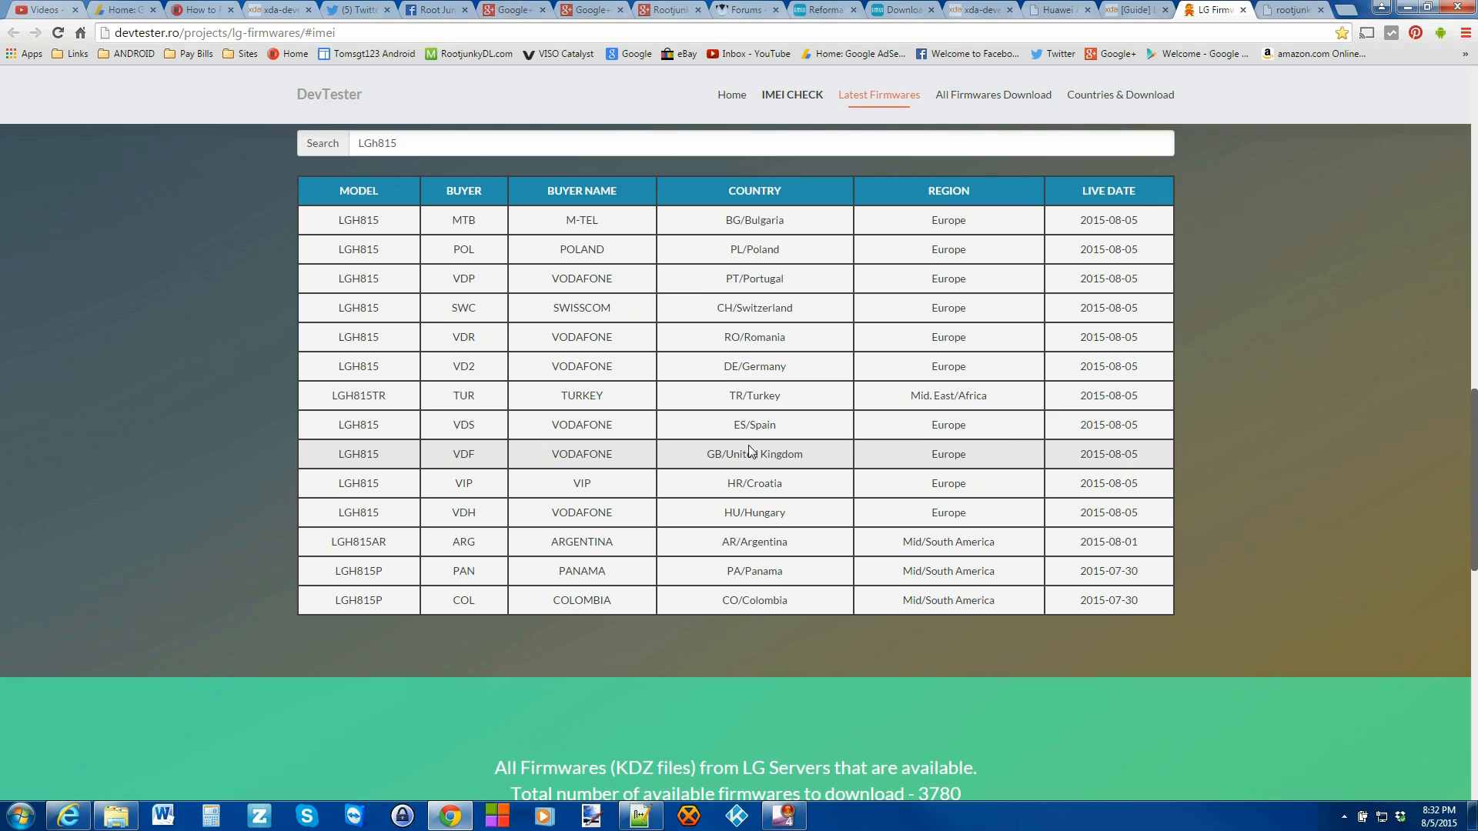
{"action": "mouse_move", "coordinate": [376, 557]}
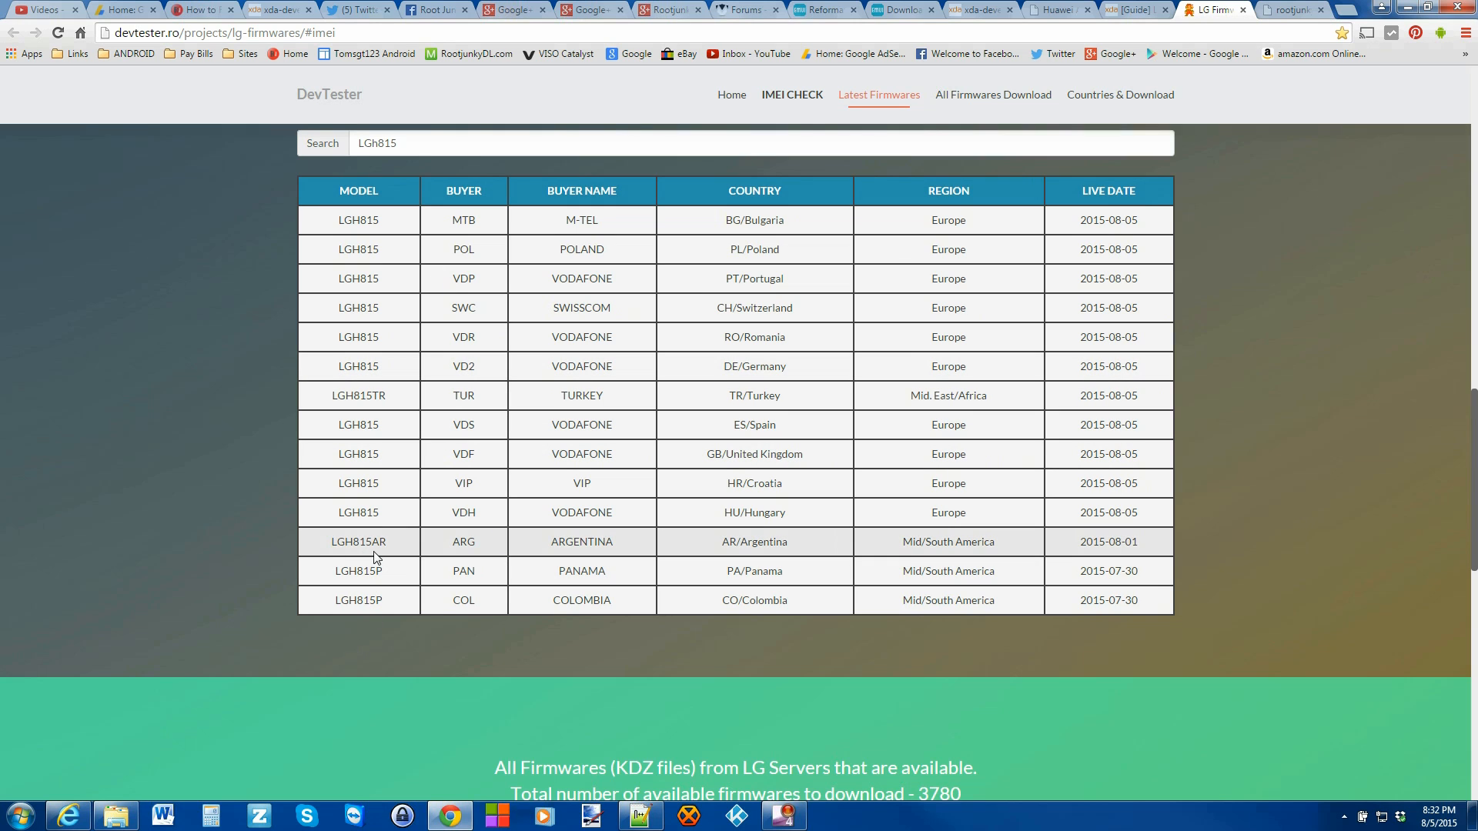
{"action": "mouse_move", "coordinate": [342, 545]}
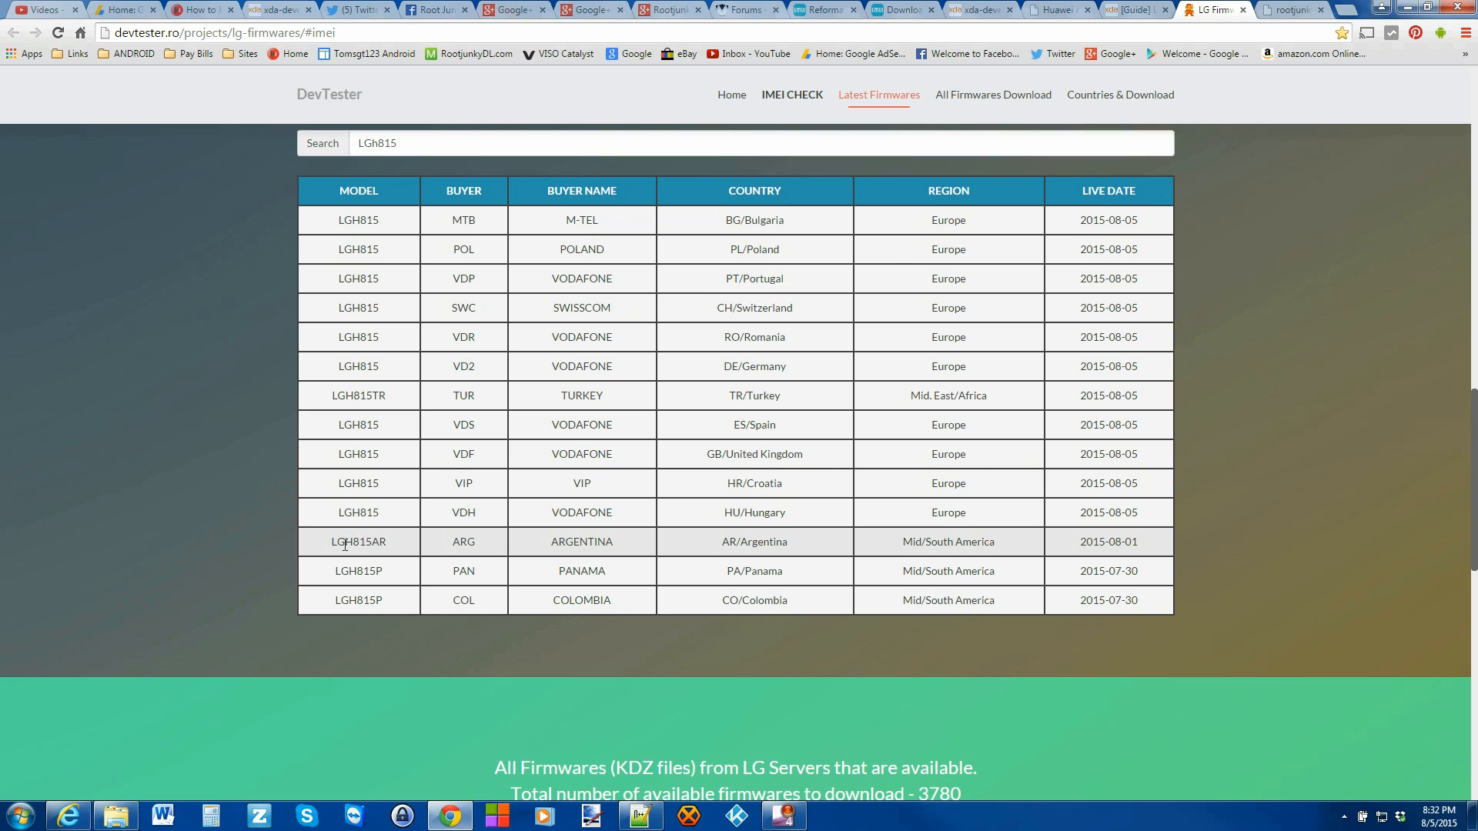
{"action": "mouse_move", "coordinate": [389, 548]}
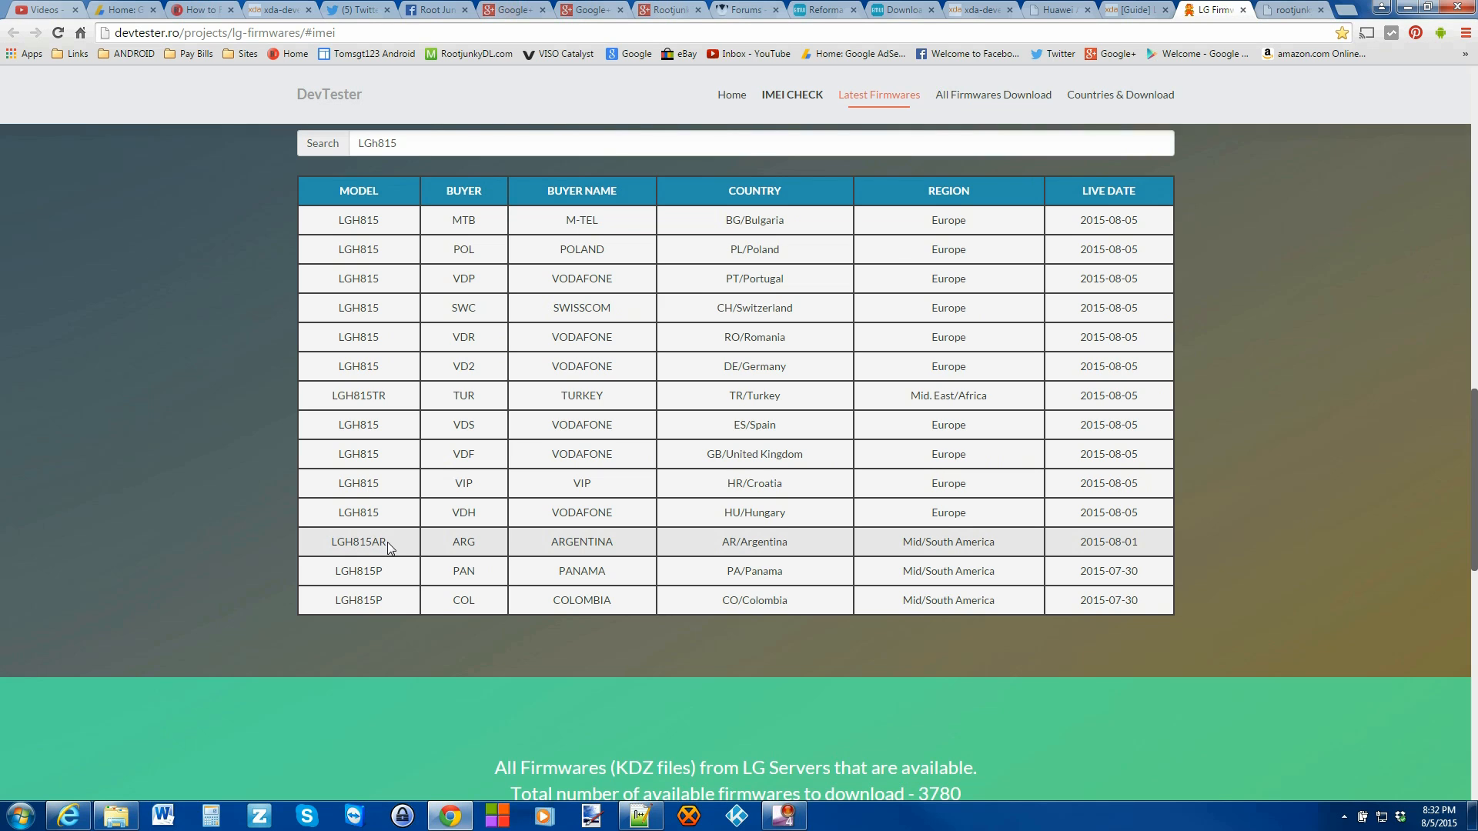
{"action": "mouse_move", "coordinate": [447, 561]}
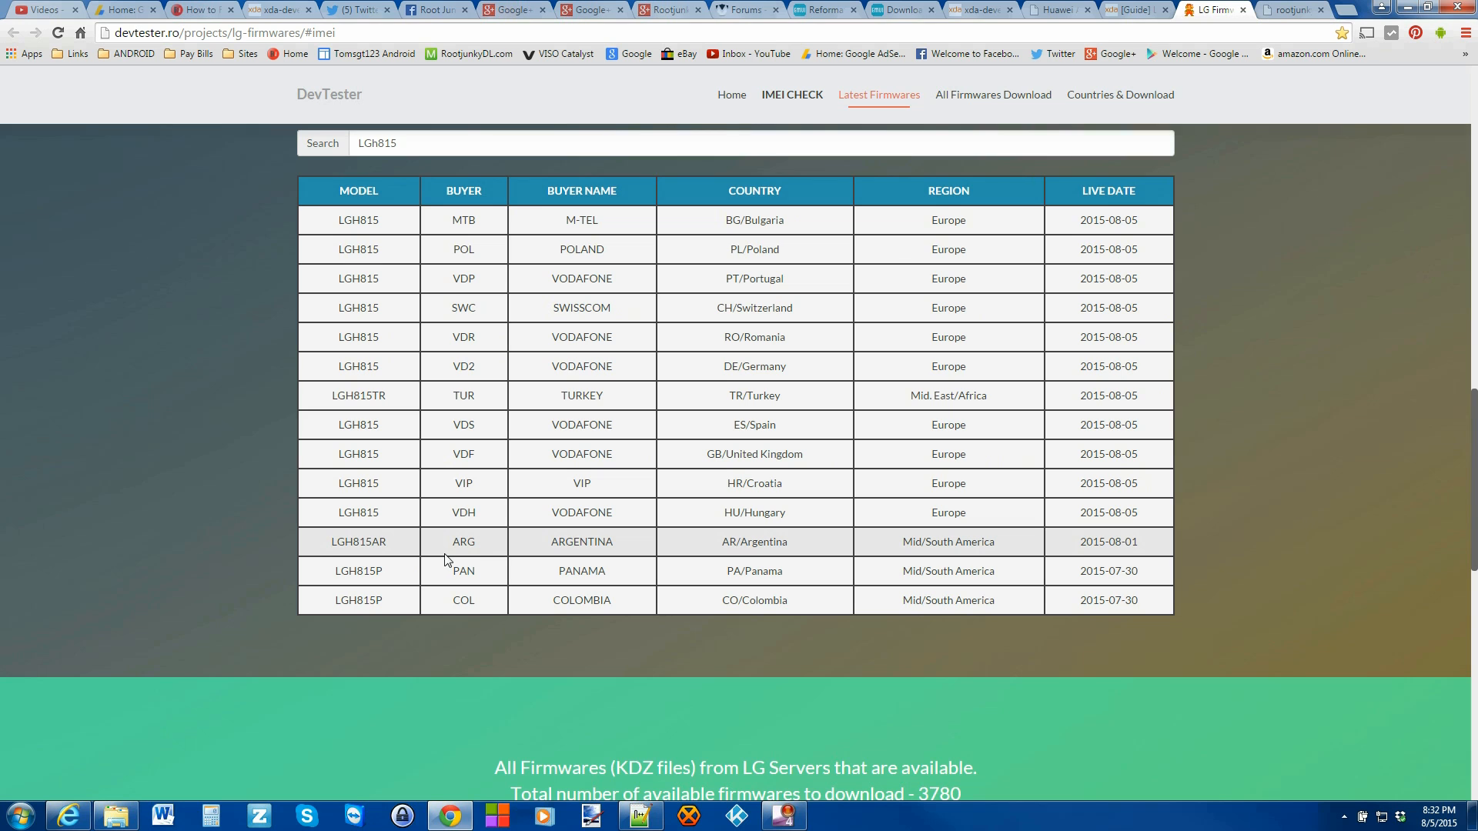
{"action": "mouse_move", "coordinate": [453, 534]}
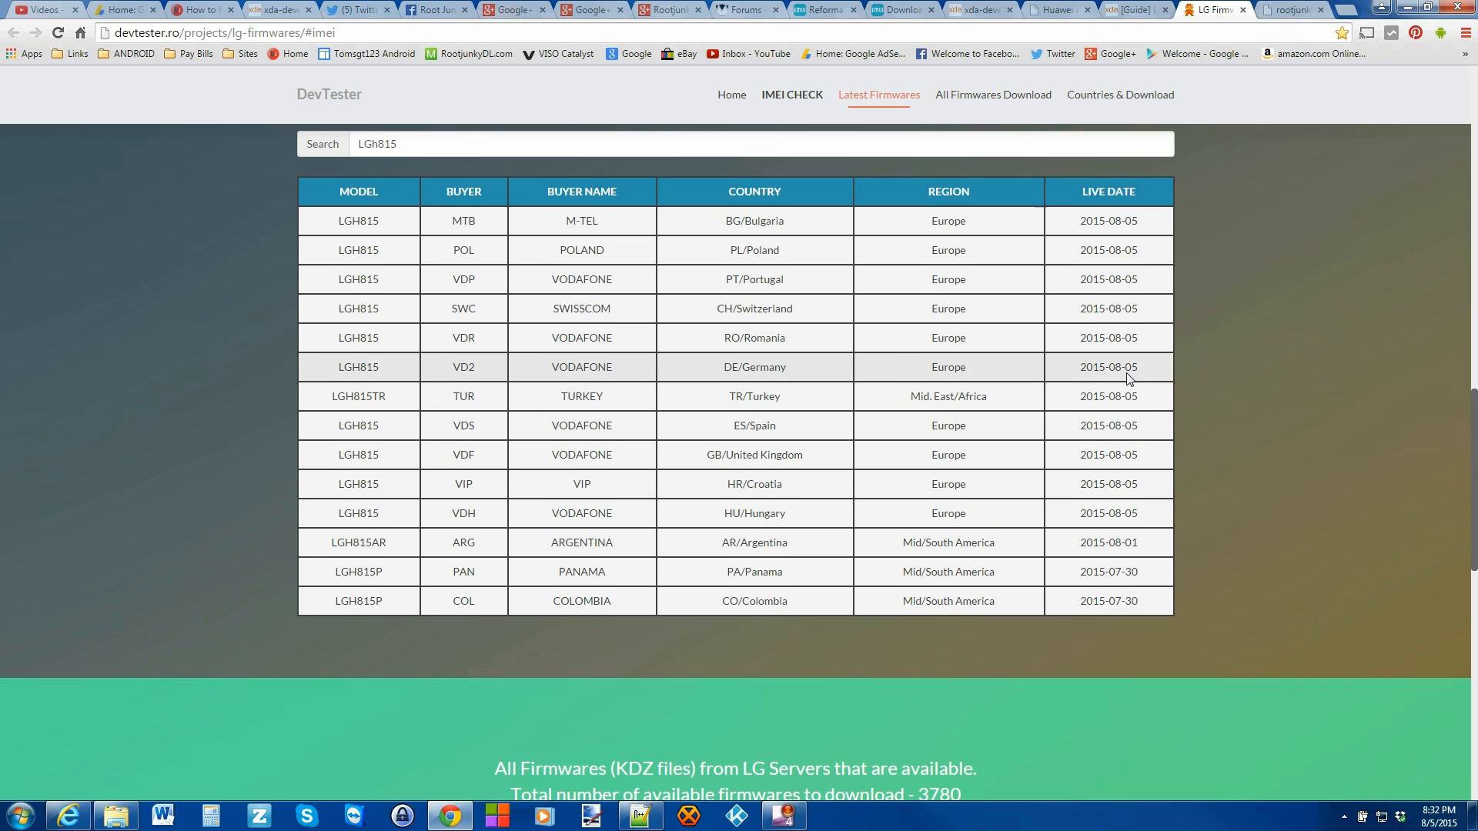
{"action": "left_click", "coordinate": [730, 94]}
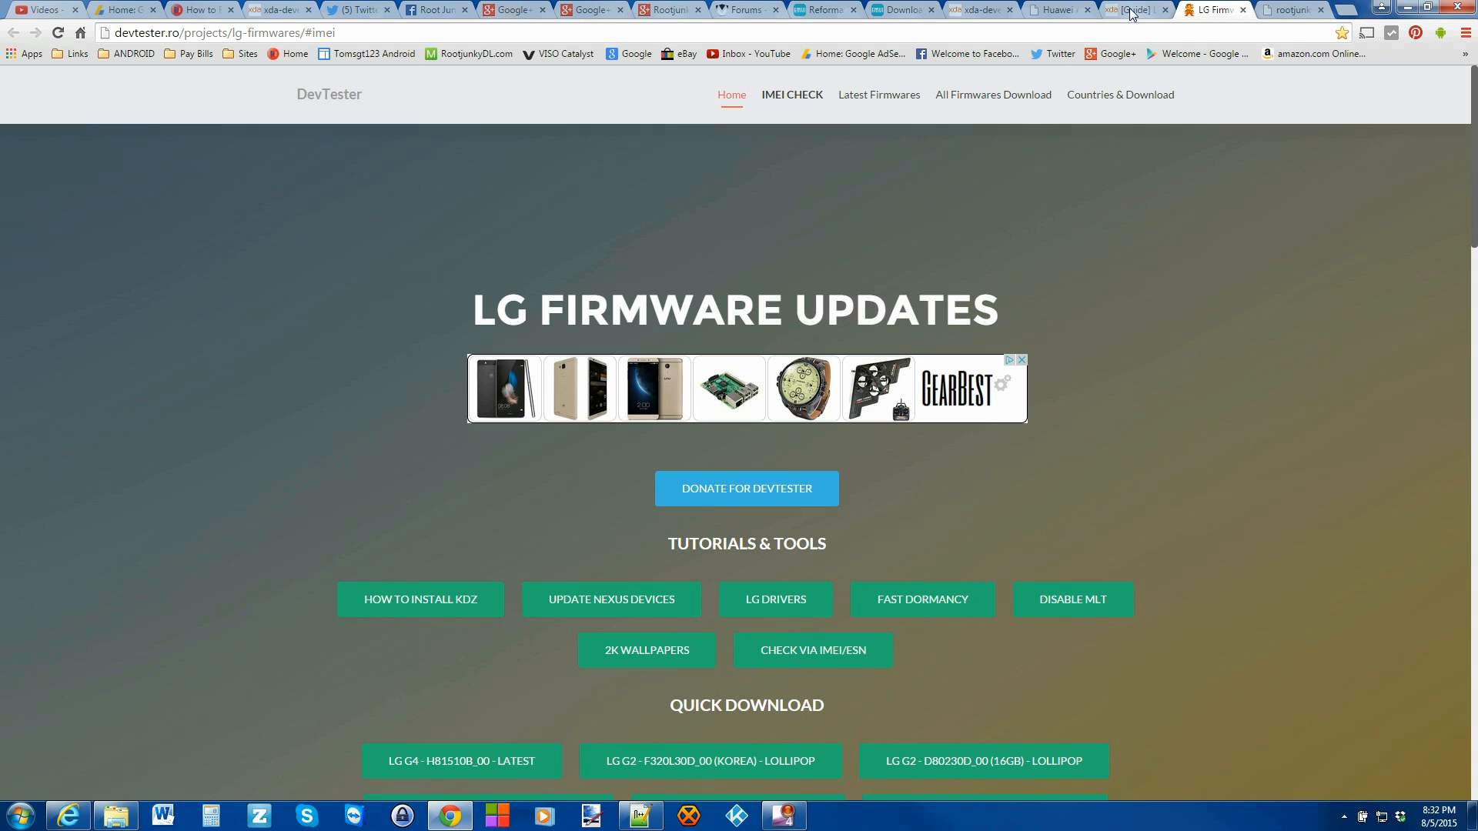
From RootJunkySDL's LG G4 folder, download LG_Flash_Tool_2014.zip.
{"action": "left_click", "coordinate": [1131, 10]}
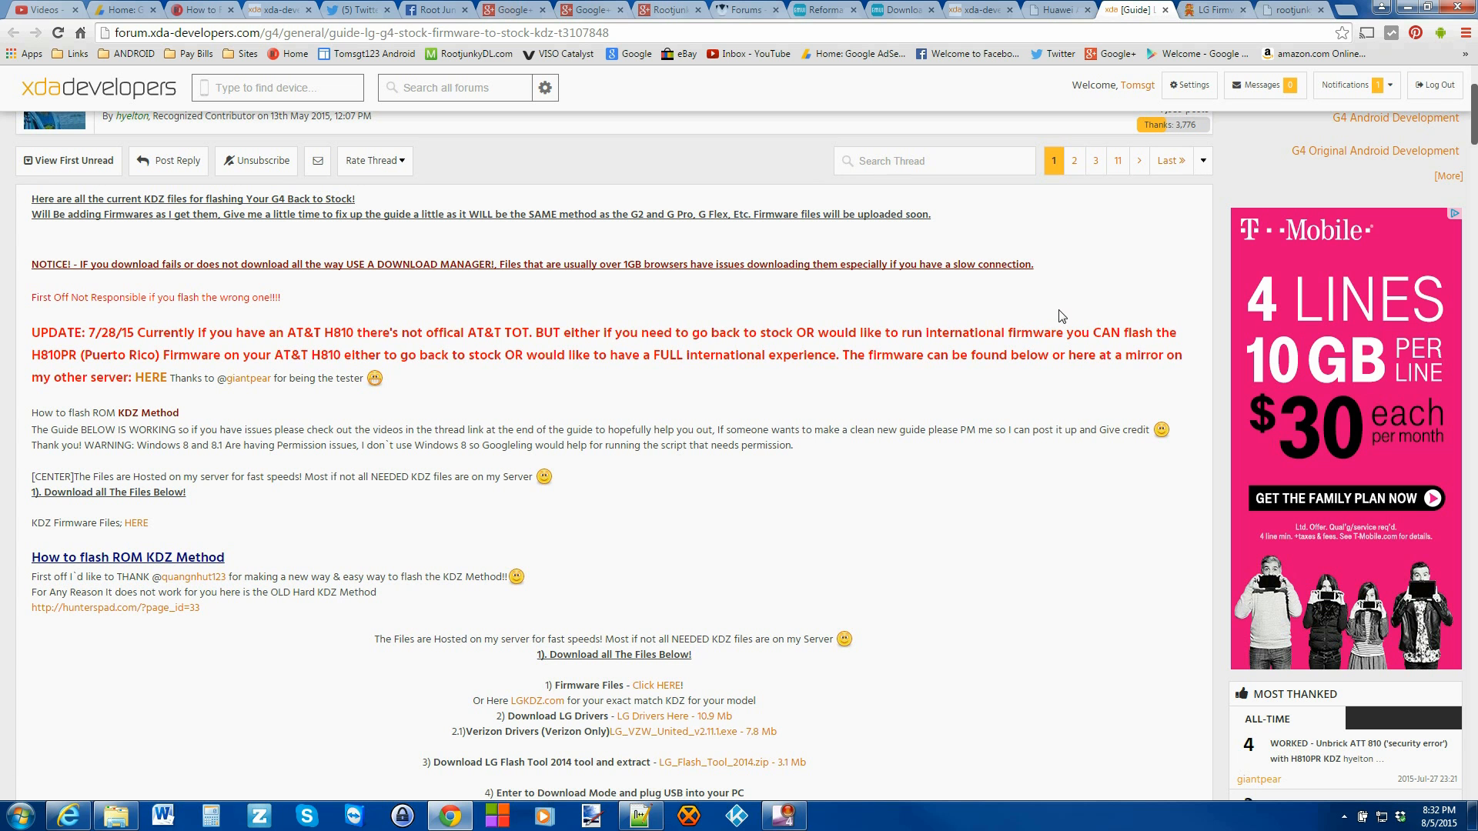
{"action": "left_click", "coordinate": [1291, 9]}
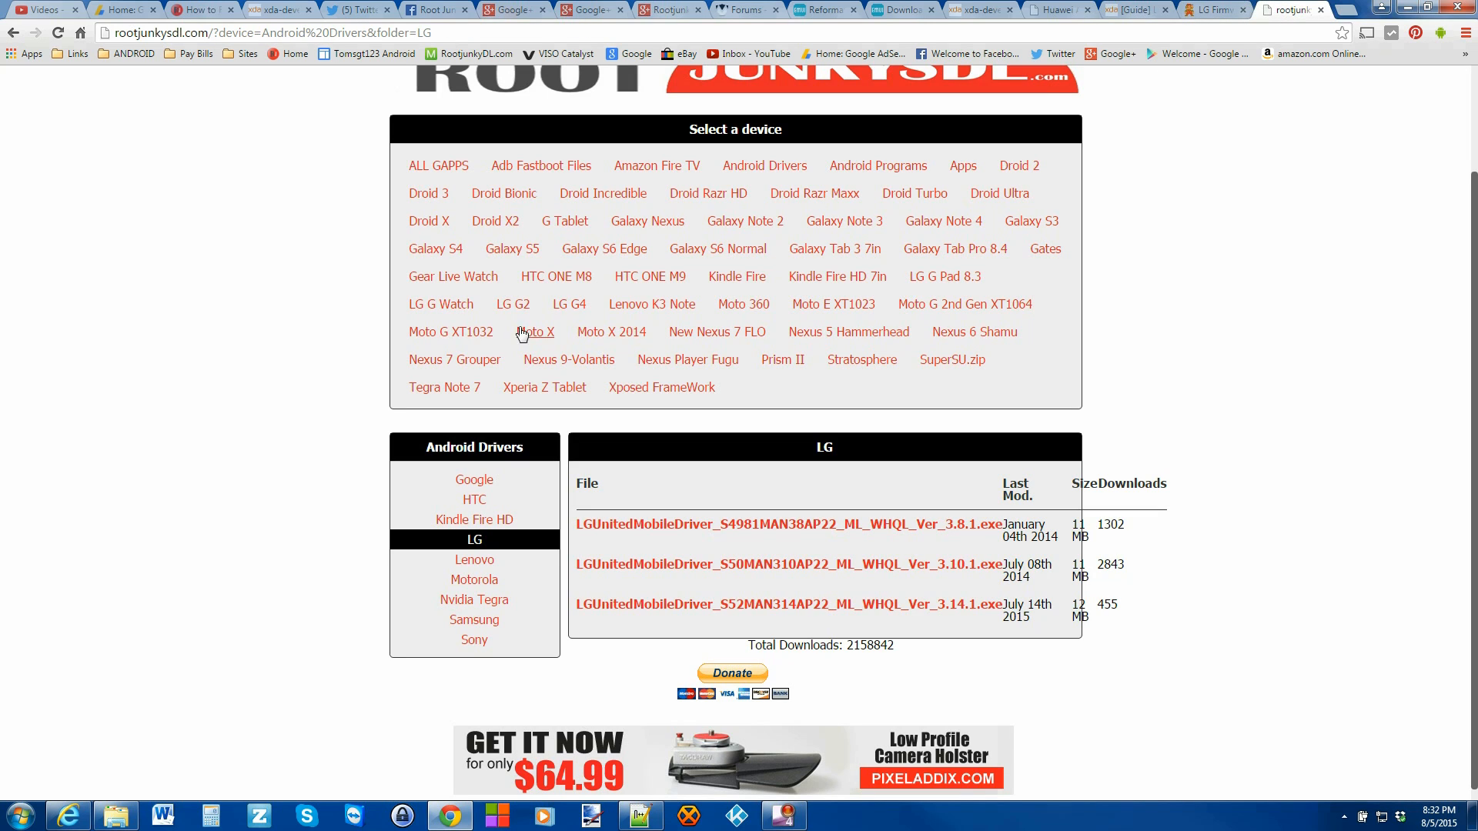
{"action": "mouse_move", "coordinate": [942, 220]}
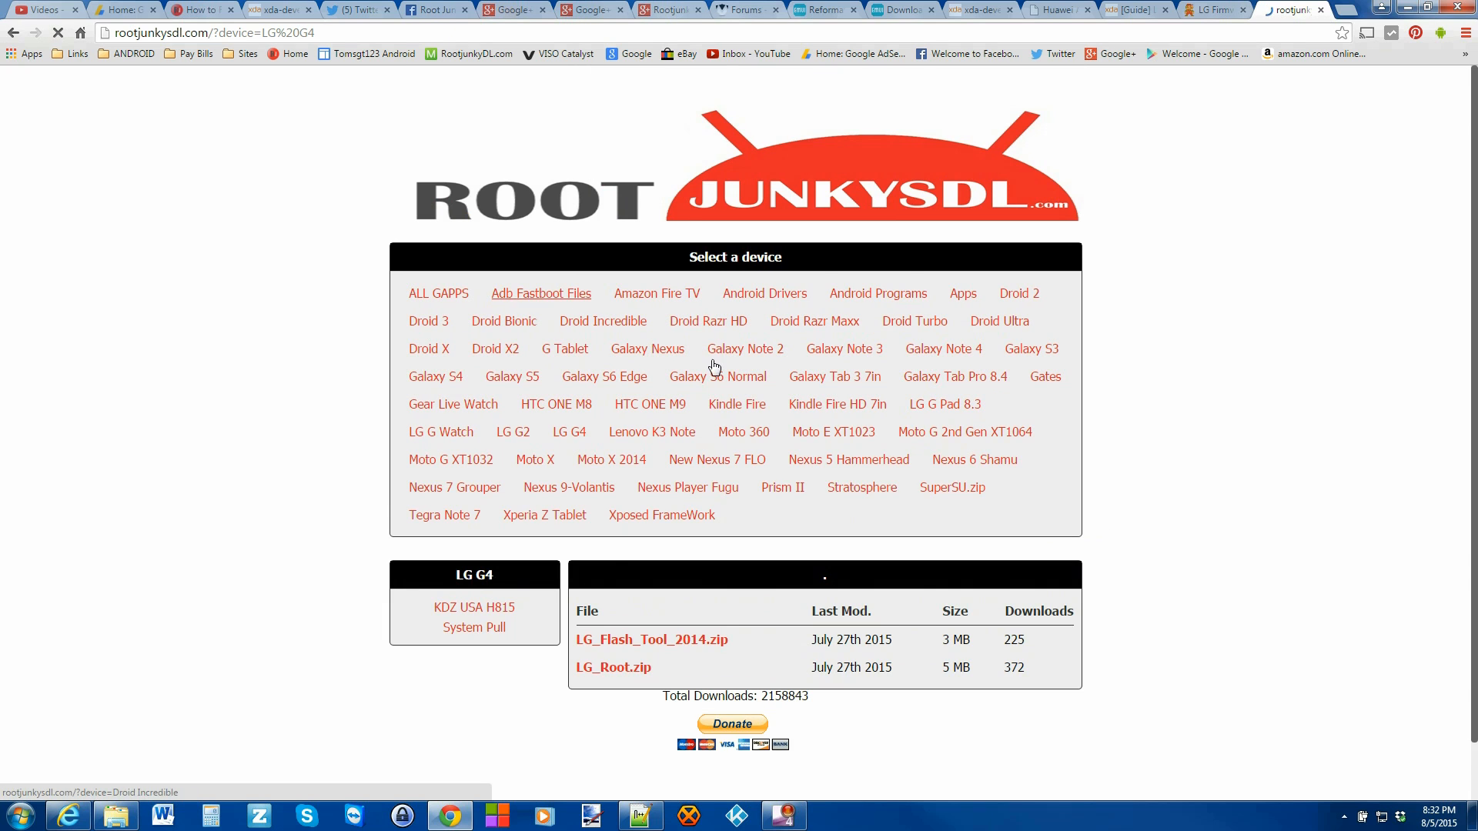
{"action": "scroll", "scroll_direction": "down", "scroll_amount": 3}
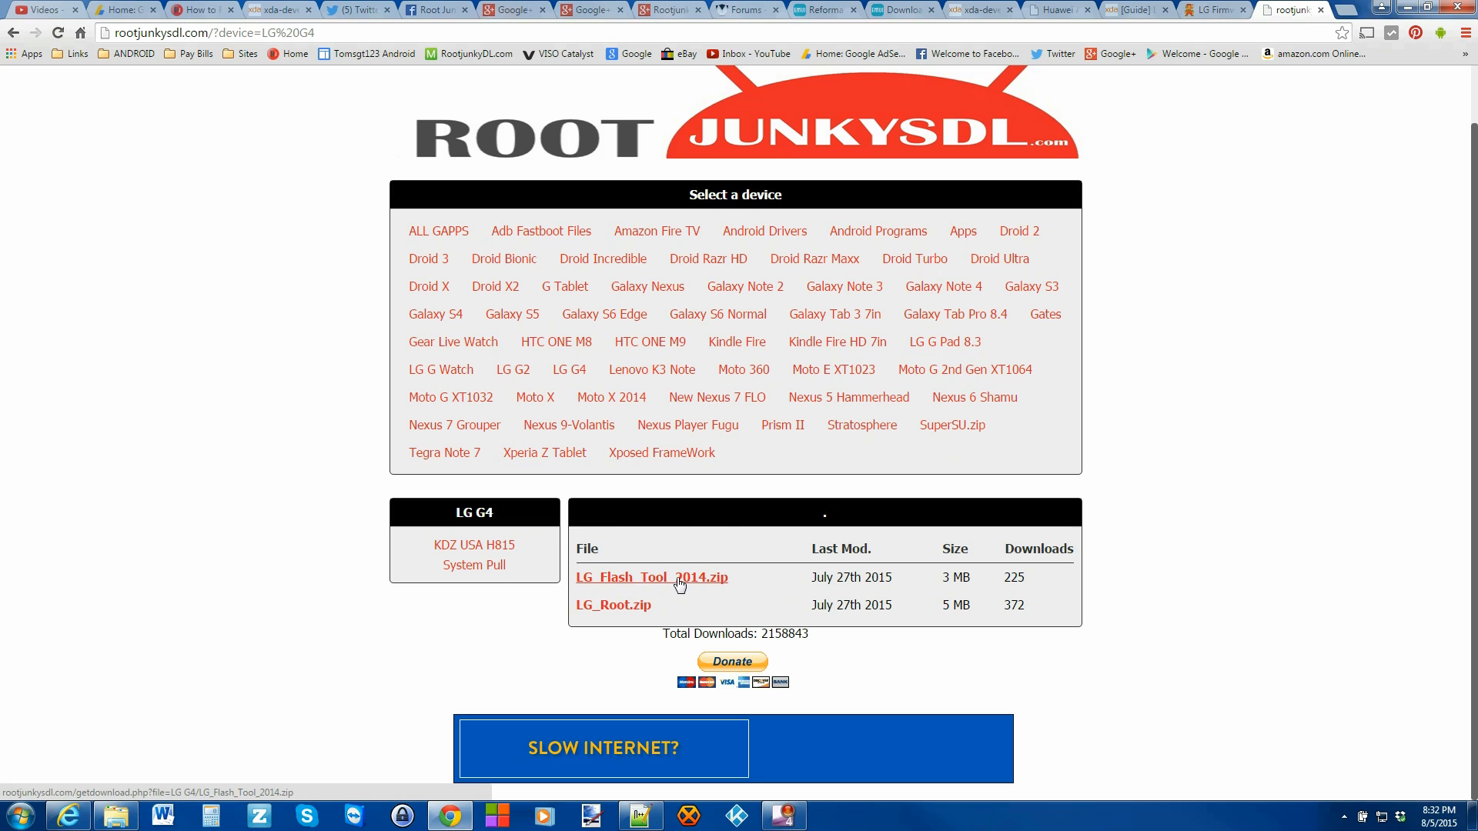
{"action": "mouse_move", "coordinate": [716, 585]}
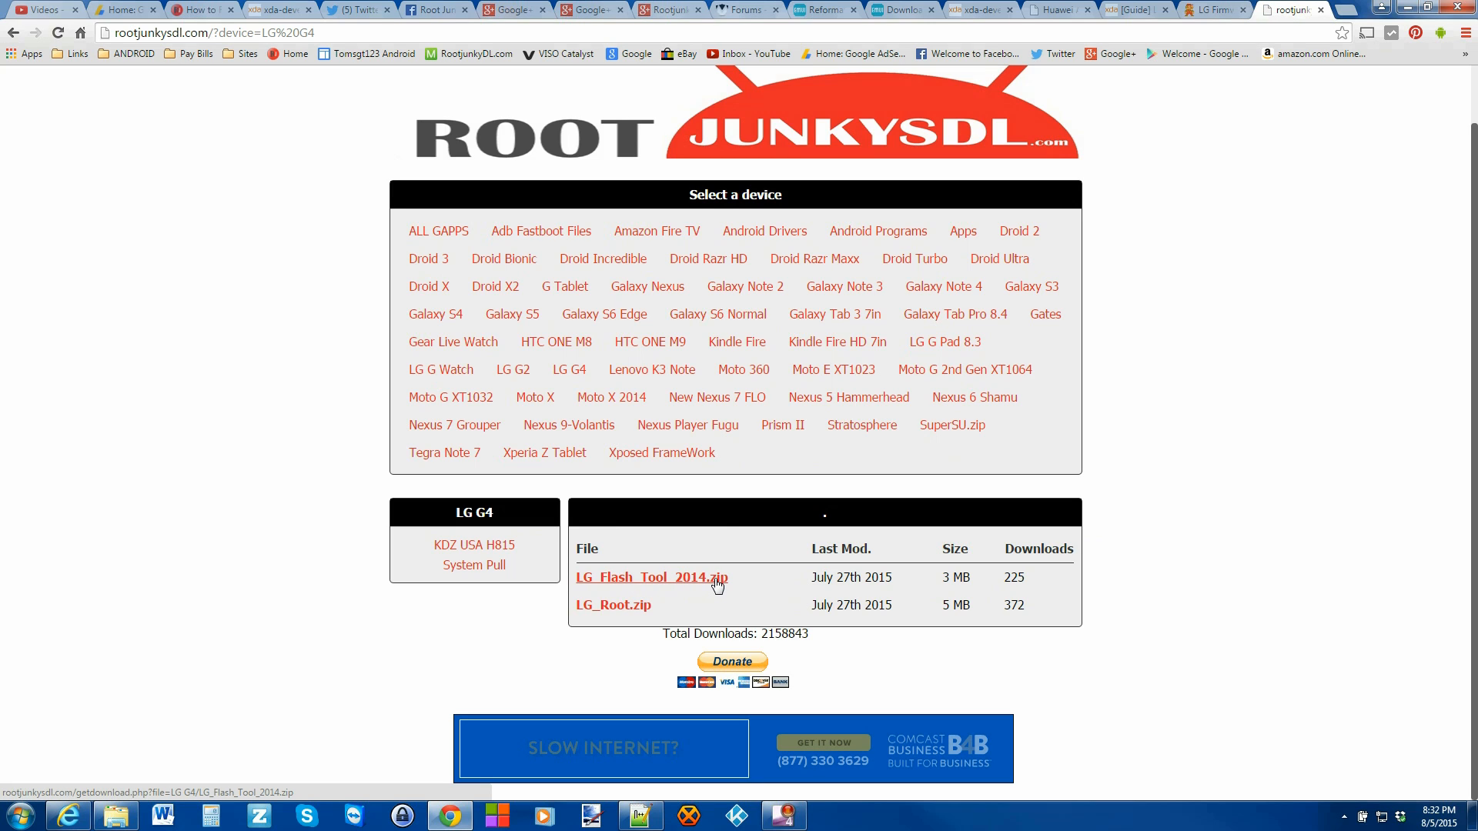
{"action": "mouse_move", "coordinate": [474, 545]}
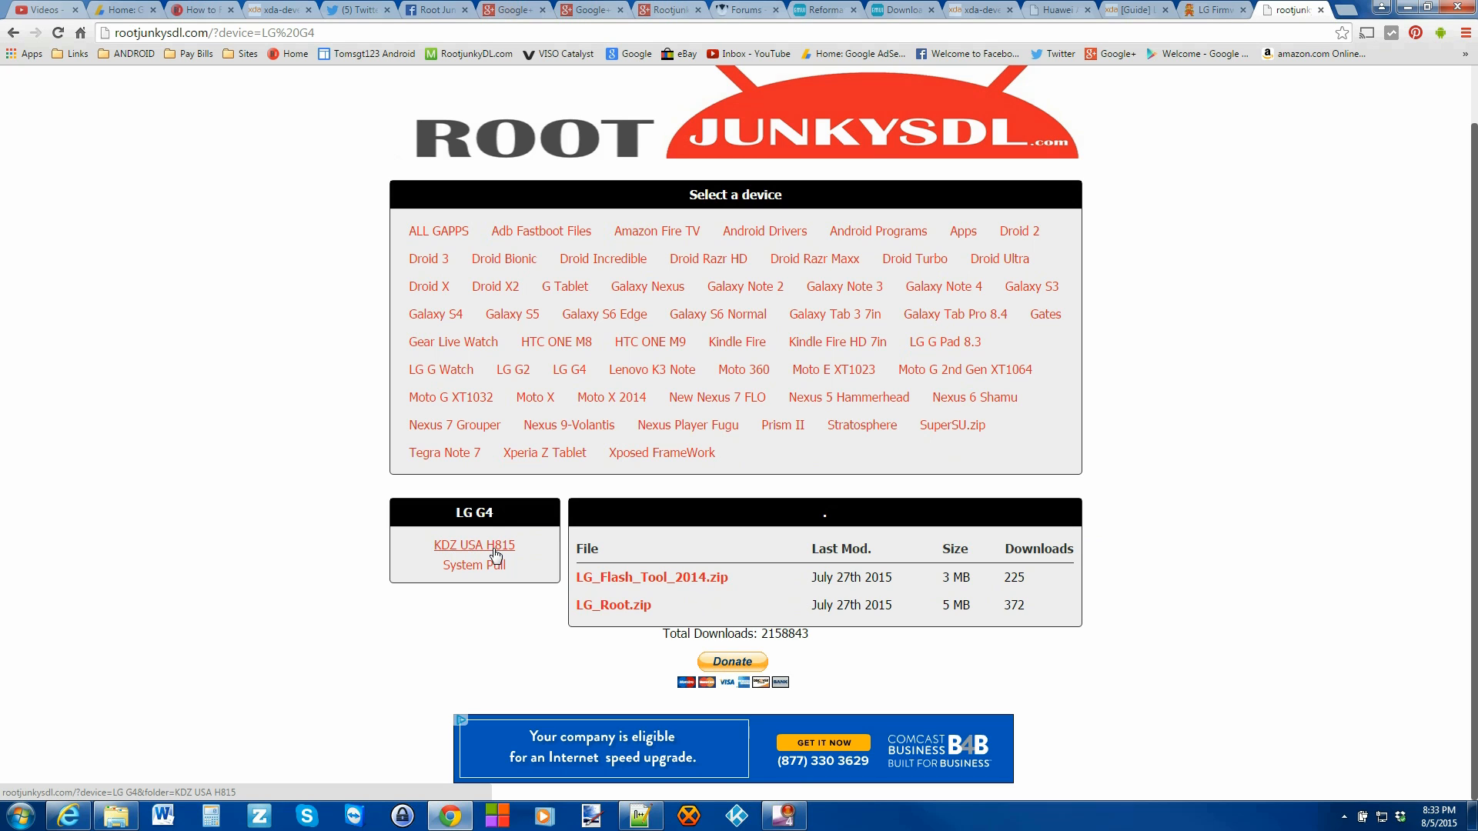
{"action": "mouse_move", "coordinate": [645, 588]}
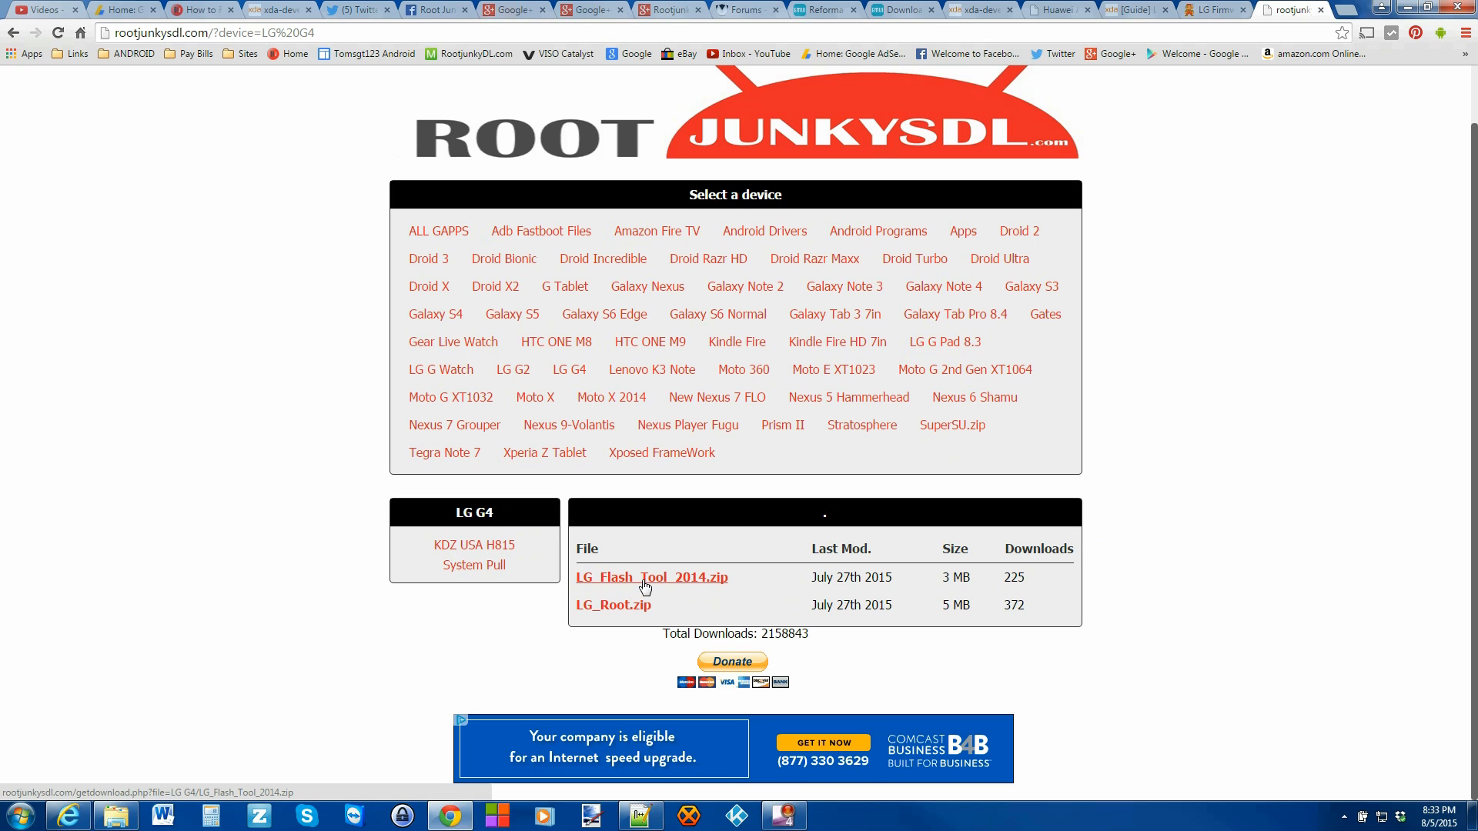
{"action": "left_click", "coordinate": [1132, 10]}
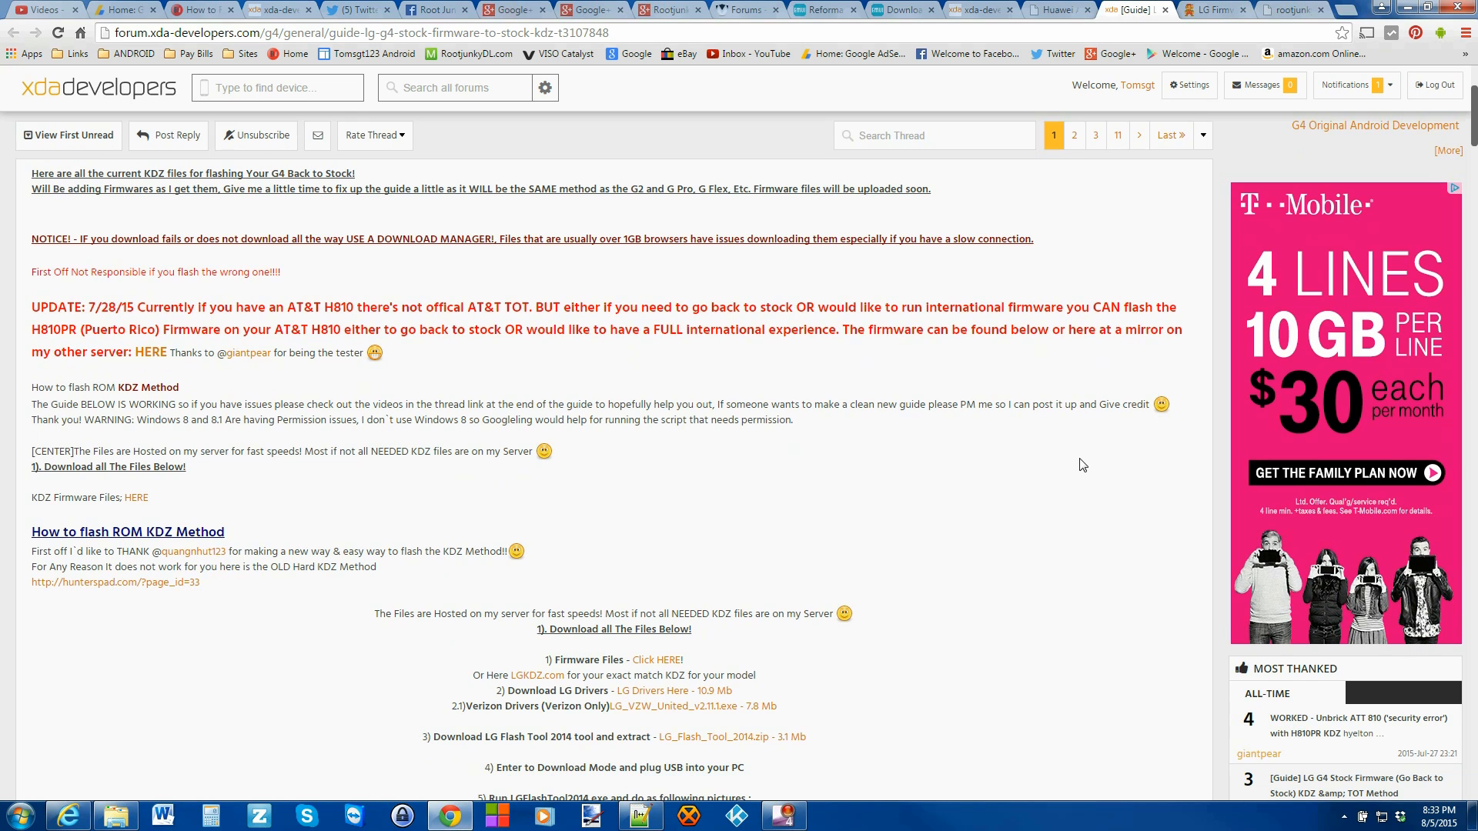
{"action": "scroll", "scroll_direction": "down", "scroll_amount": 3}
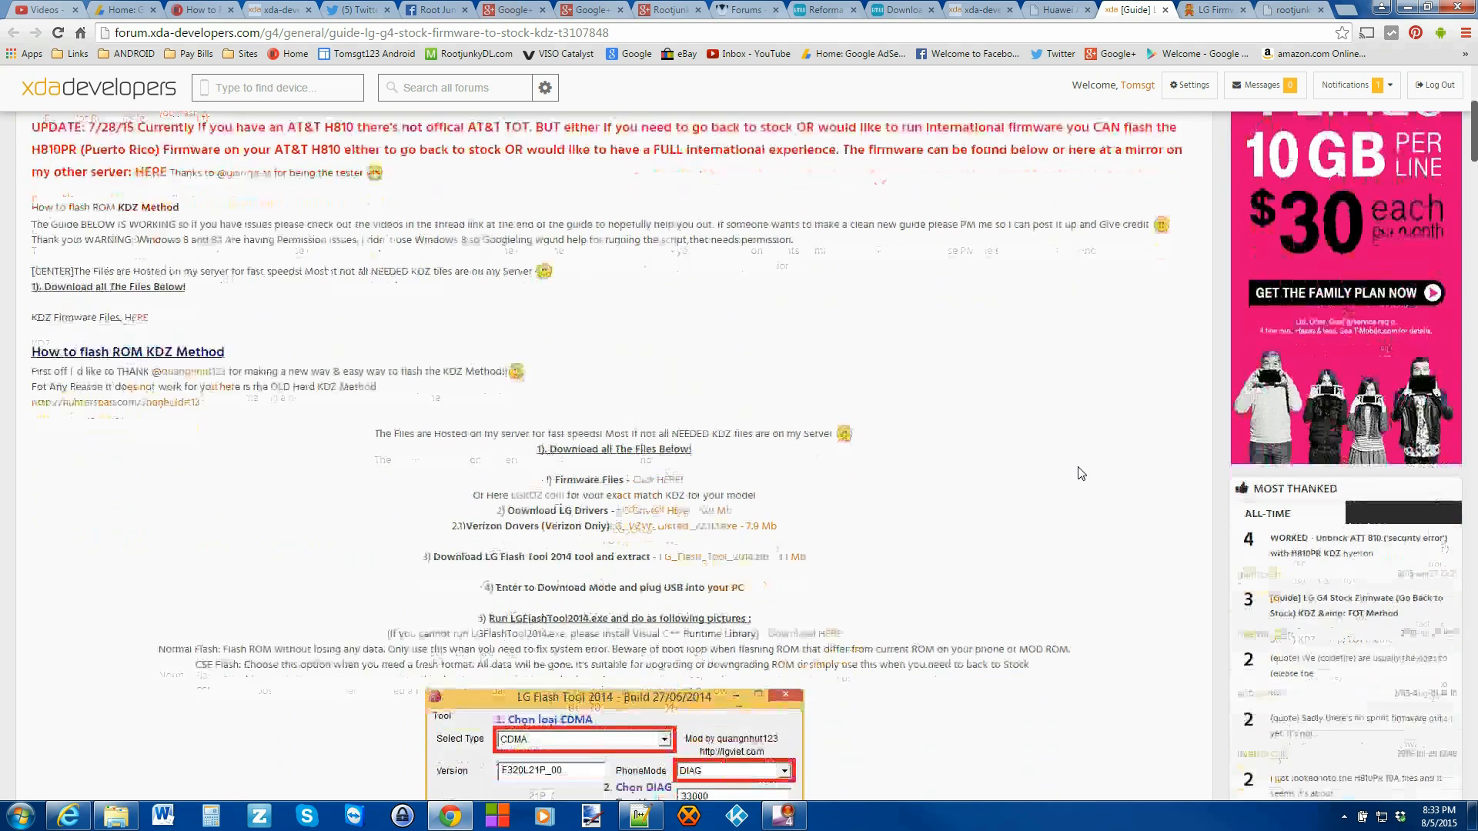
{"action": "scroll", "scroll_direction": "down", "scroll_amount": 3}
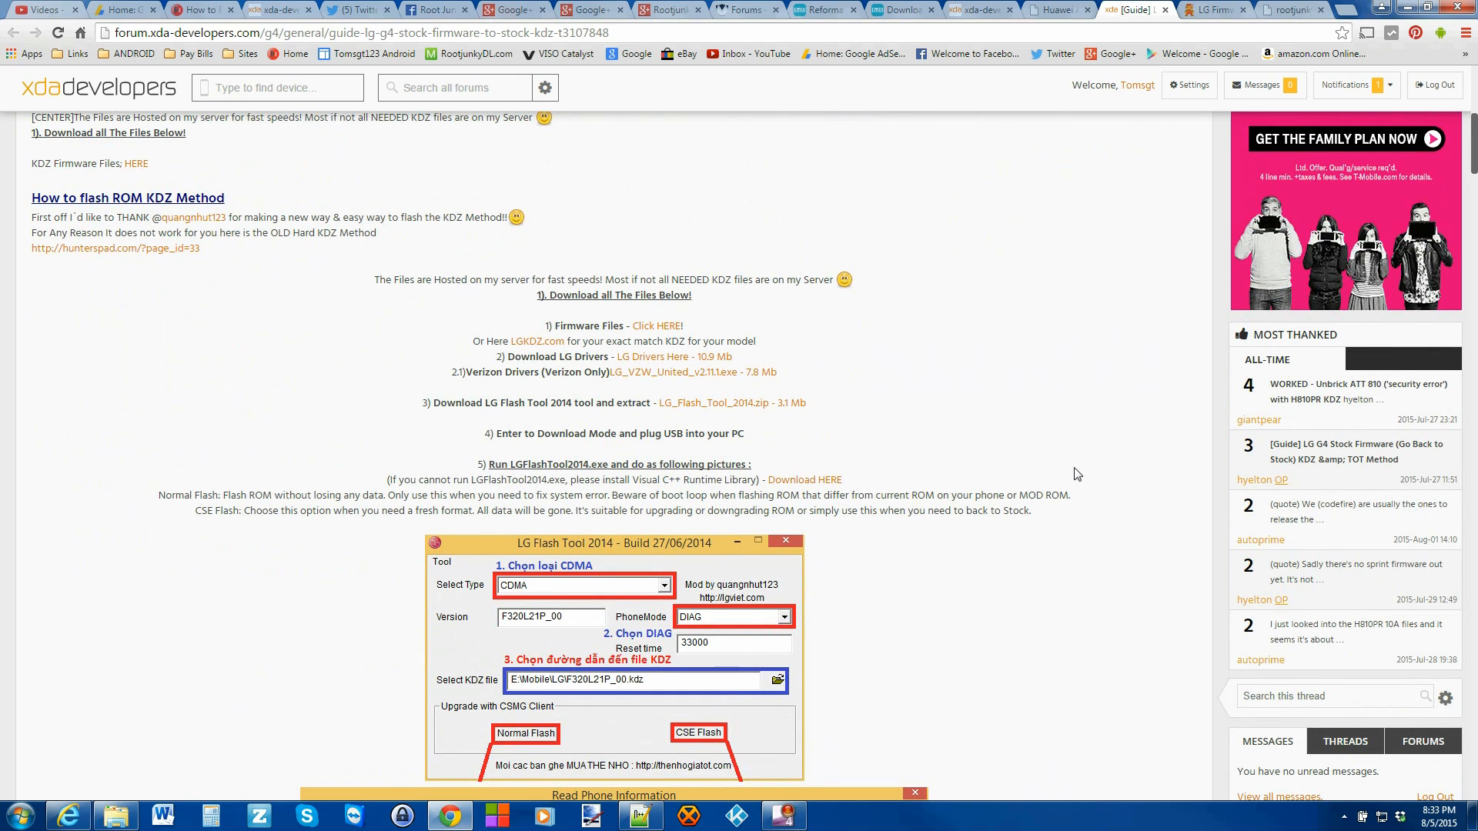
{"action": "scroll", "scroll_direction": "down", "scroll_amount": 3}
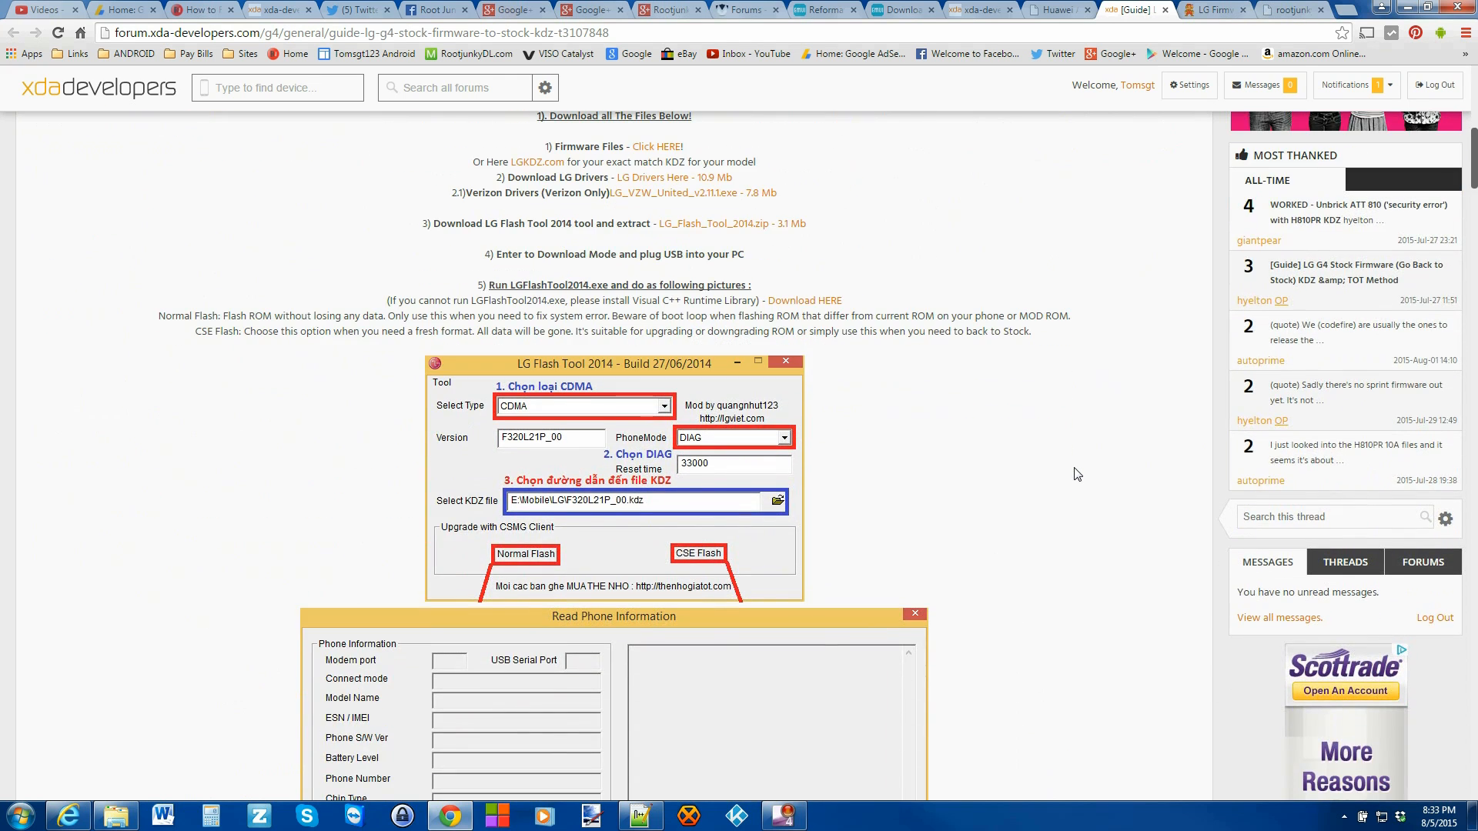
{"action": "scroll", "scroll_direction": "up", "scroll_amount": 3}
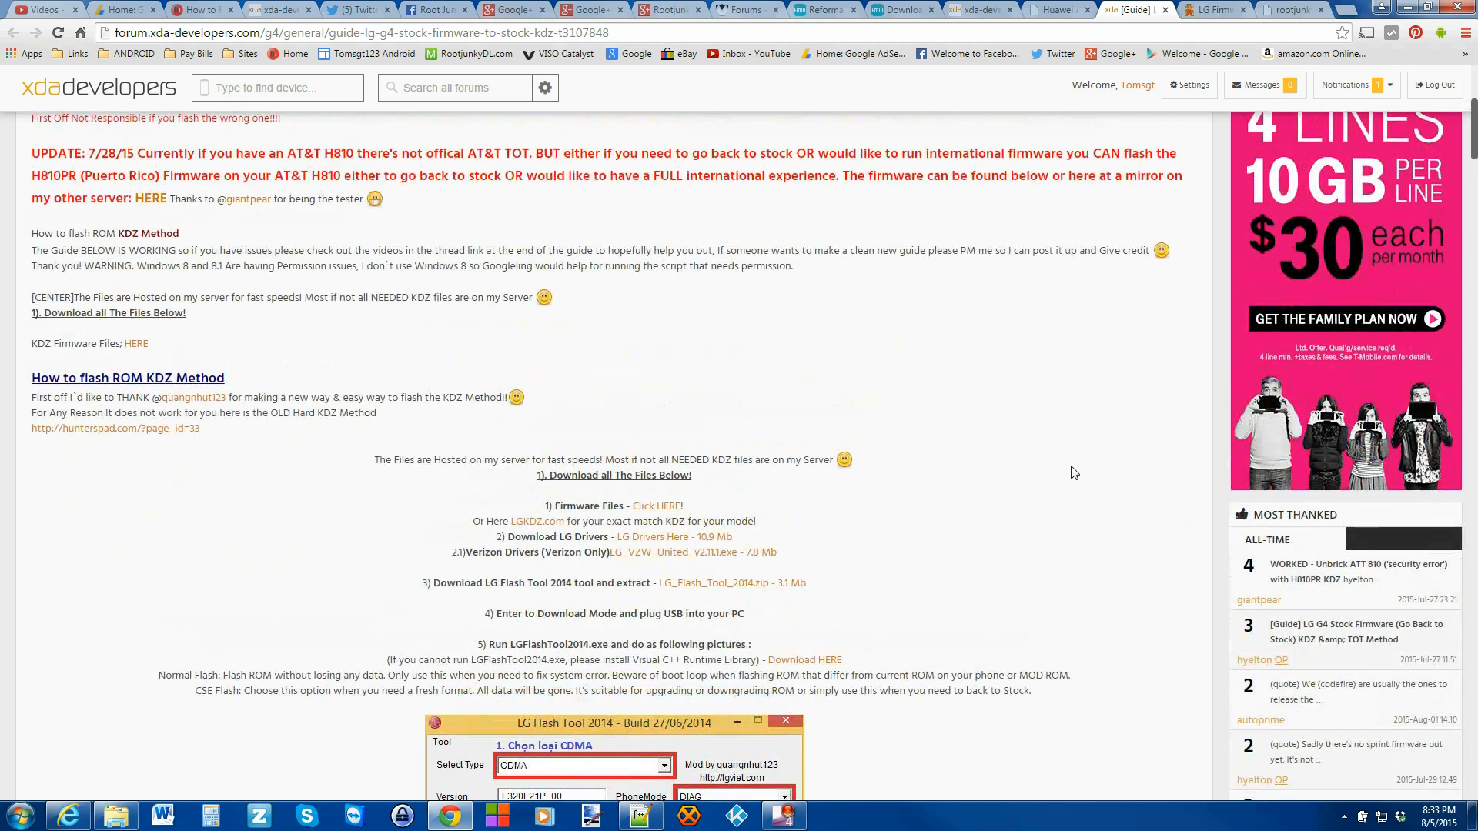
{"action": "scroll", "scroll_direction": "up", "scroll_amount": 3}
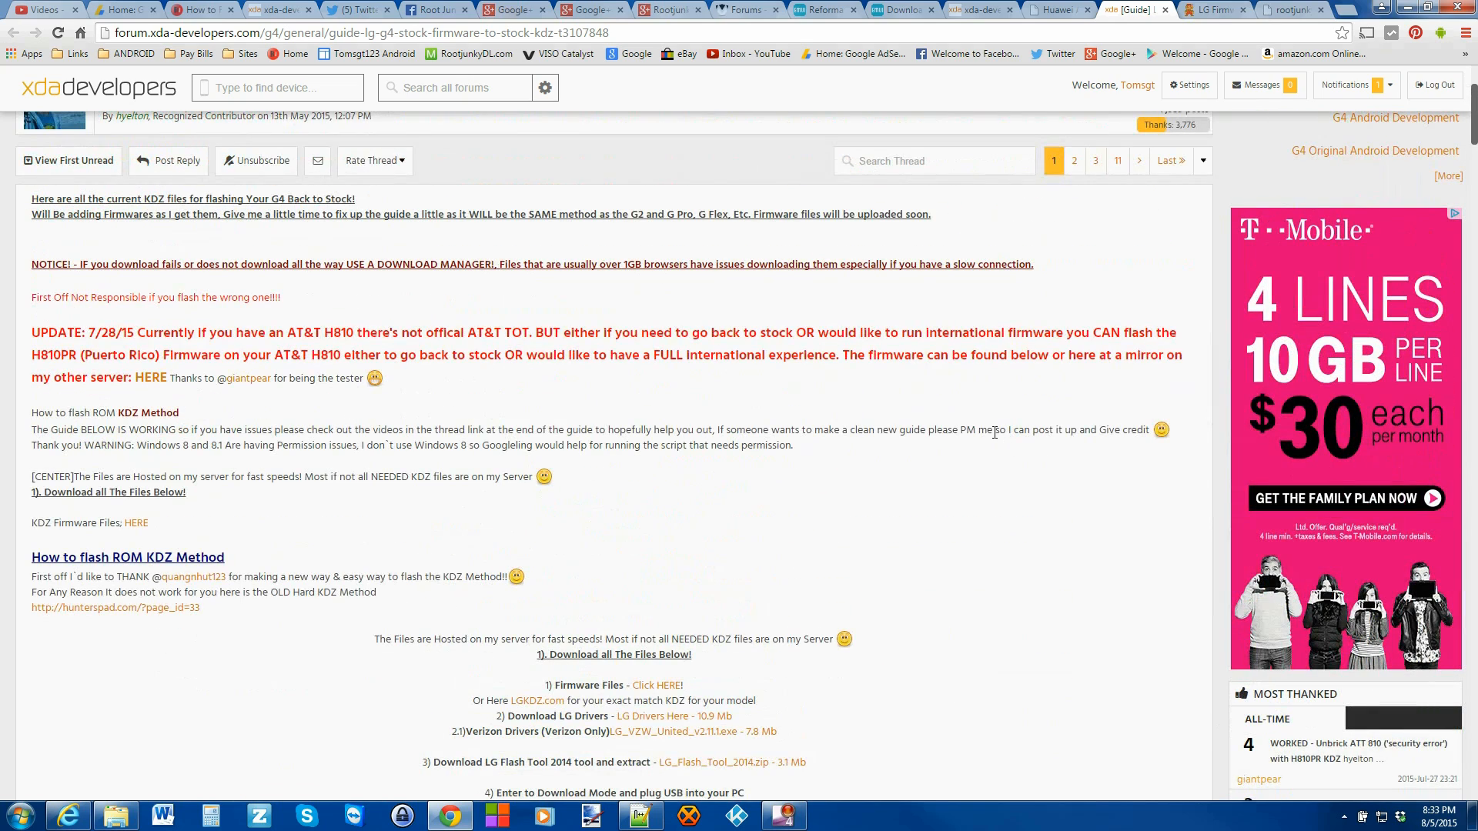
{"action": "mouse_move", "coordinate": [1007, 411]}
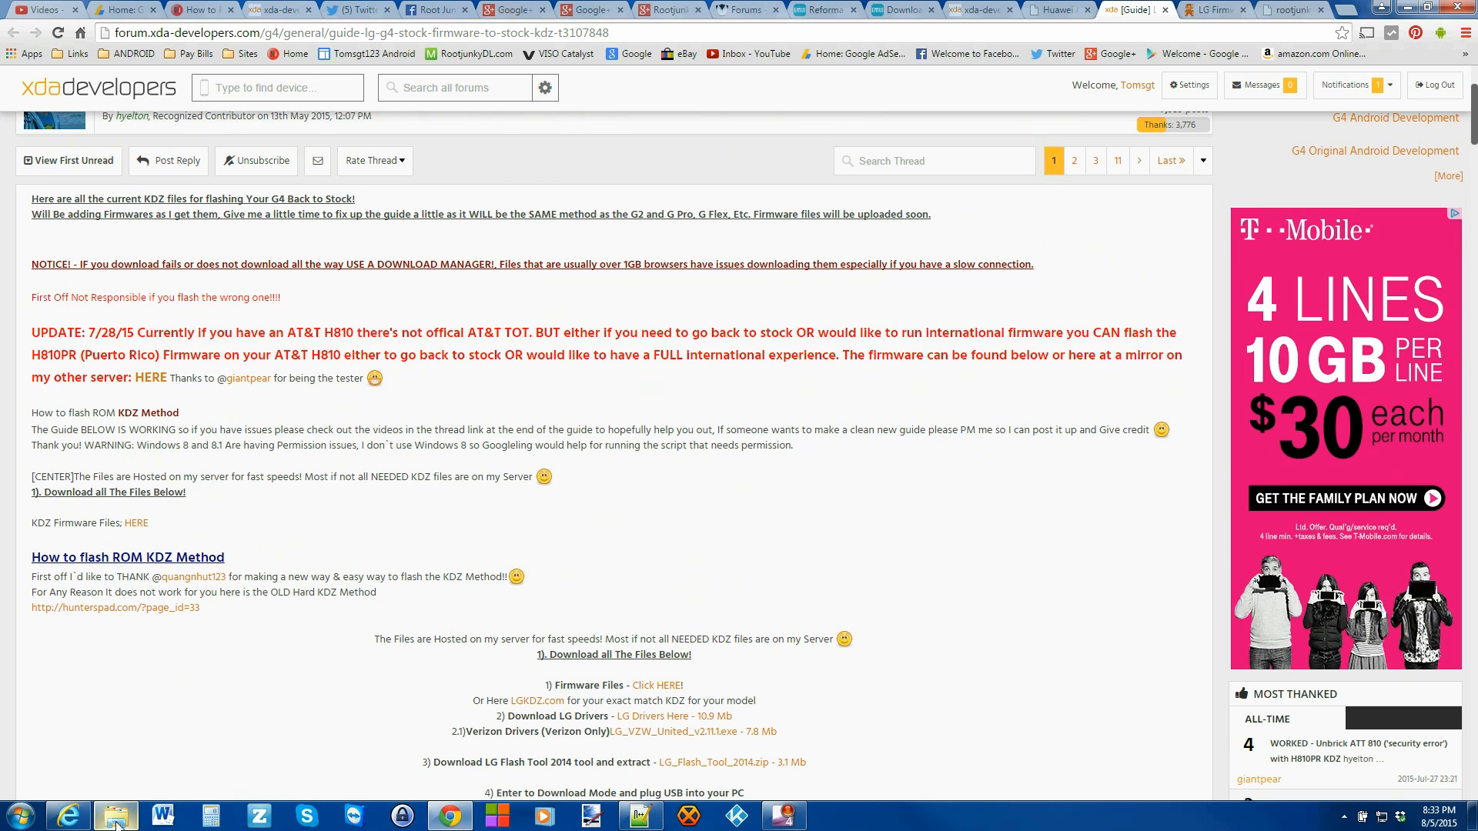
Show the LG G4 H815 AUSAVKS folder and highlight H815108_00.kdz and the LG United Mobile driver installer.
{"action": "left_click", "coordinate": [115, 816]}
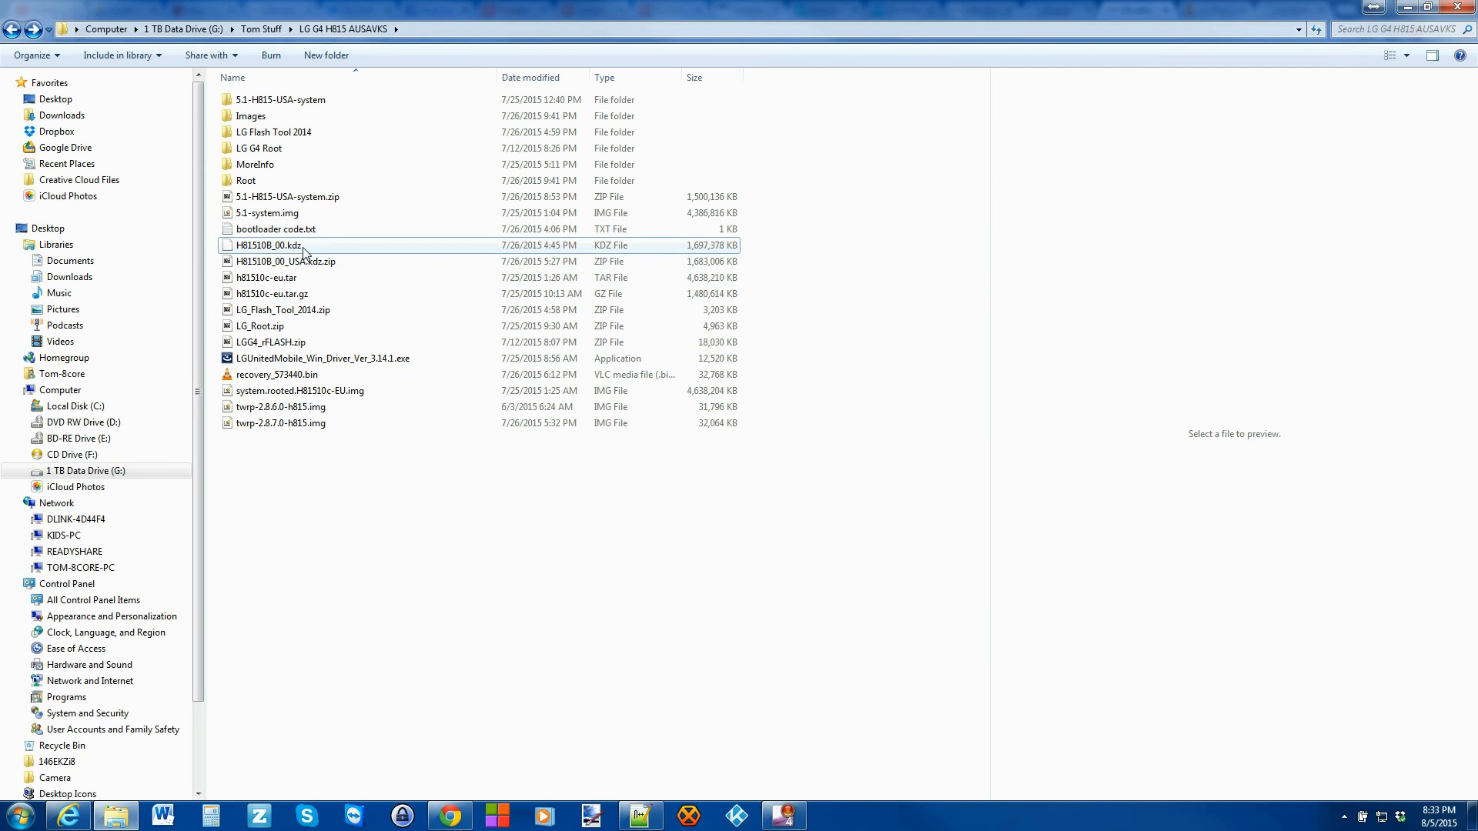
{"action": "left_click", "coordinate": [274, 244]}
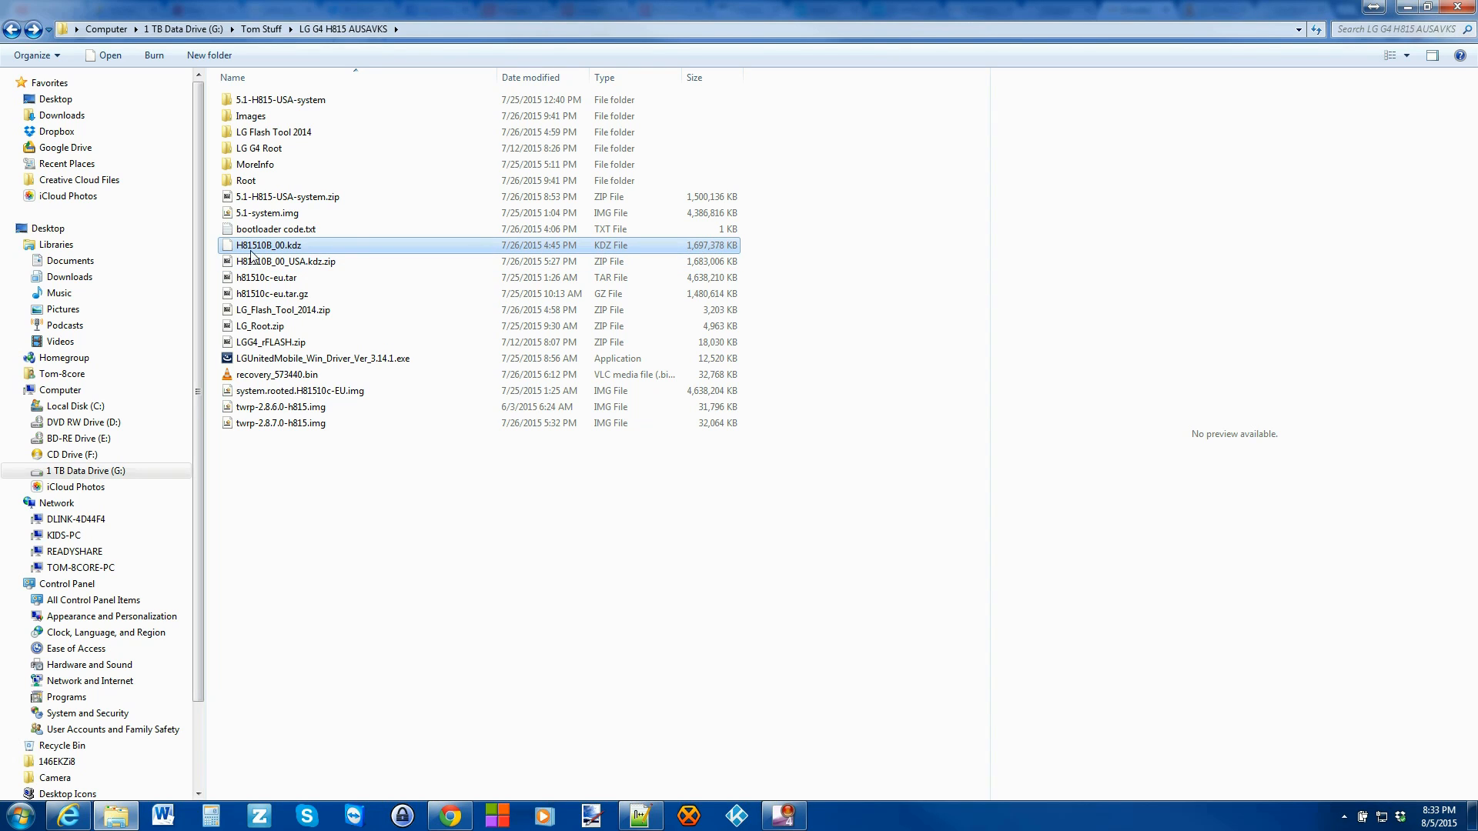
{"action": "mouse_move", "coordinate": [249, 250]}
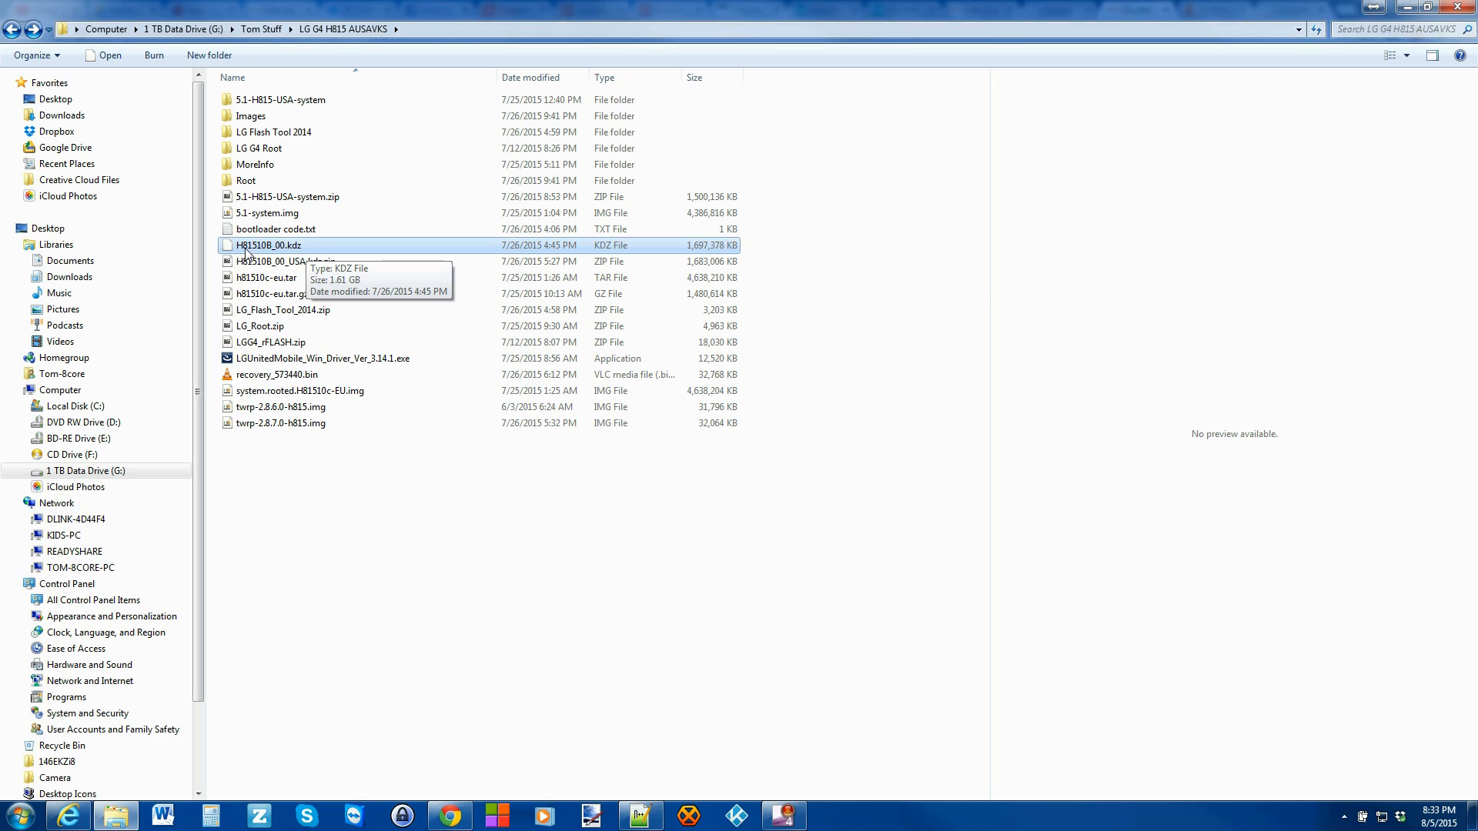
{"action": "mouse_move", "coordinate": [305, 252]}
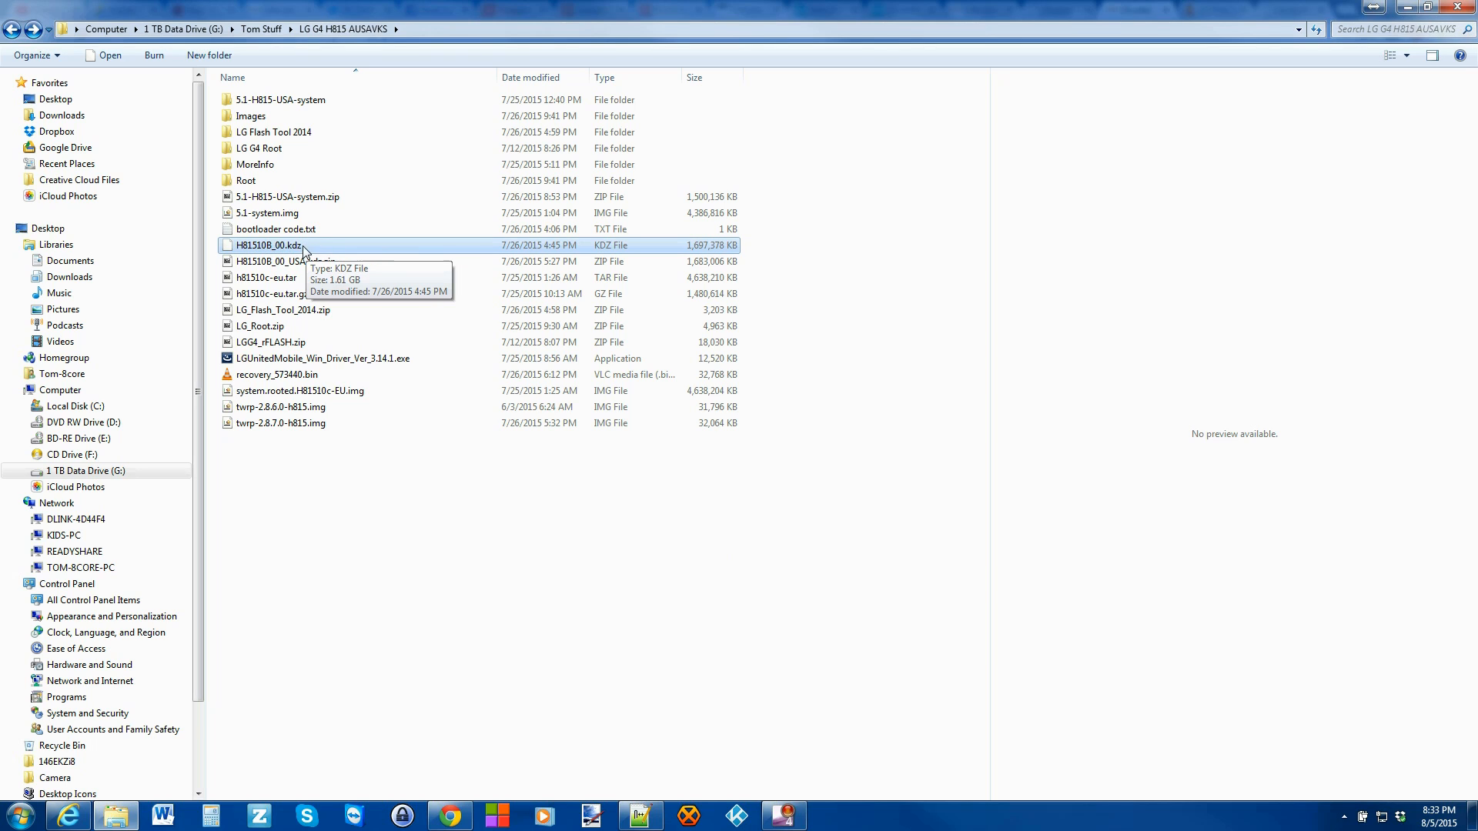
{"action": "mouse_move", "coordinate": [314, 257]}
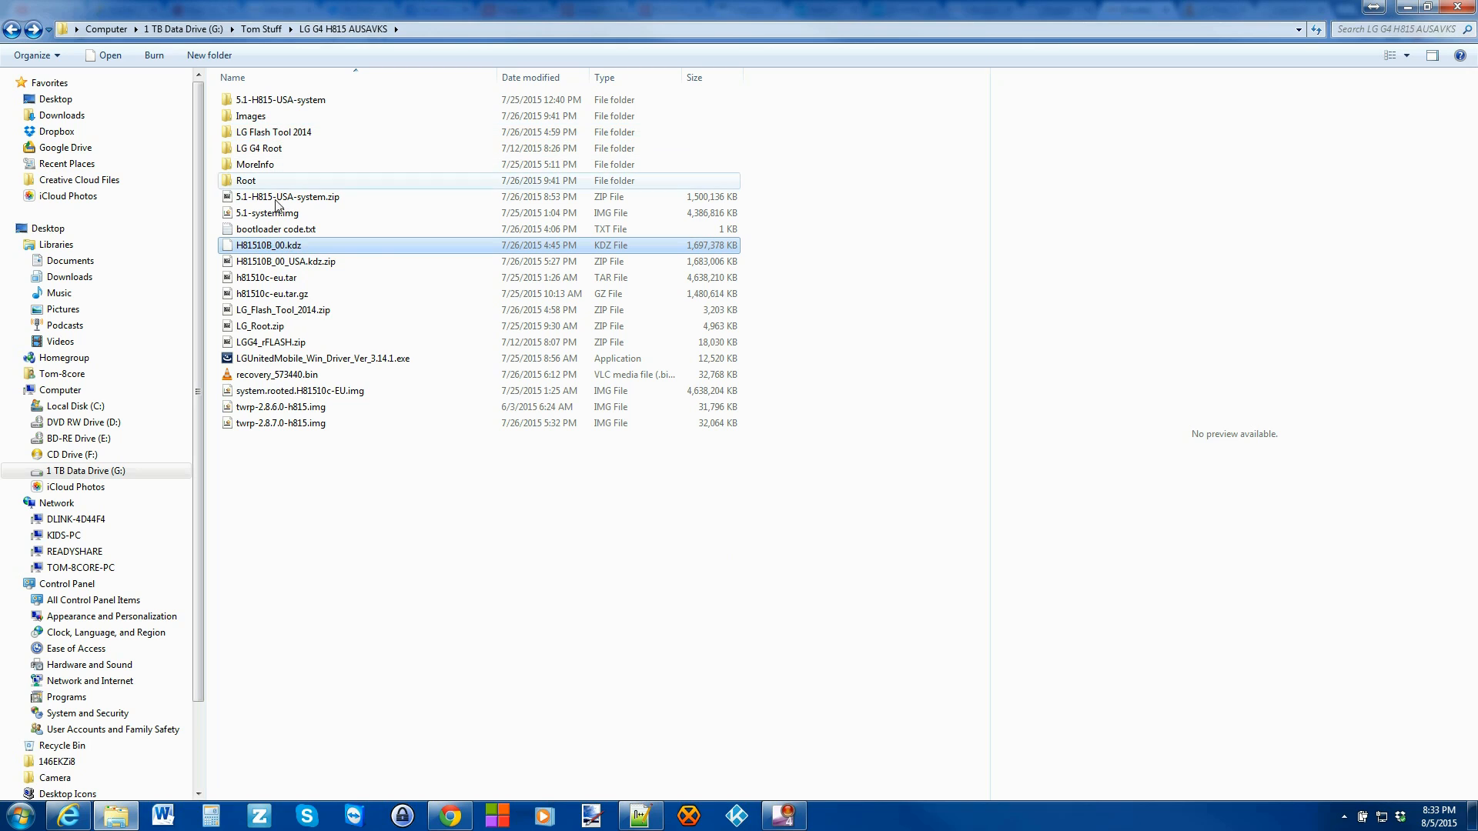
{"action": "left_click", "coordinate": [321, 359]}
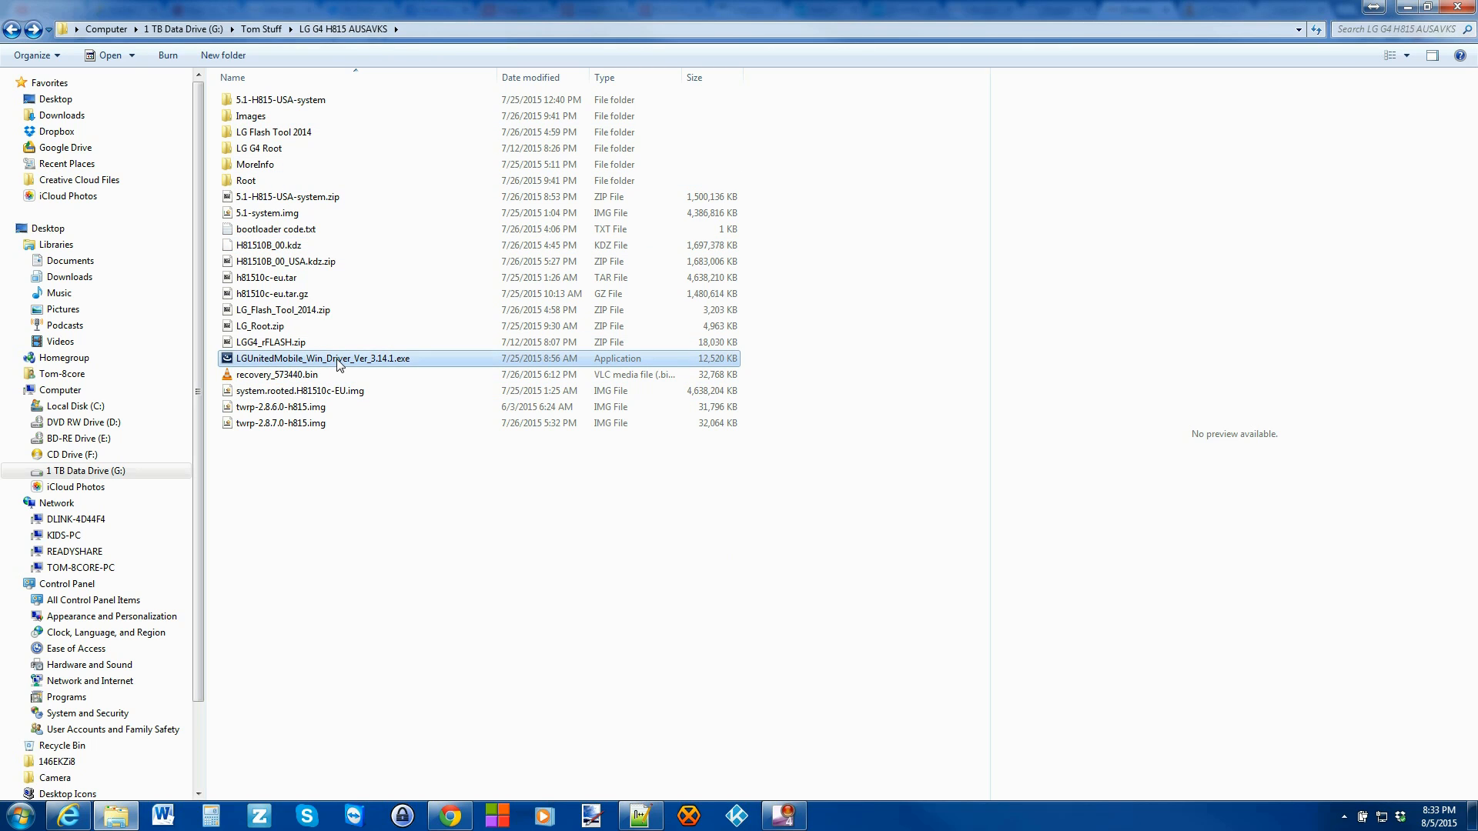
{"action": "mouse_move", "coordinate": [339, 360]}
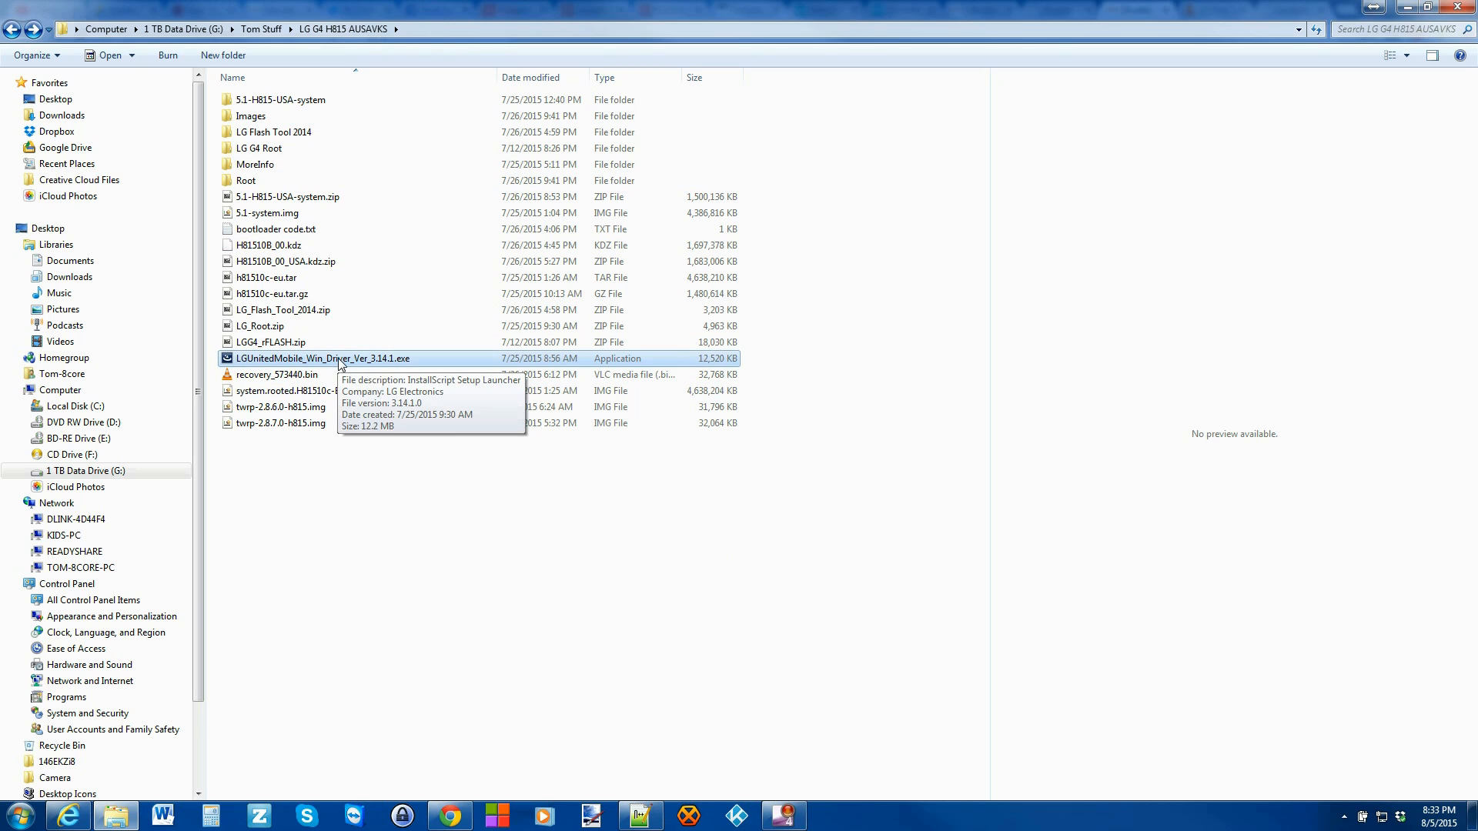
{"action": "mouse_move", "coordinate": [283, 277]}
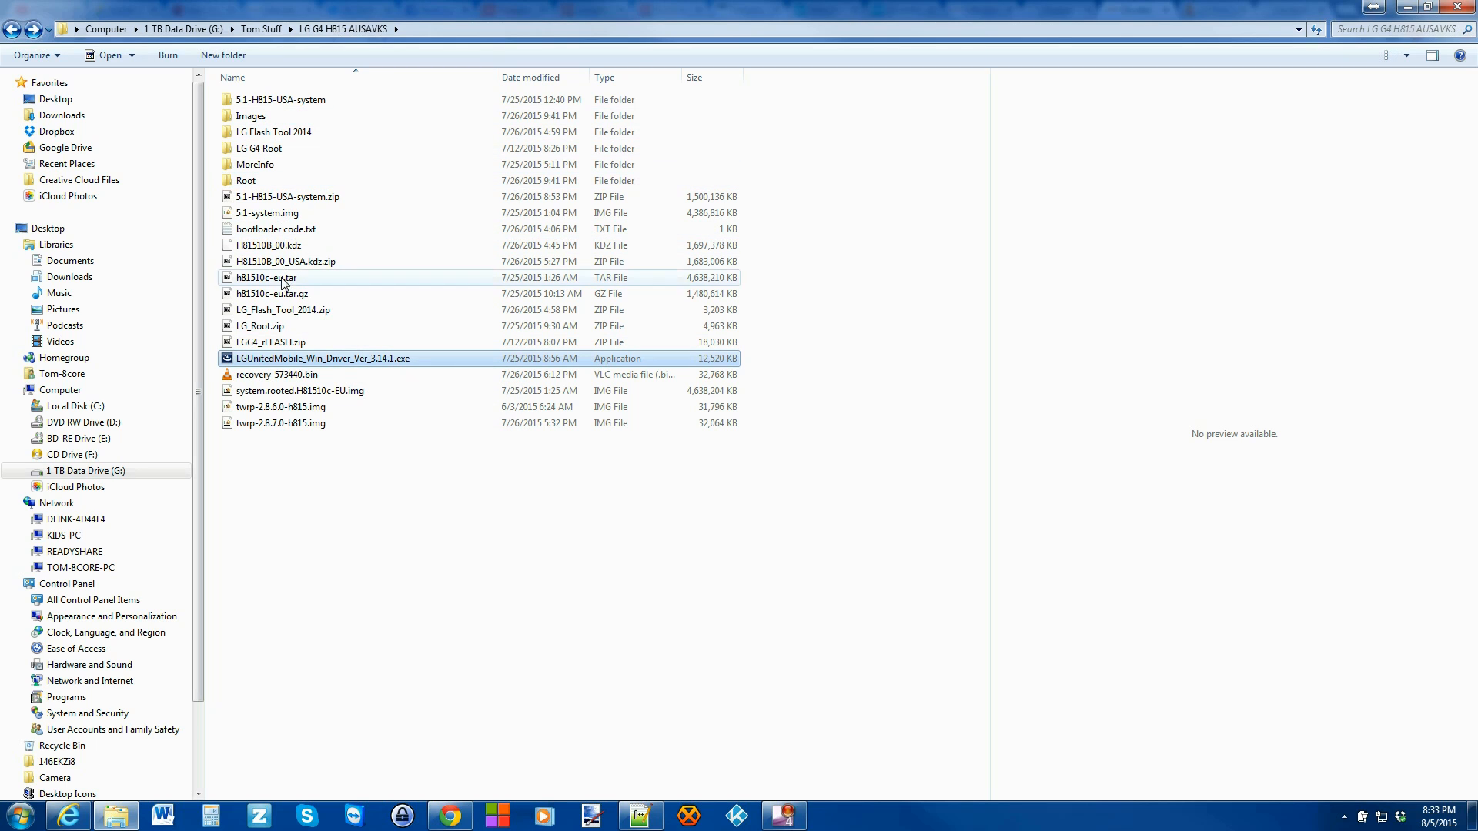
{"action": "mouse_move", "coordinate": [292, 137]}
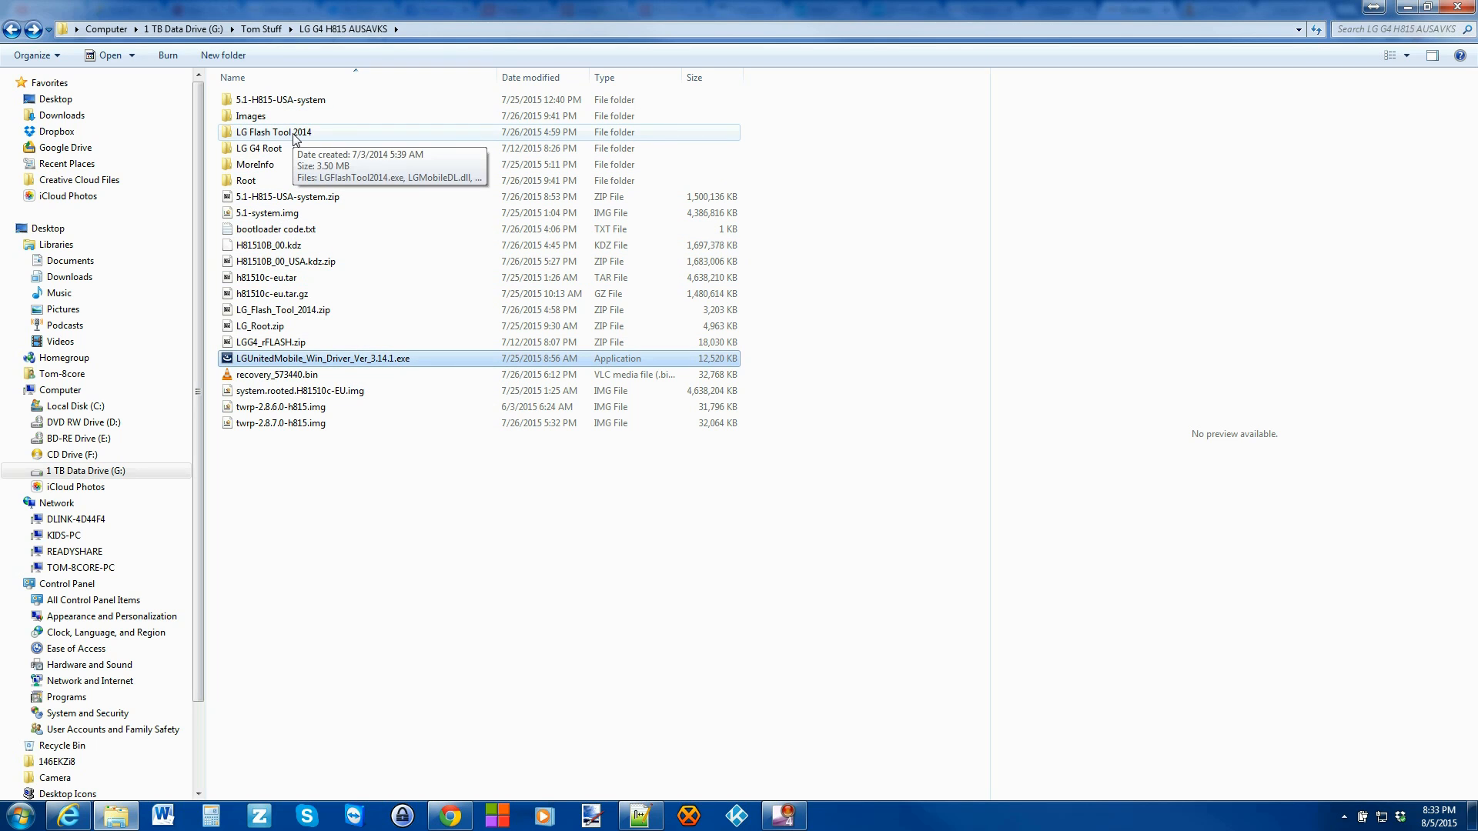
Enter the LG Flash Tool 2014 folder and launch LGFlashTool2014.exe.
{"action": "double_click", "coordinate": [274, 133]}
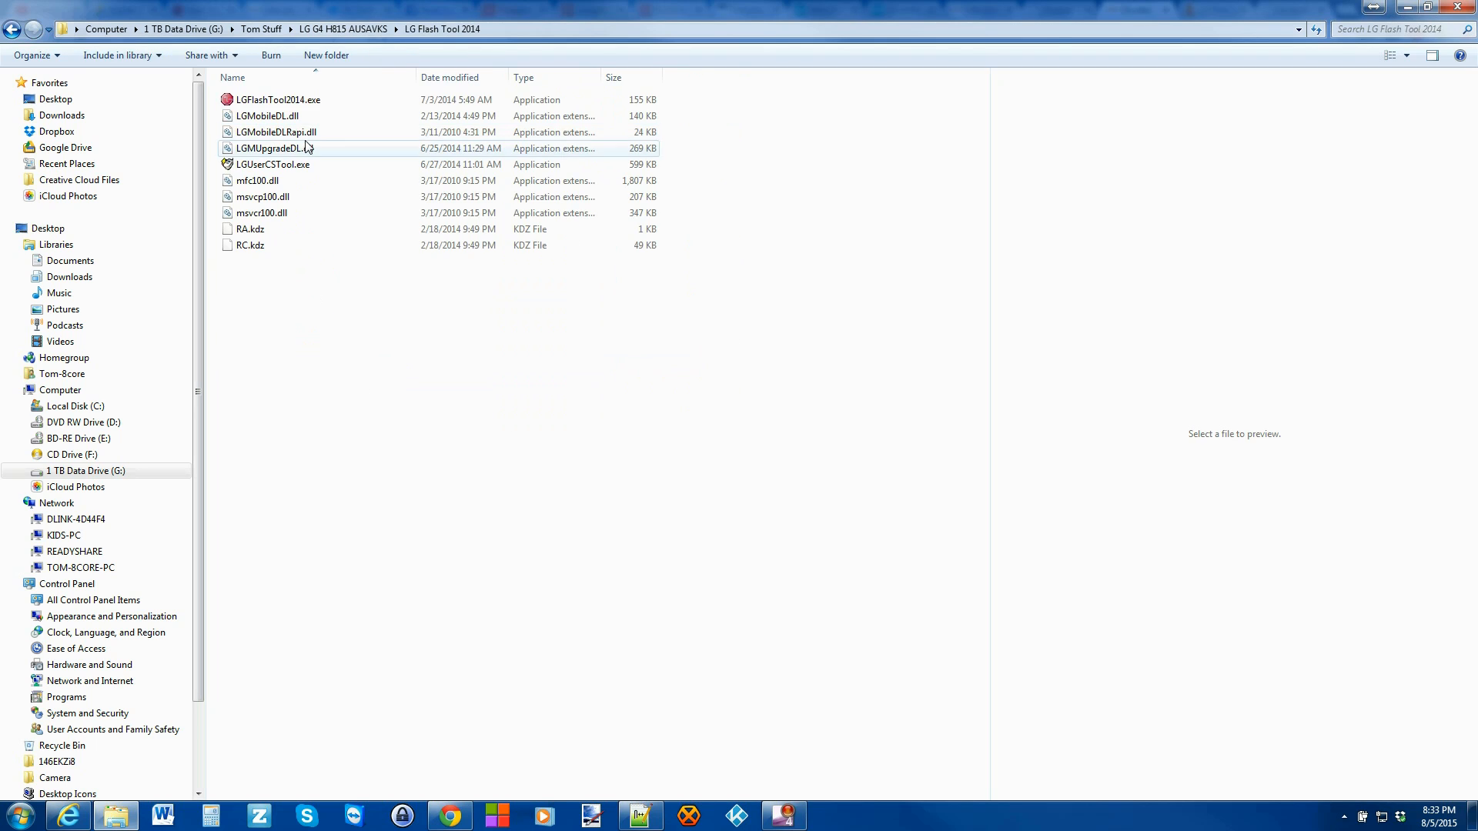
{"action": "mouse_move", "coordinate": [275, 132]}
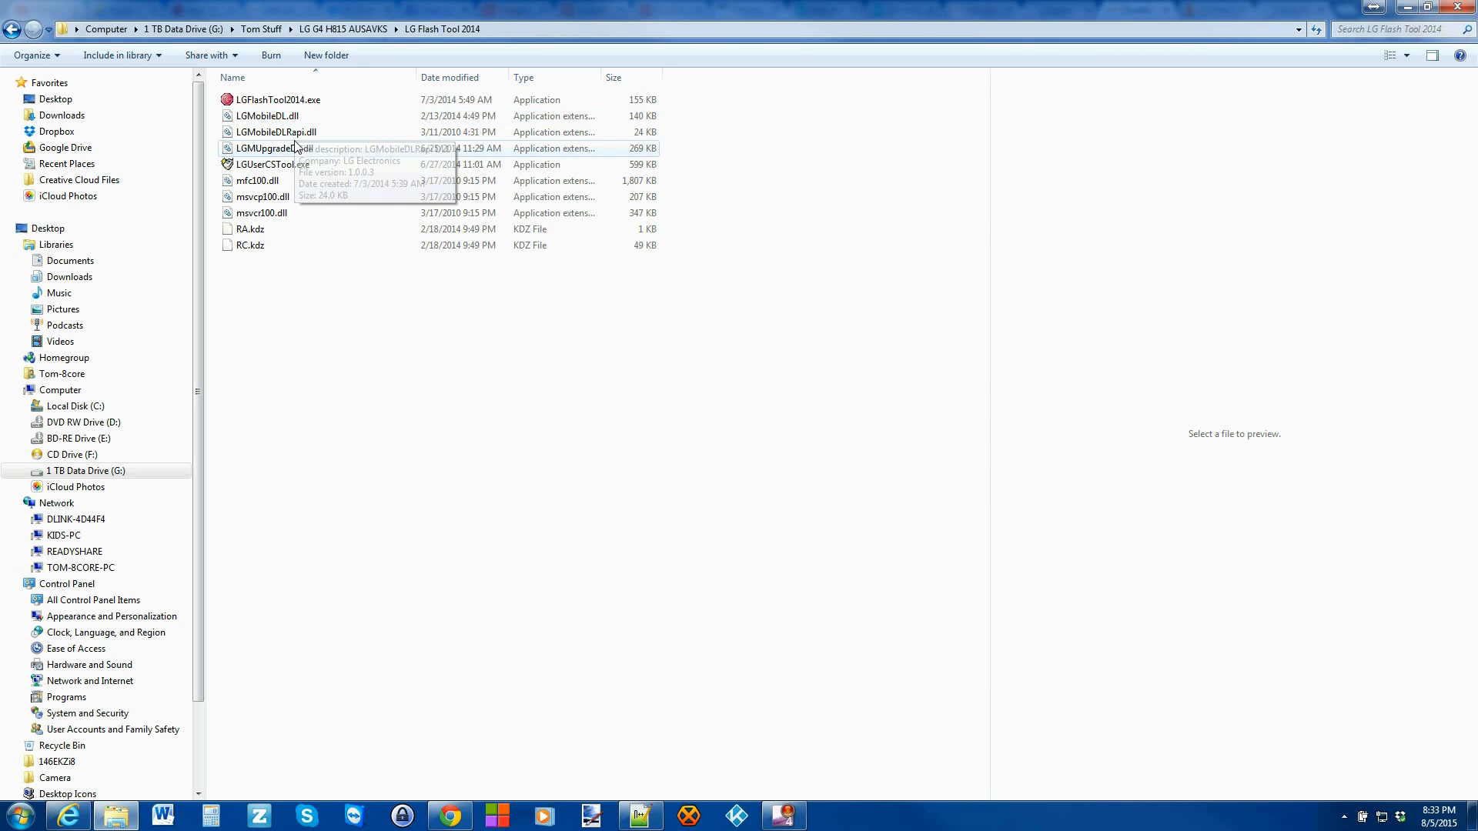
{"action": "mouse_move", "coordinate": [294, 100]}
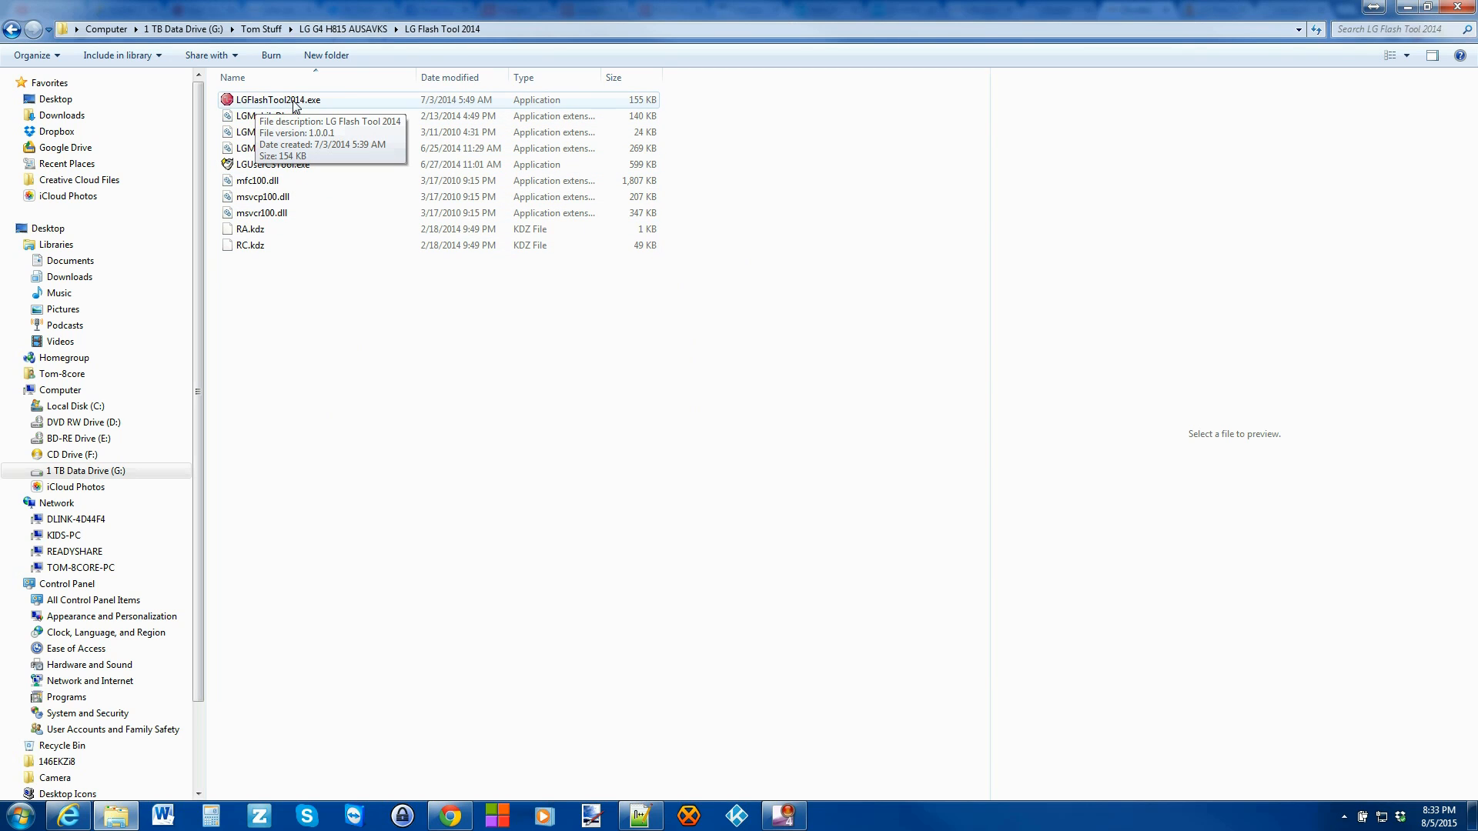
{"action": "mouse_move", "coordinate": [313, 106]}
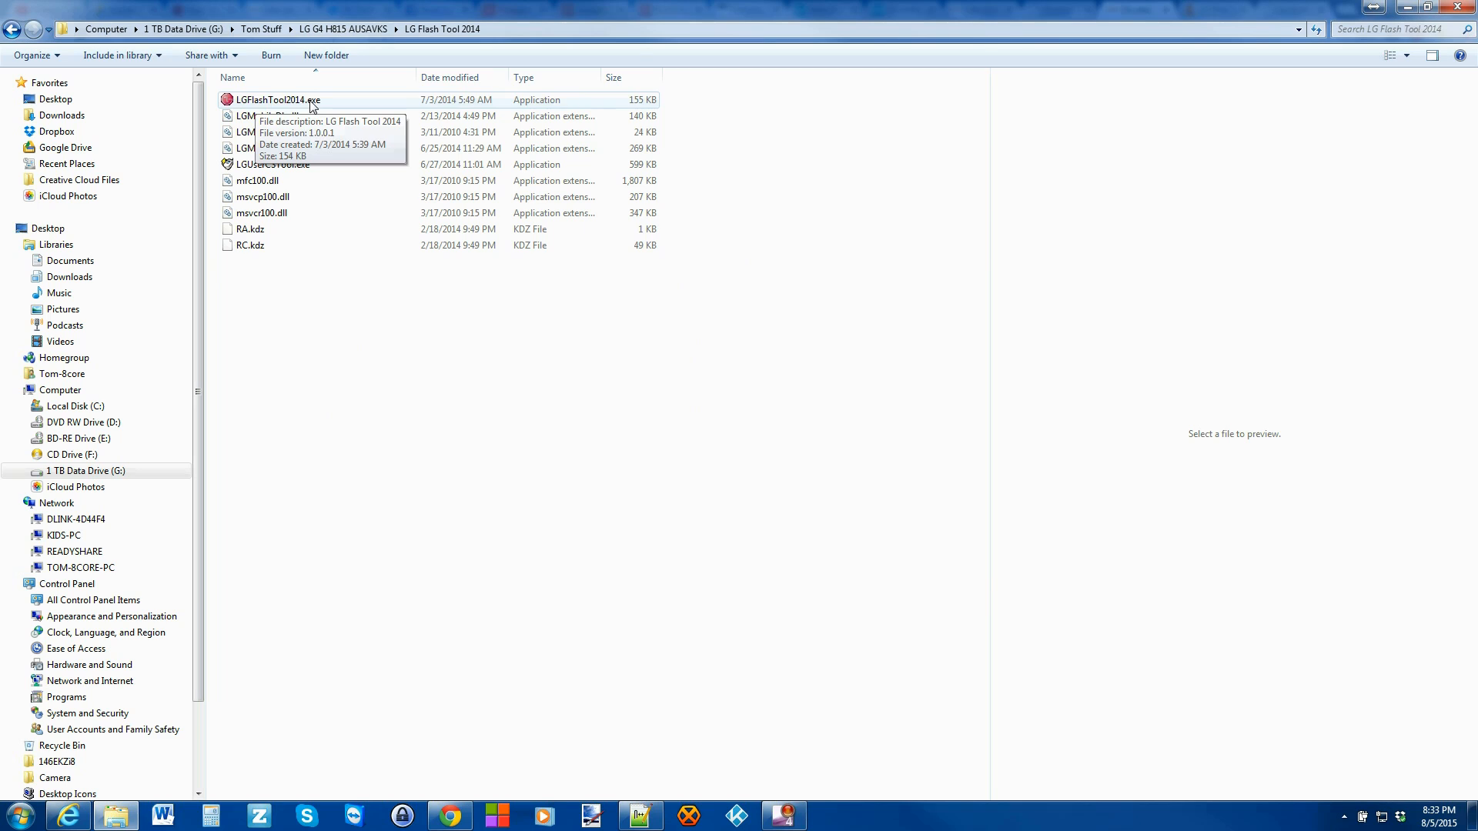
{"action": "left_click", "coordinate": [277, 99]}
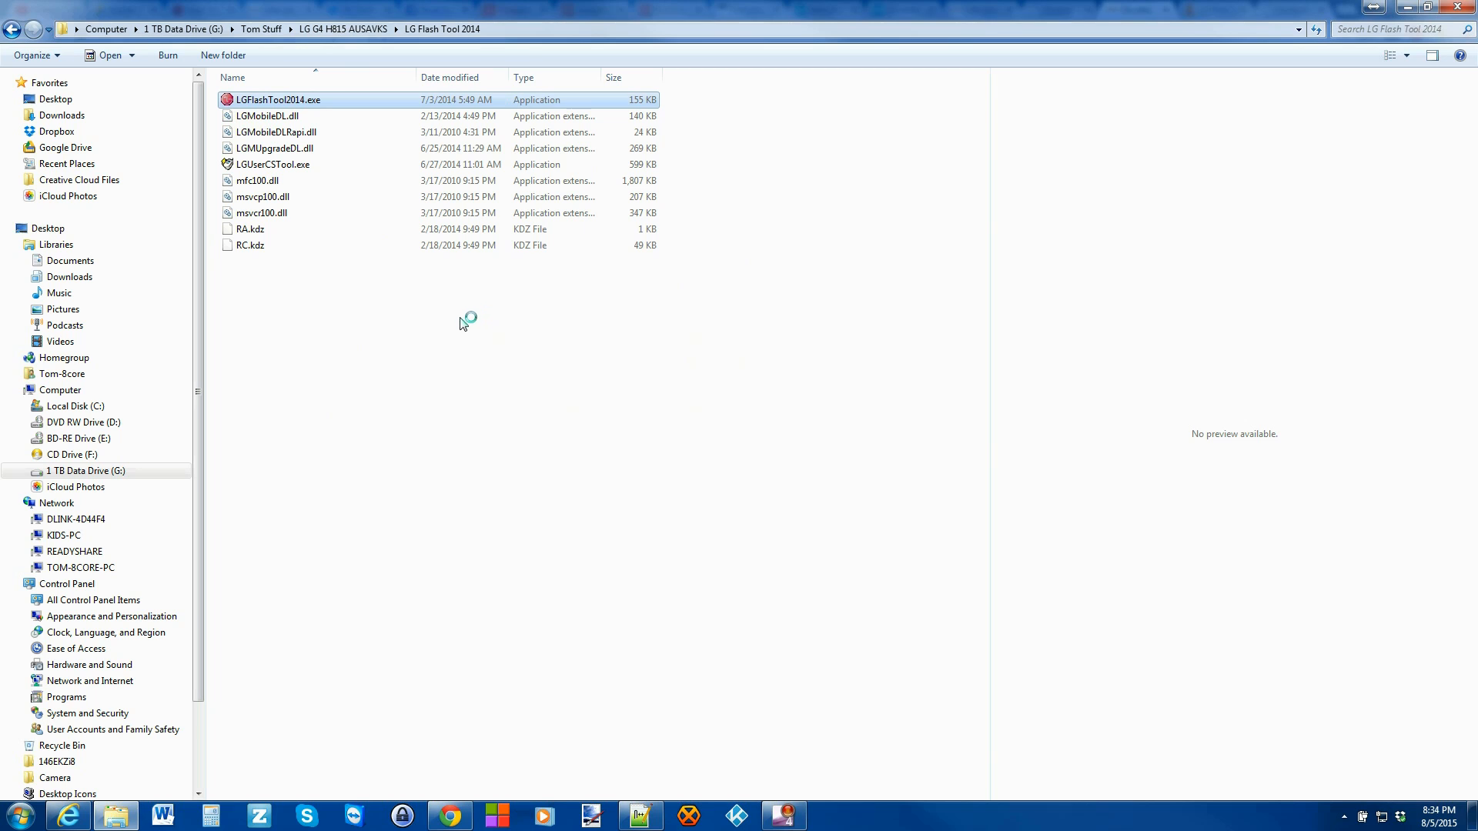
{"action": "mouse_move", "coordinate": [455, 332]}
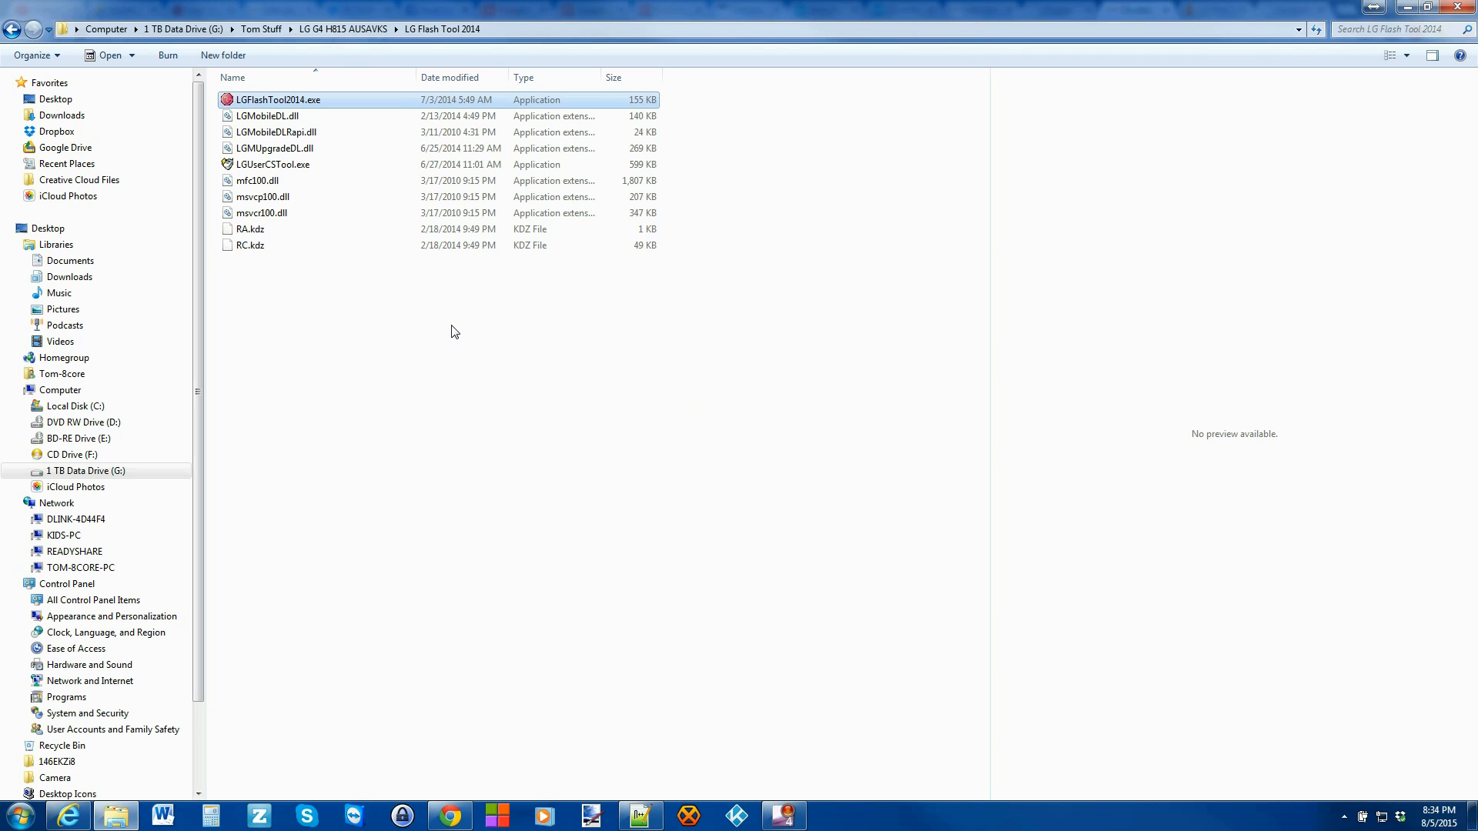
{"action": "double_click", "coordinate": [276, 98]}
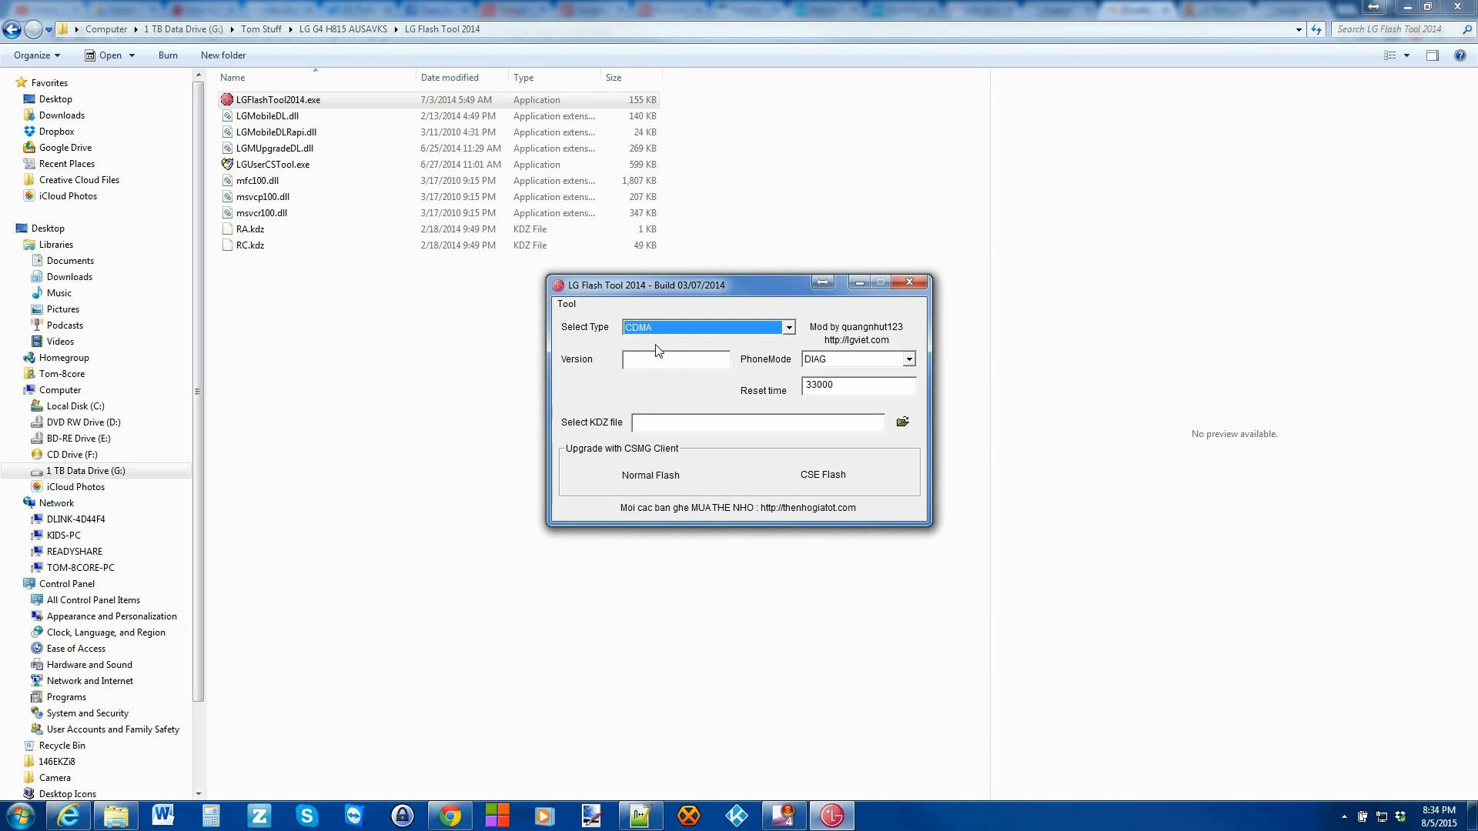
{"action": "mouse_move", "coordinate": [896, 326]}
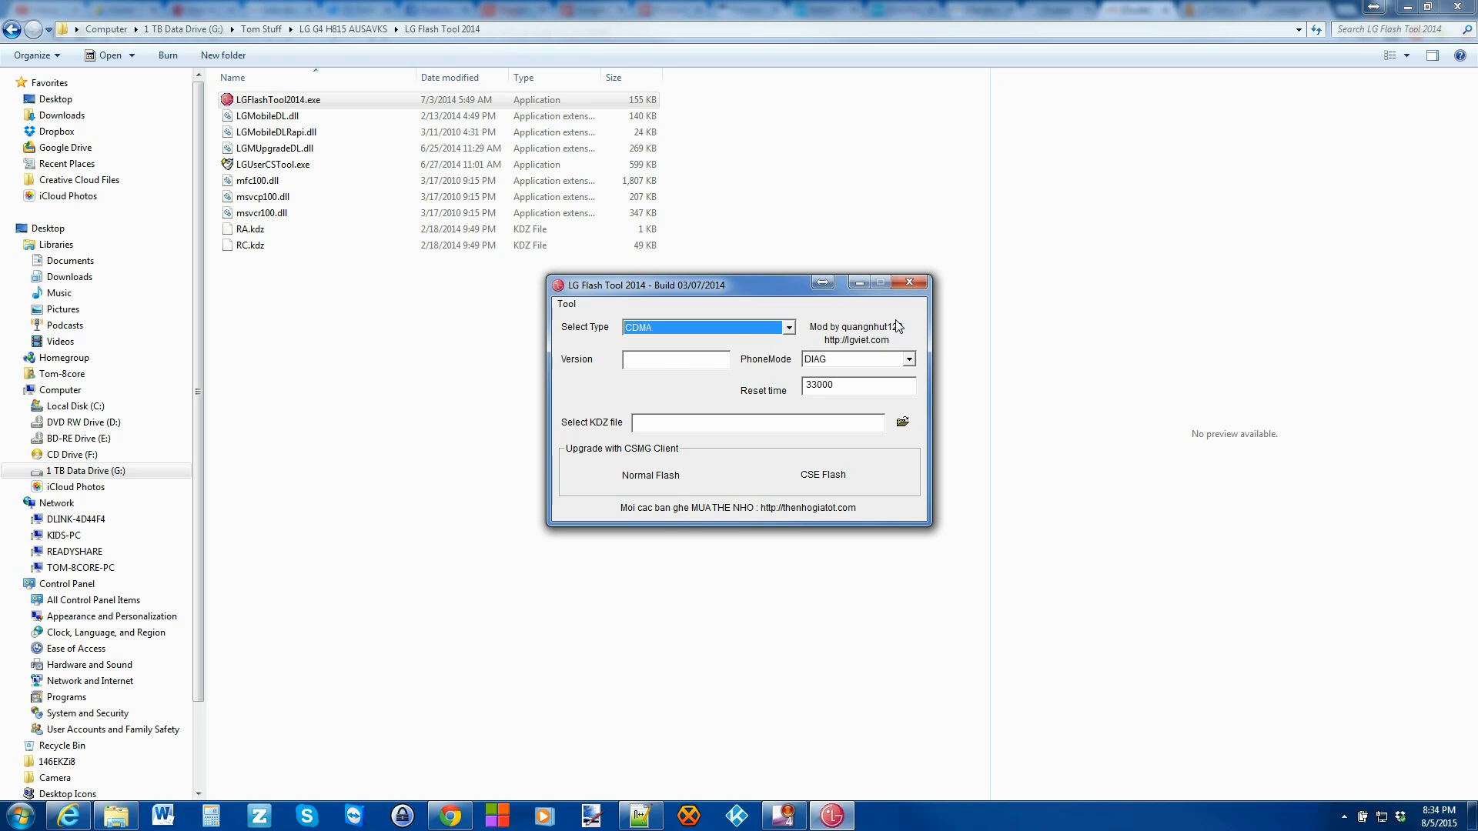